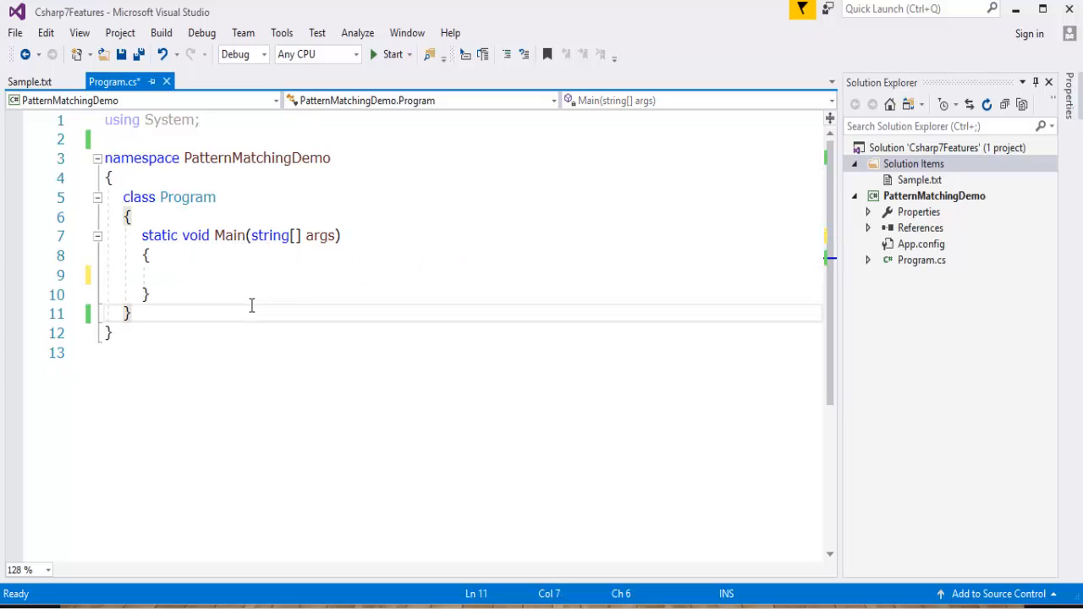
Step: Paste the Person, Author and Reader classes from Sample.txt below the Program class, spaced apart
left_click(30, 81)
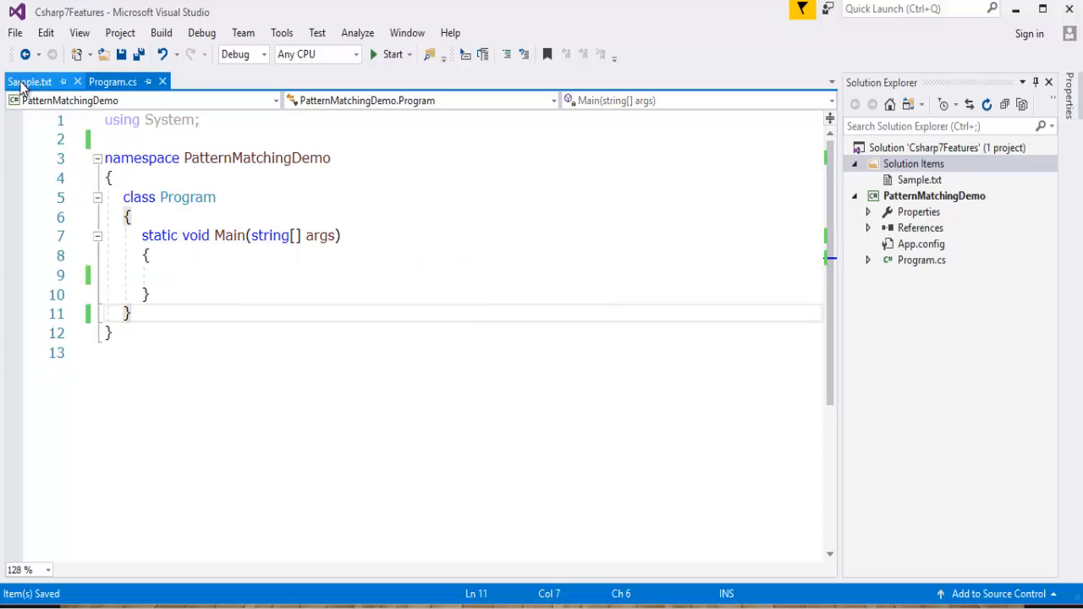
left_click(34, 81)
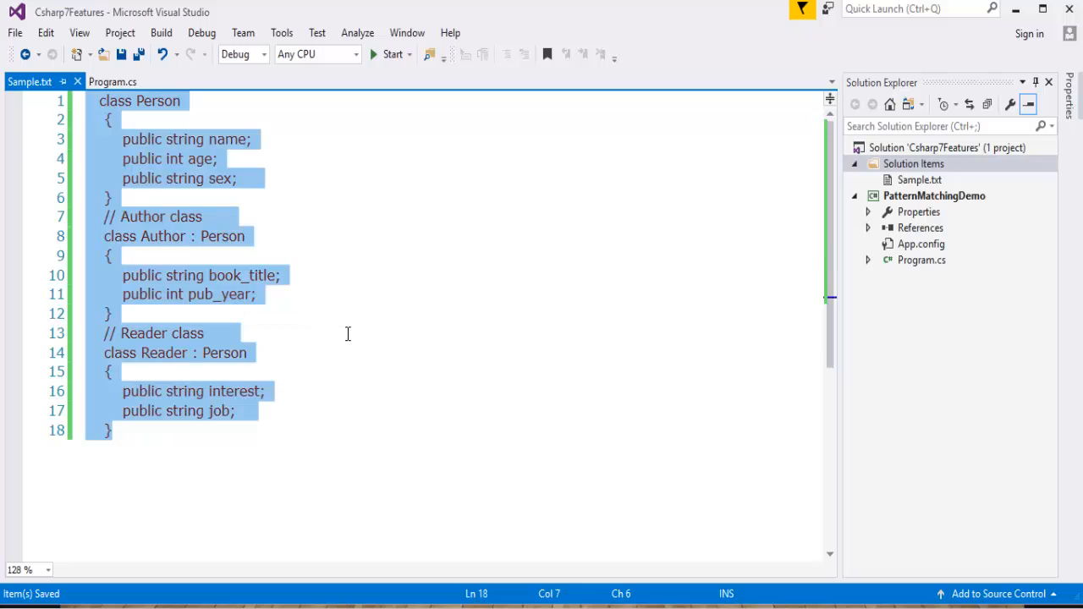
left_click(112, 81)
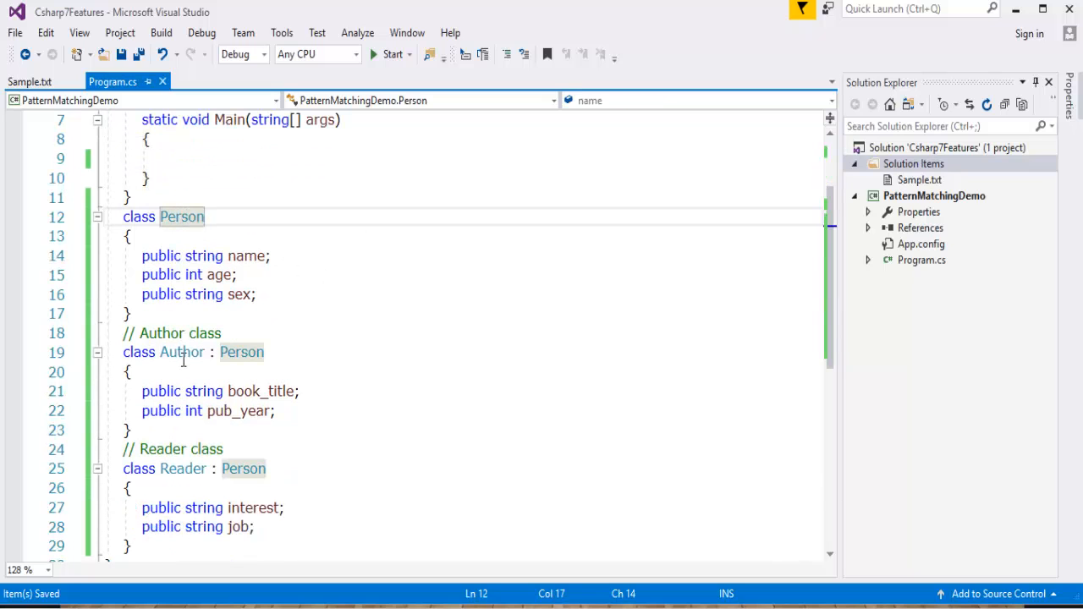
left_click(144, 314)
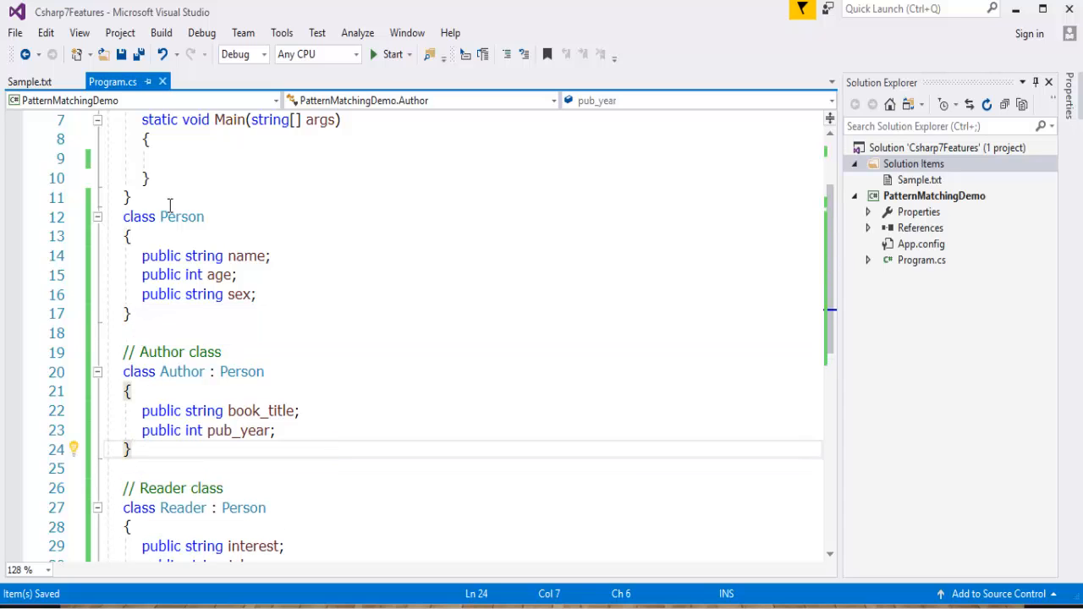
scroll("down", 3)
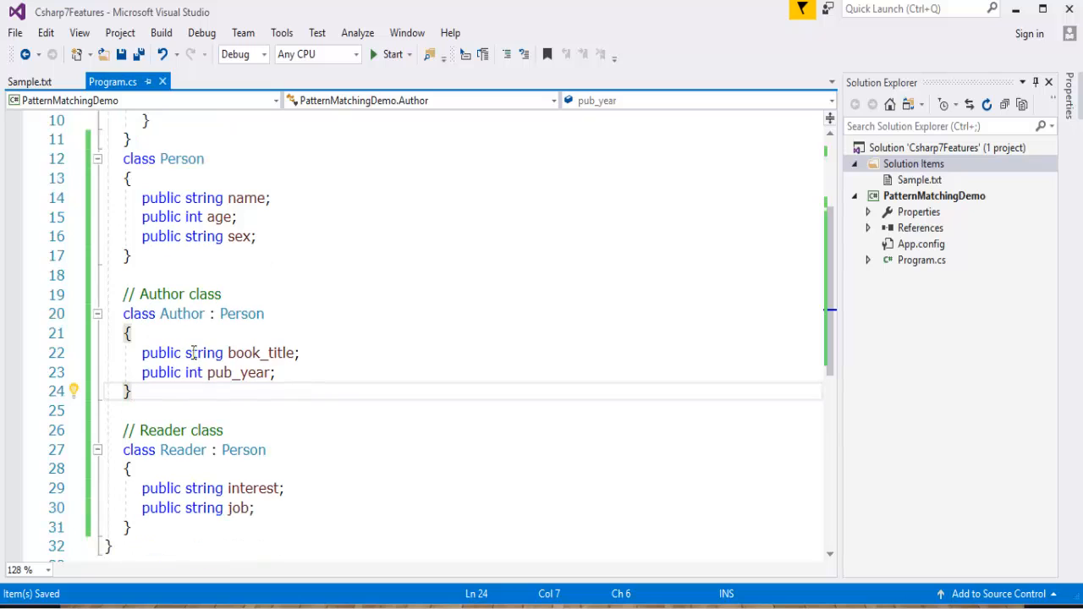
mouse_move(453, 397)
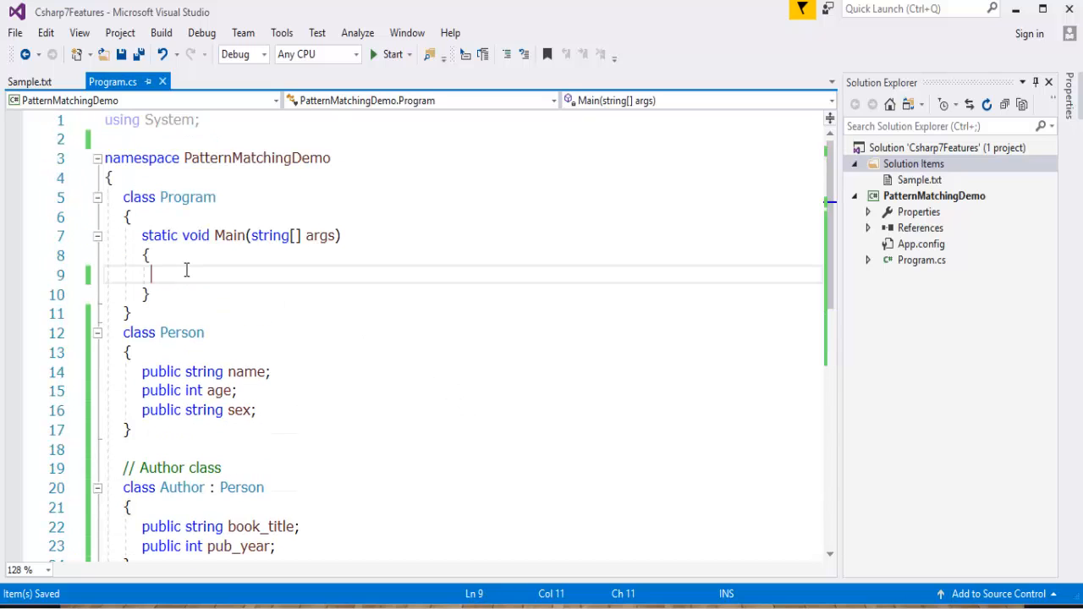
Step: Create Author a in Main and set its name to 'Harish'
type("Author a = n")
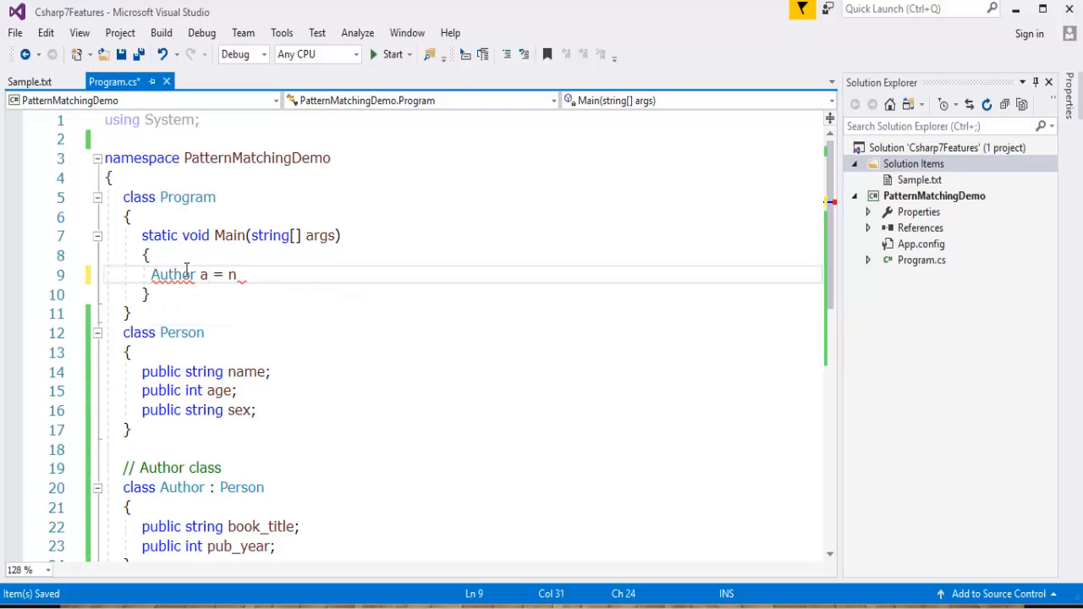
type("ew Author()")
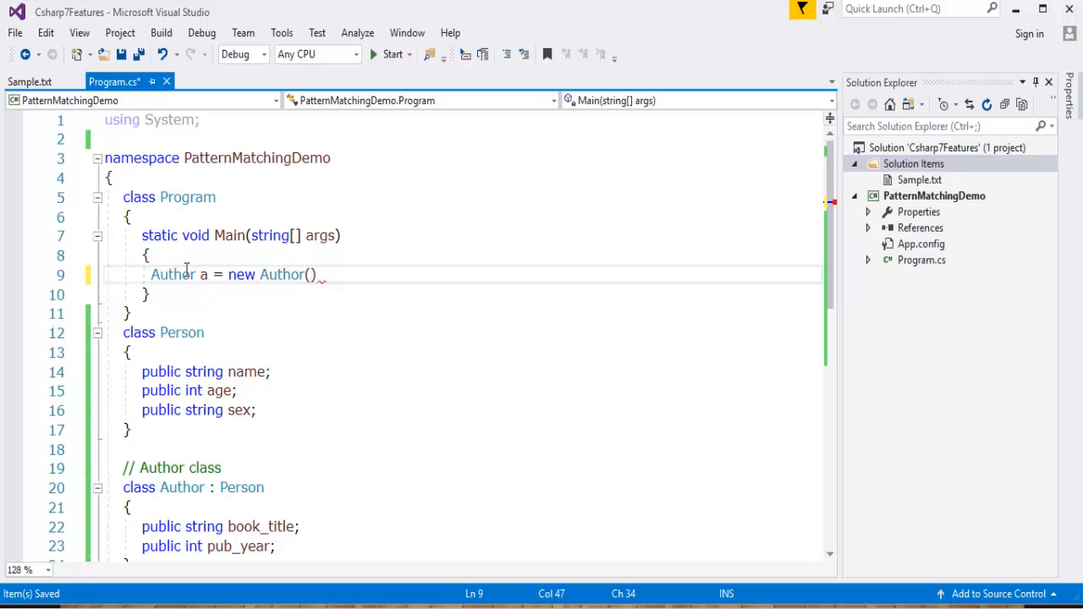
type("a")
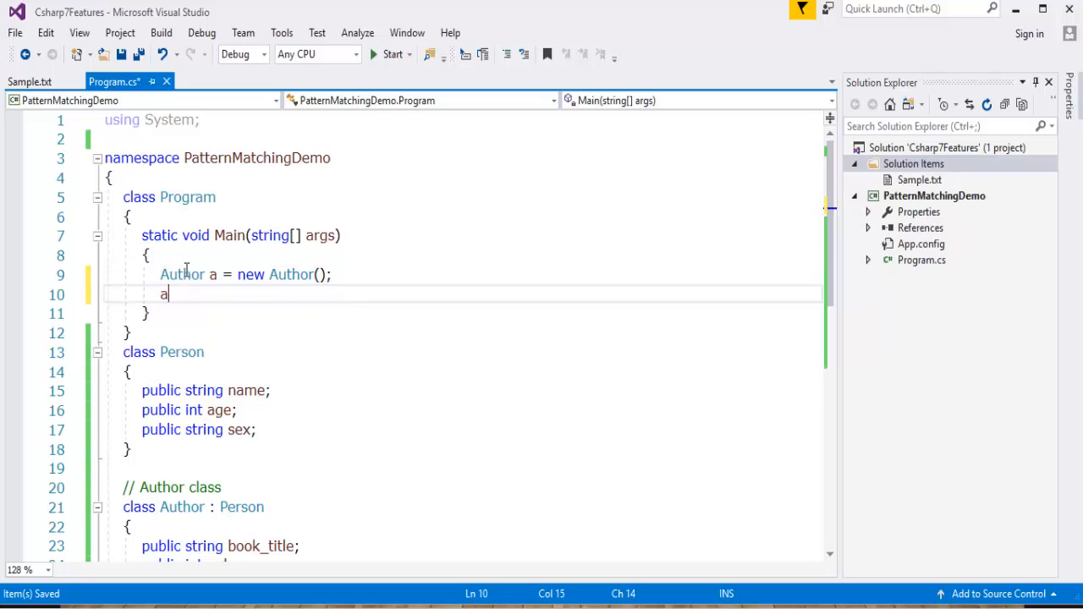
left_click(181, 352)
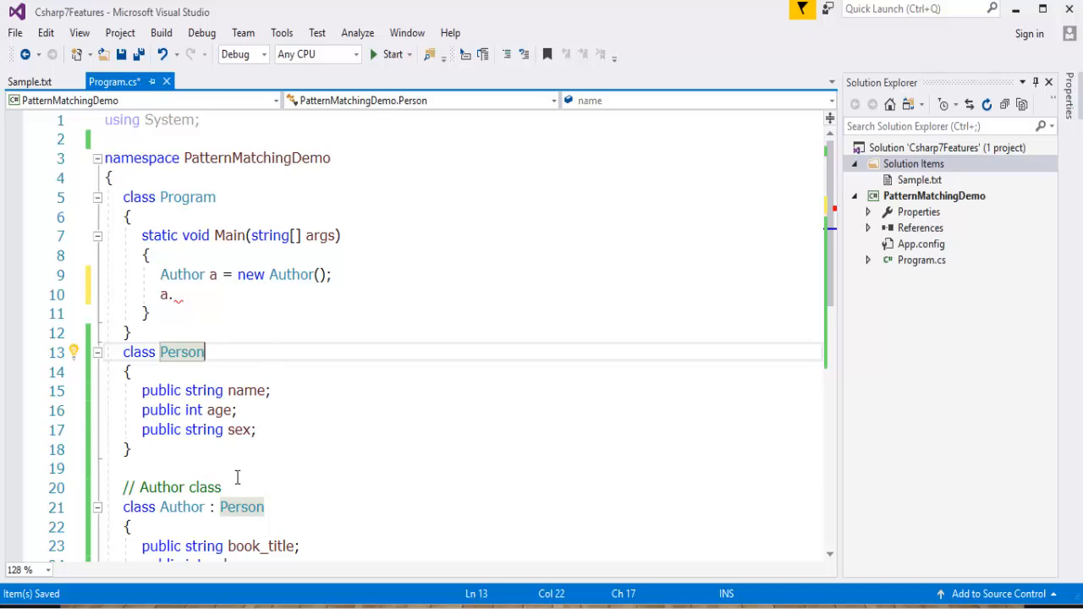
mouse_move(237, 319)
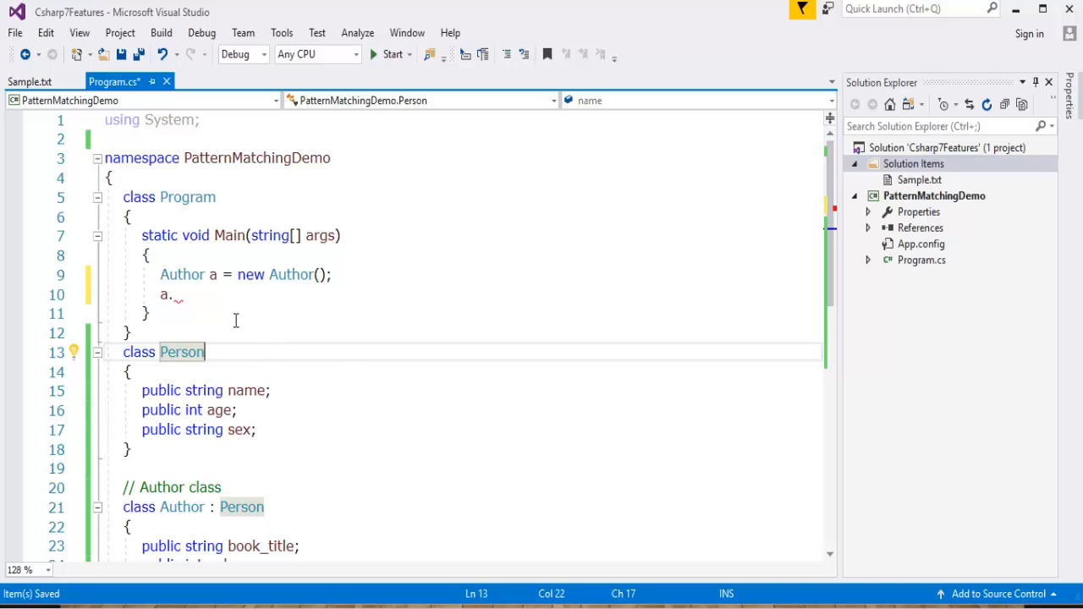
type("name = \"")
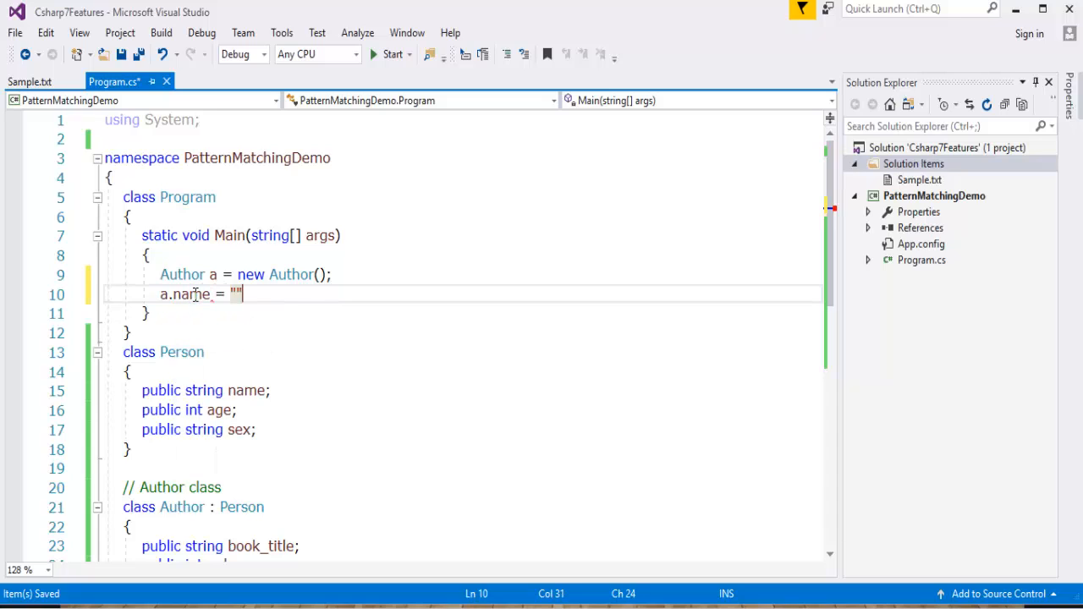
type("Harish")
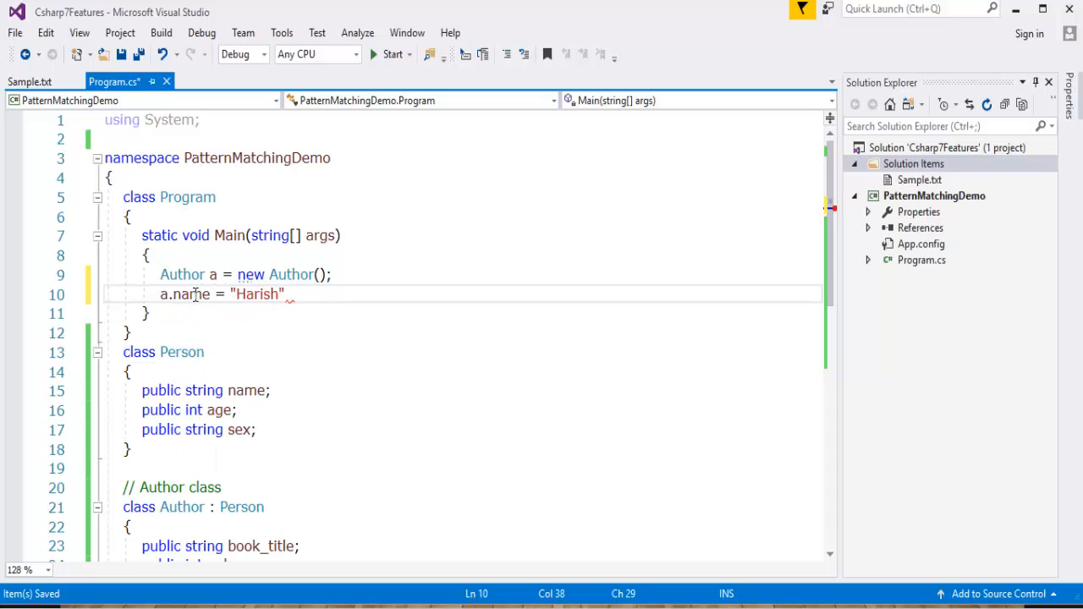
Step: Set the author's age to 25 and sex to 'Male'
type("a")
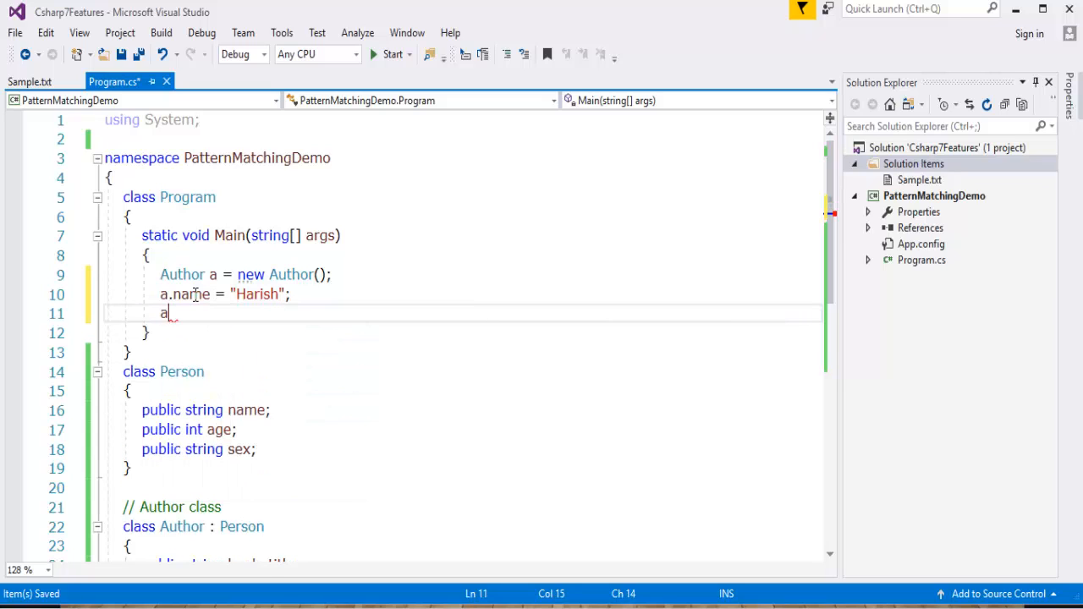
type(".")
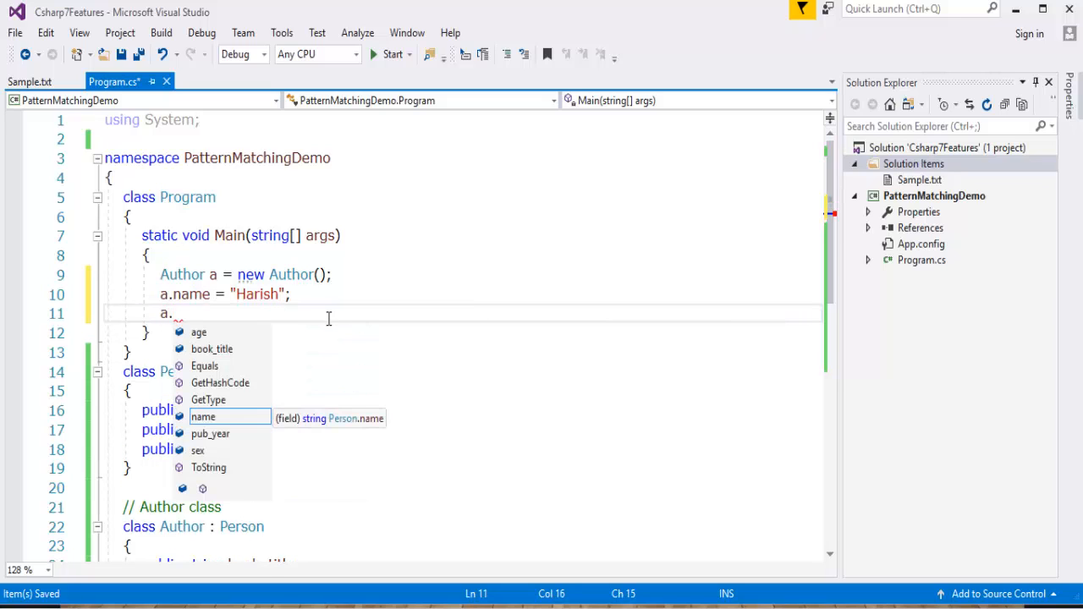
key("Escape")
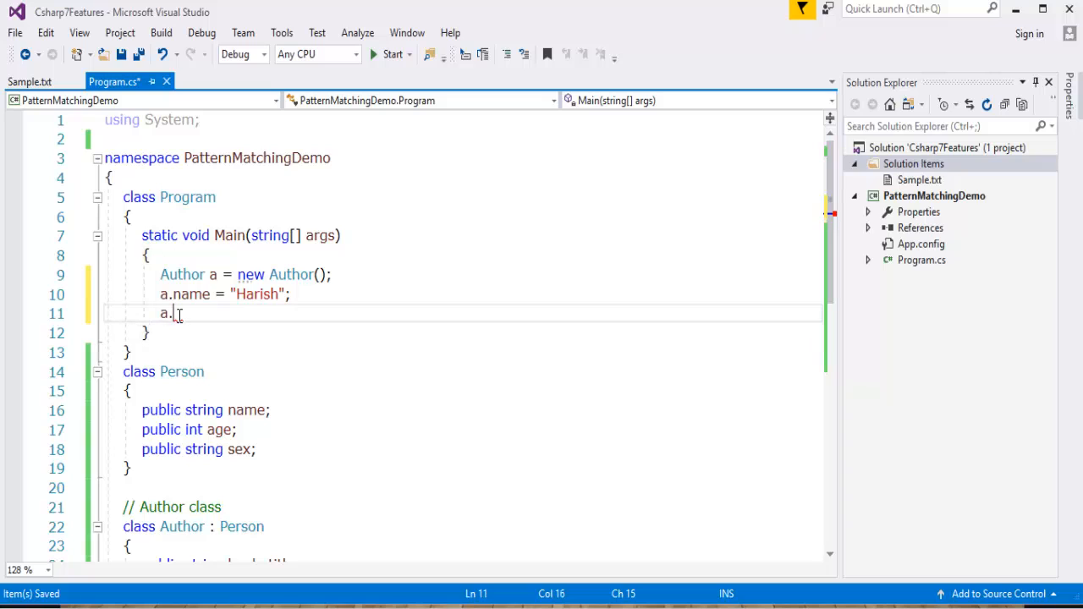
type("age")
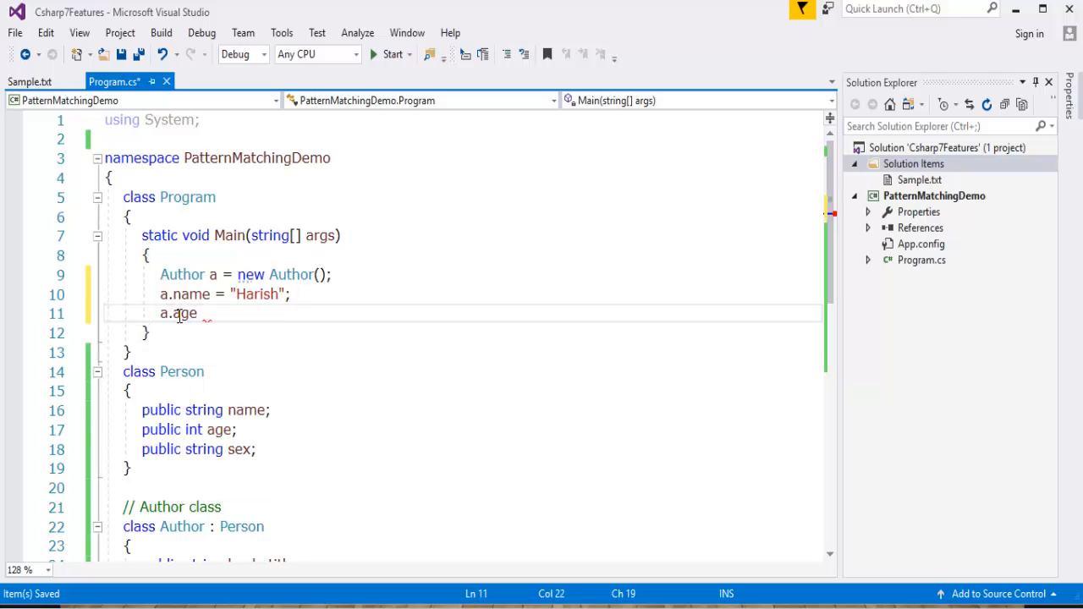
type("= 25;")
type("a")
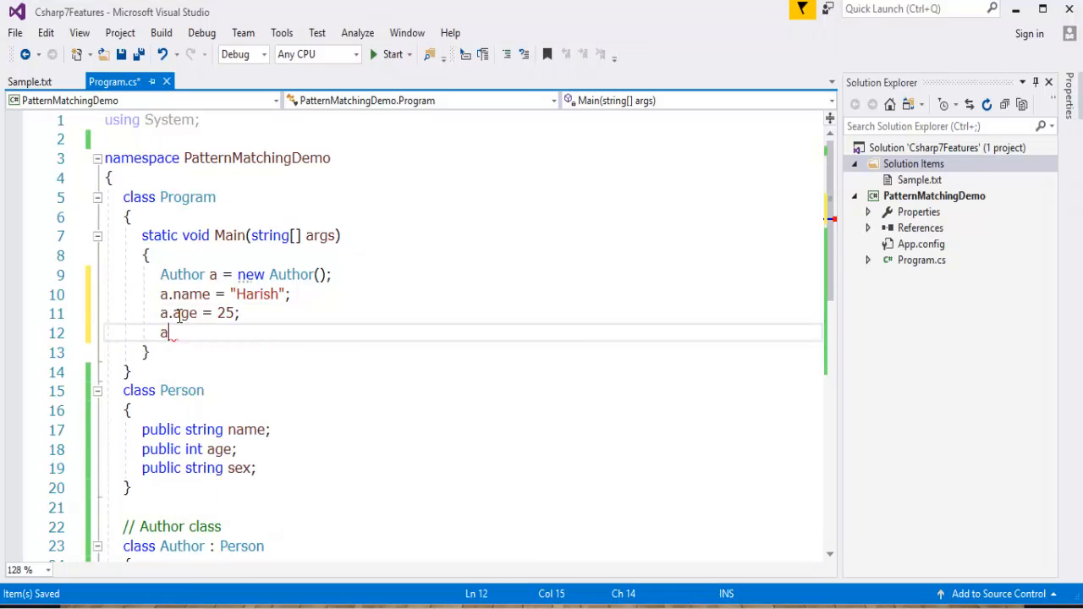
type("s")
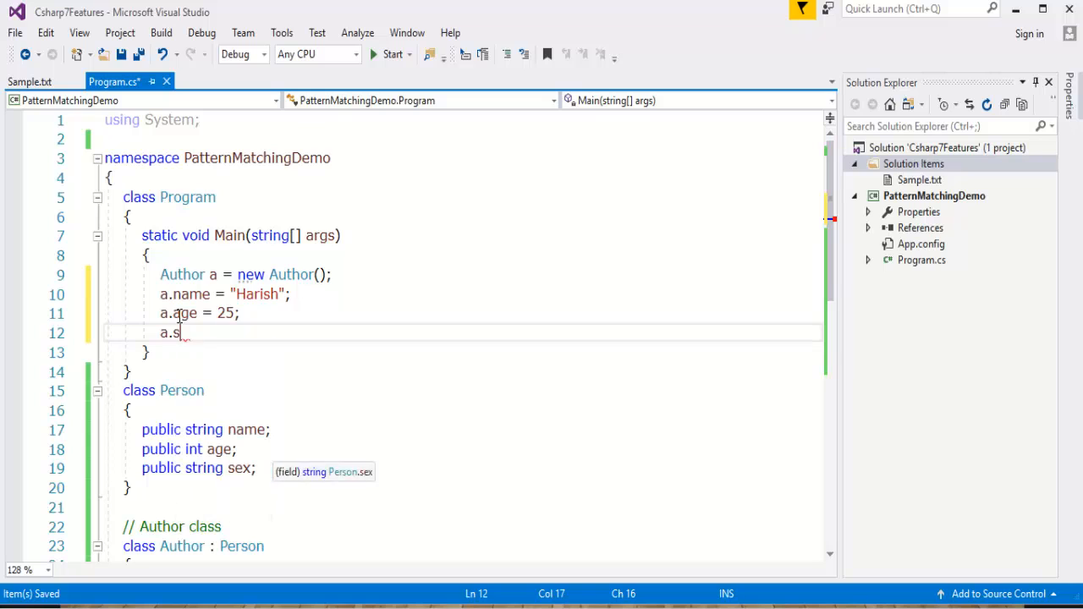
type("sex = \"\"")
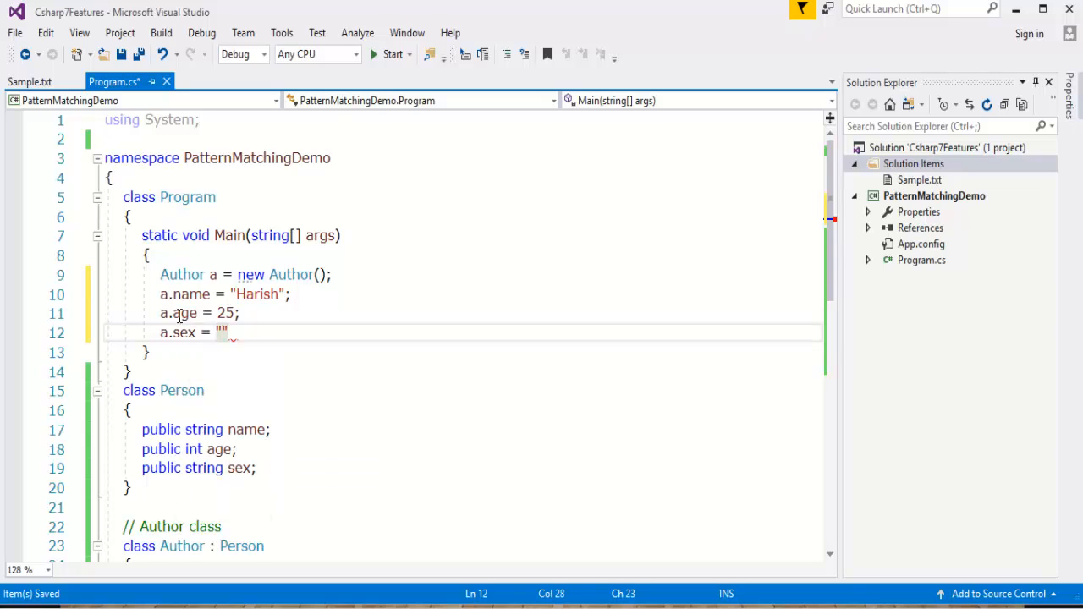
type("Male")
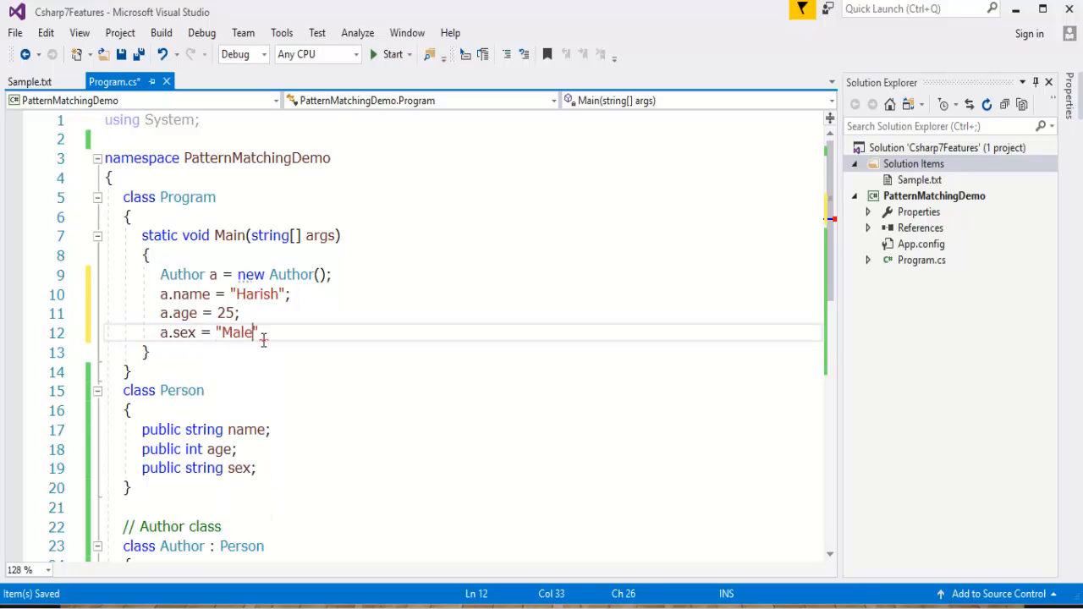
type(";")
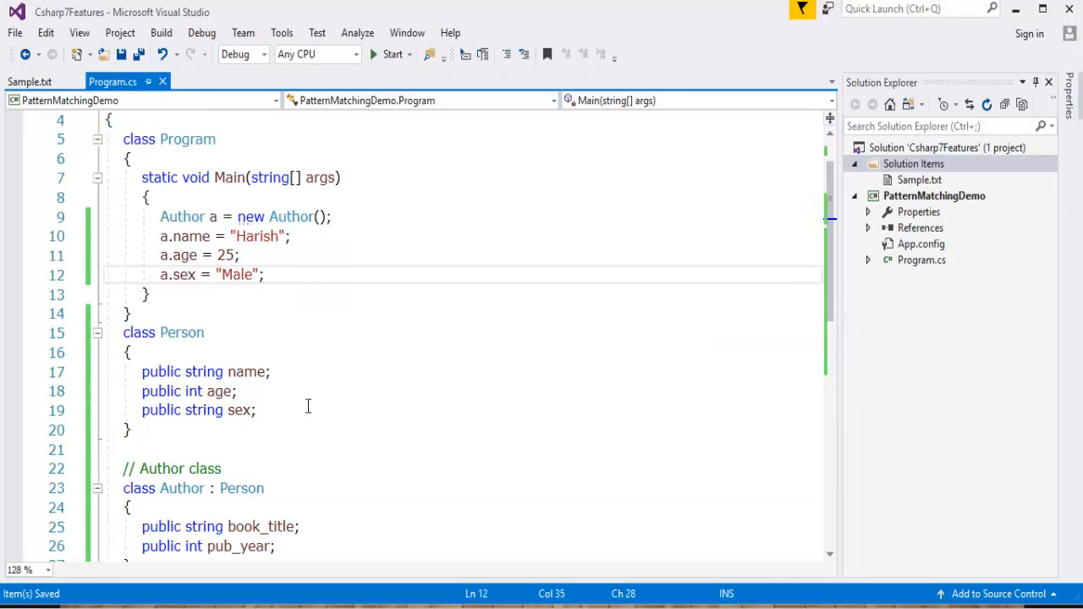
mouse_move(238, 306)
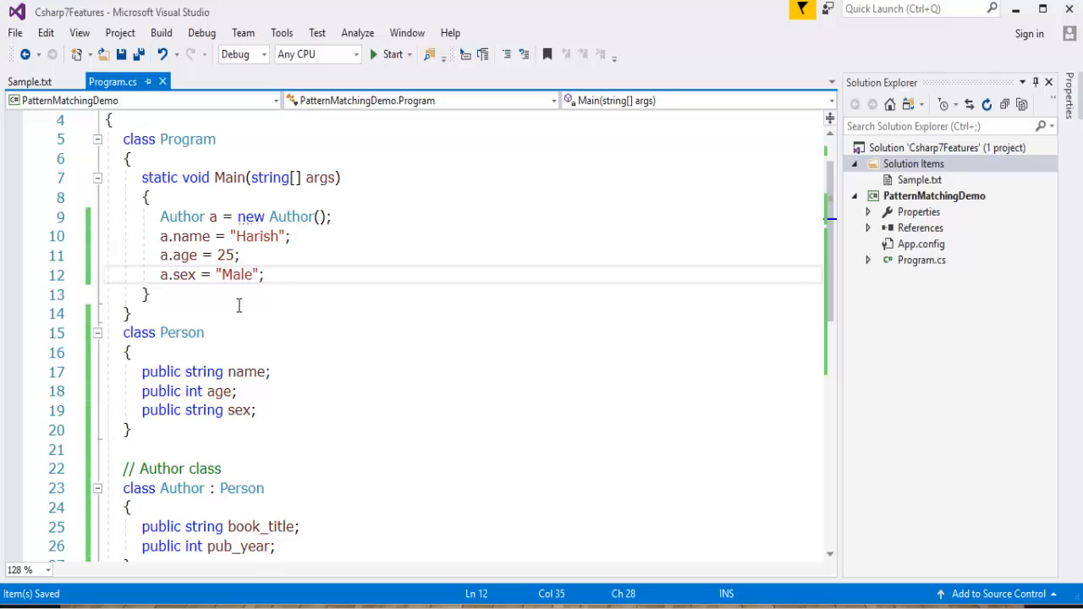
Step: Set the author's book_title to 'NodeJS' and pub_year to the integer 2018
type("a.")
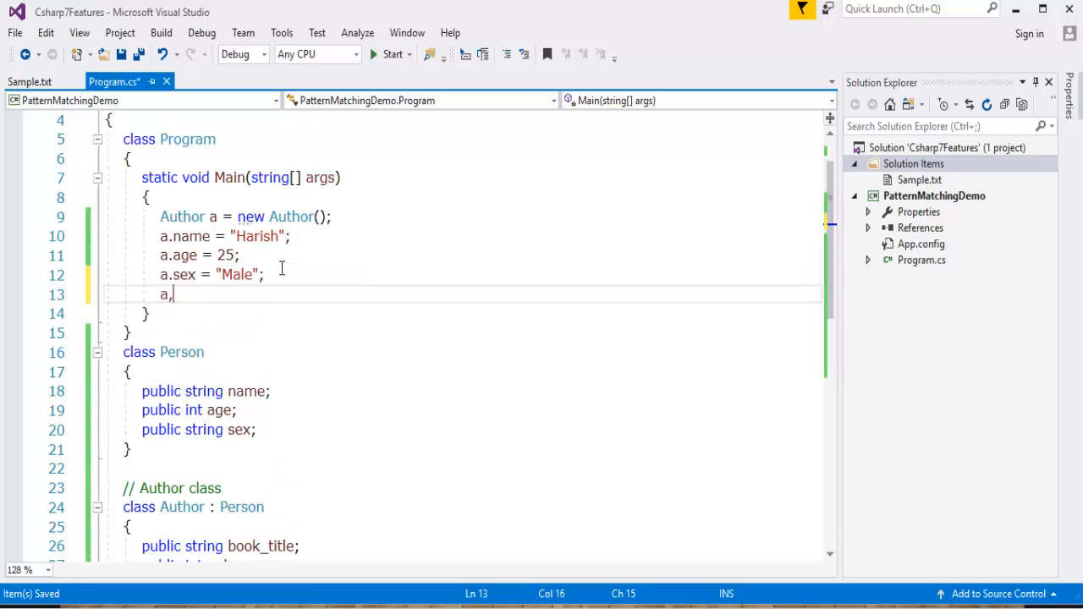
type("book_title")
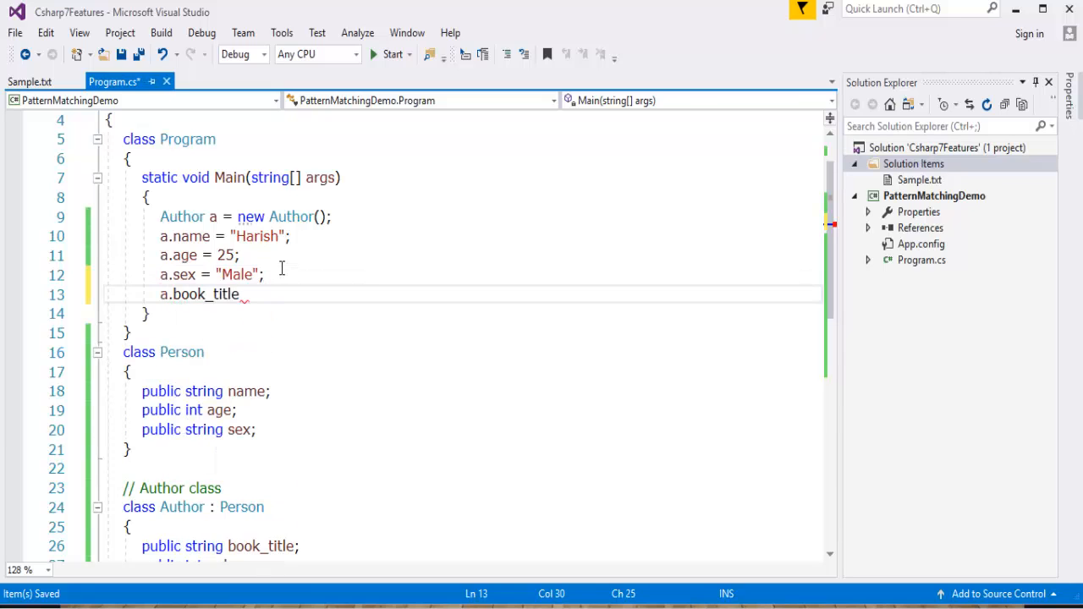
type("= \"\"")
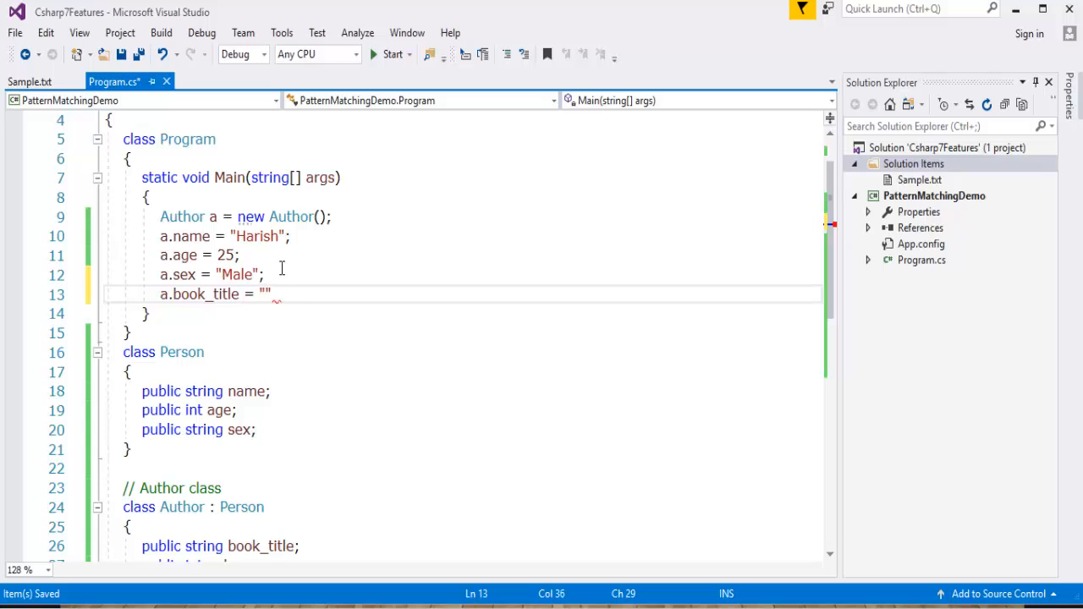
type("Node")
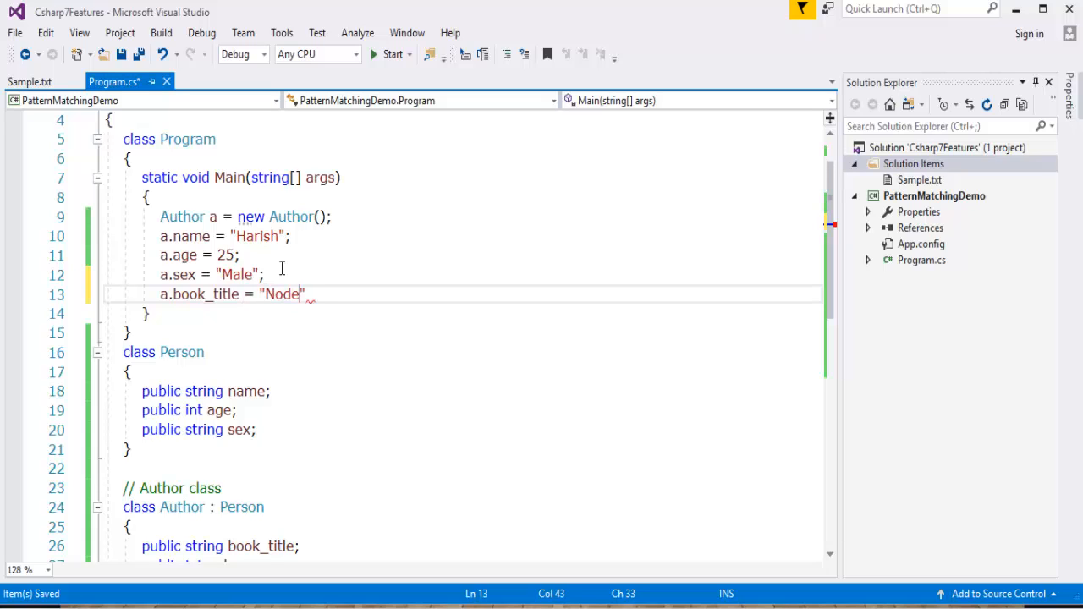
type("JS")
type("a")
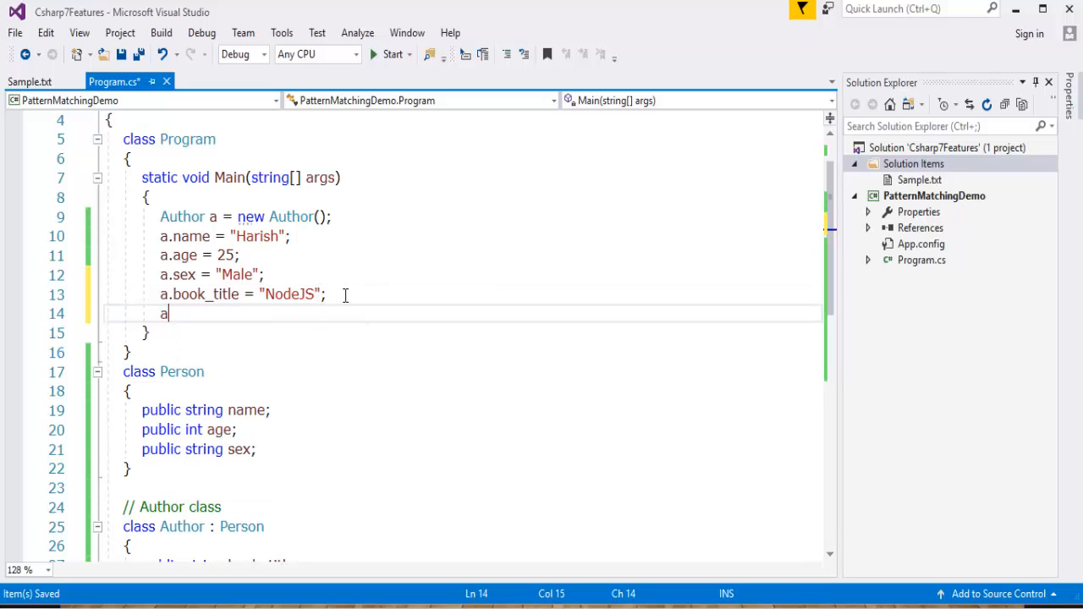
type(".pub_year = \"")
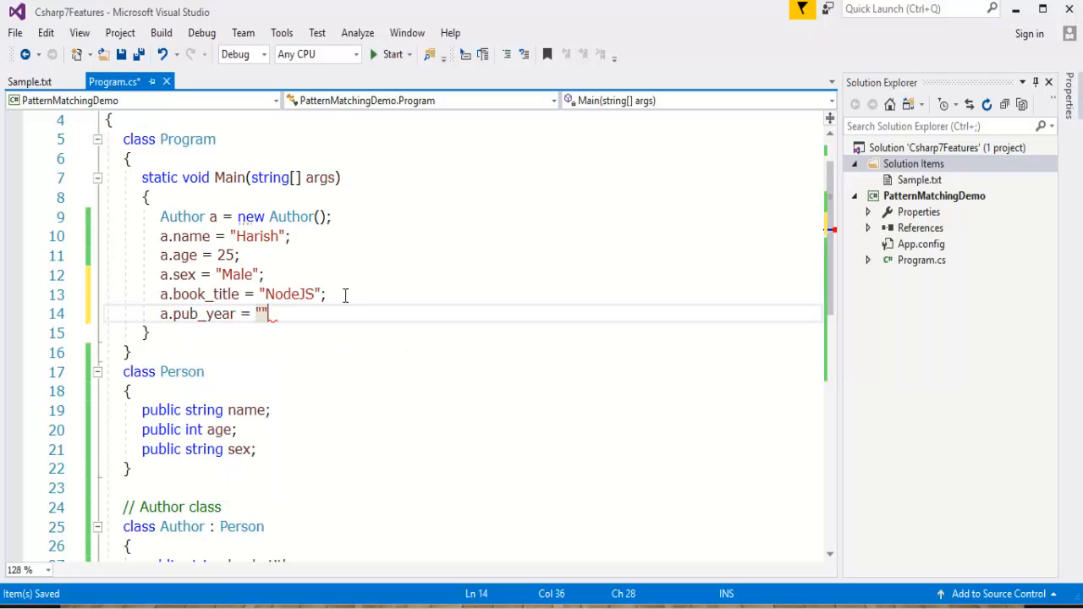
type("2018")
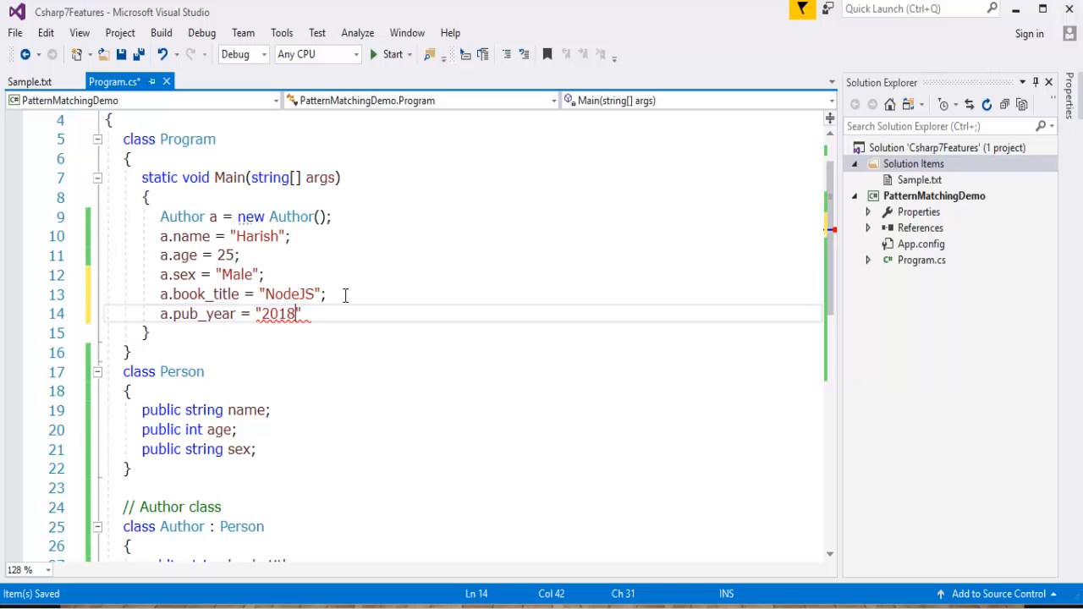
key("Backspace")
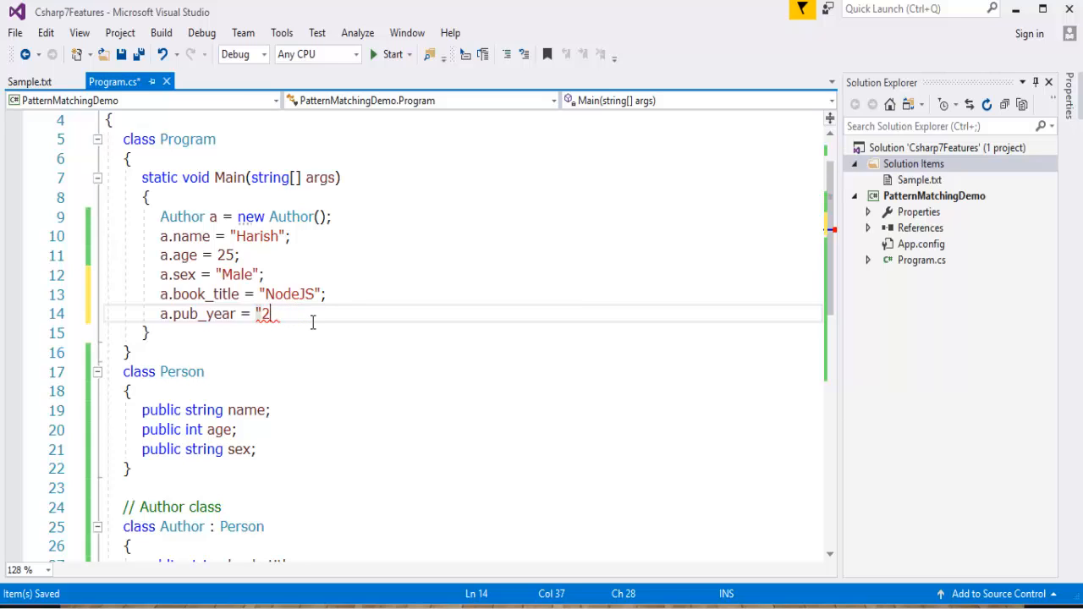
type("018")
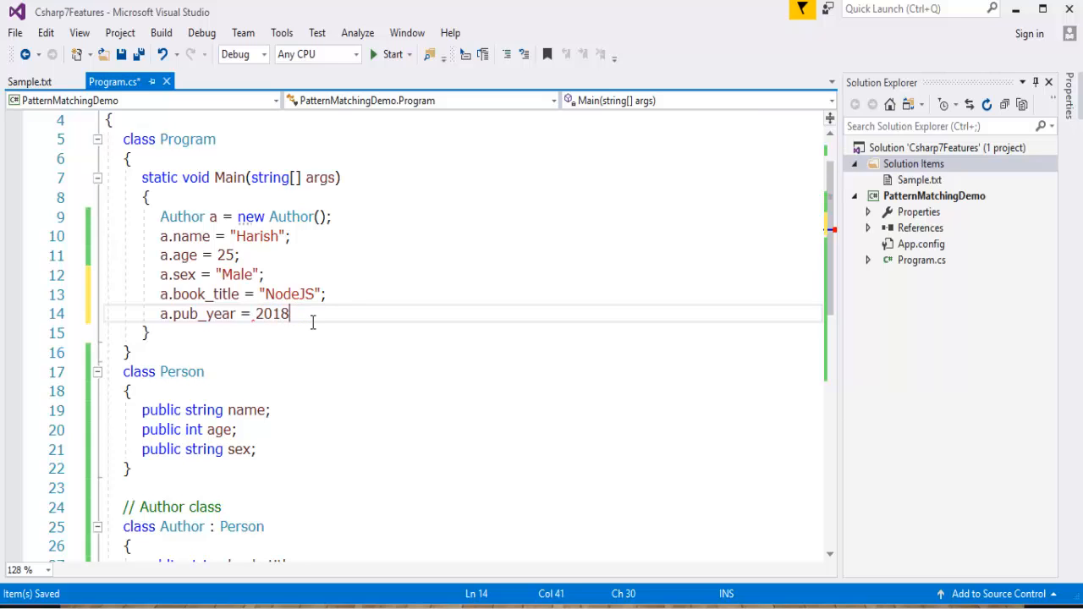
type(";")
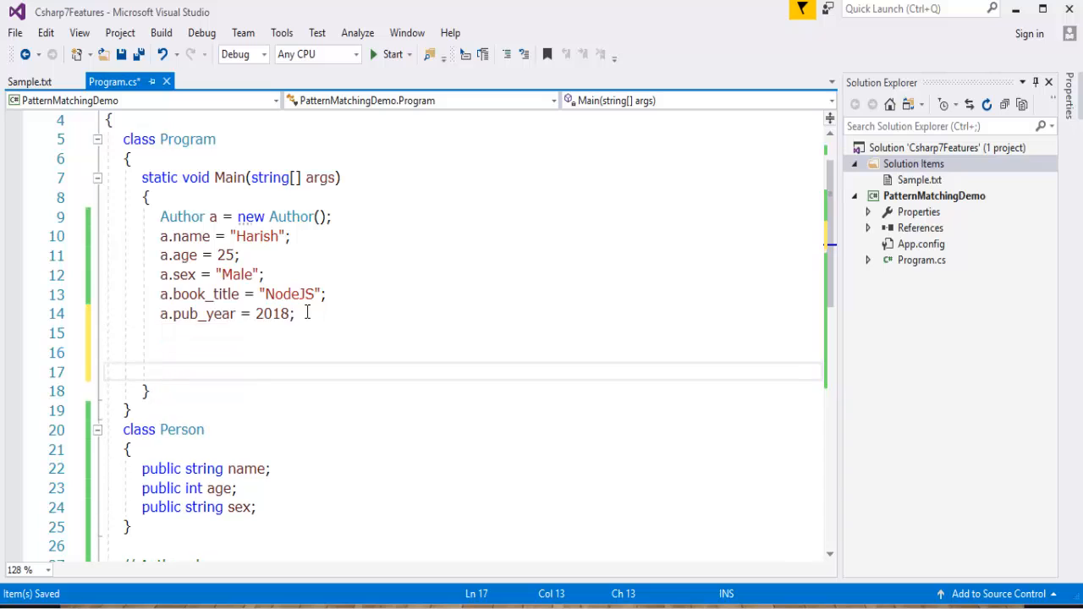
Step: Create Reader r with name 'Sam', age 30 and sex 'Male'
type("real")
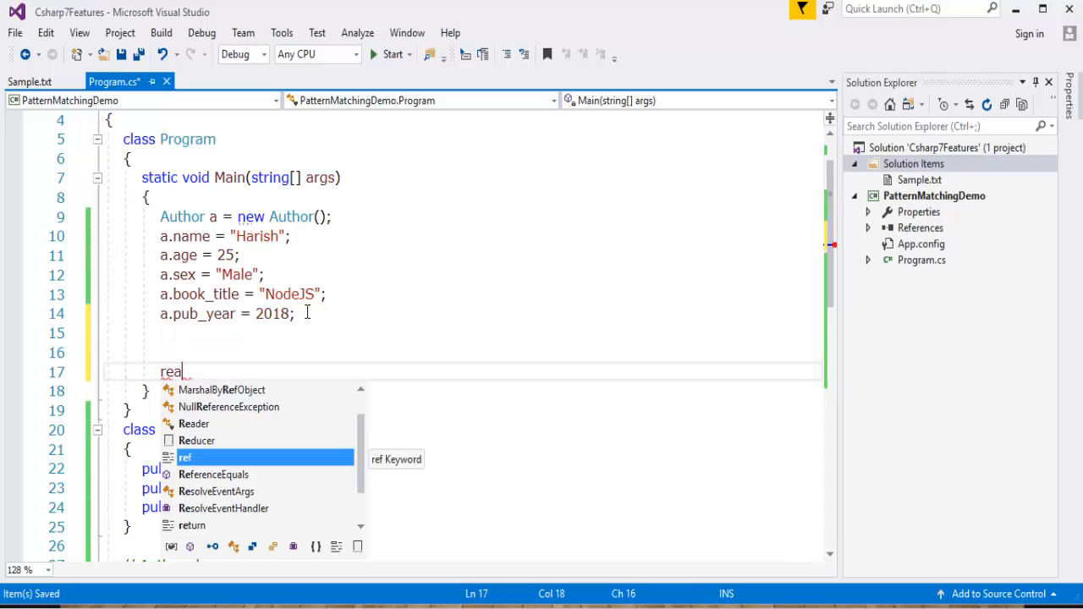
type("Reader r = n")
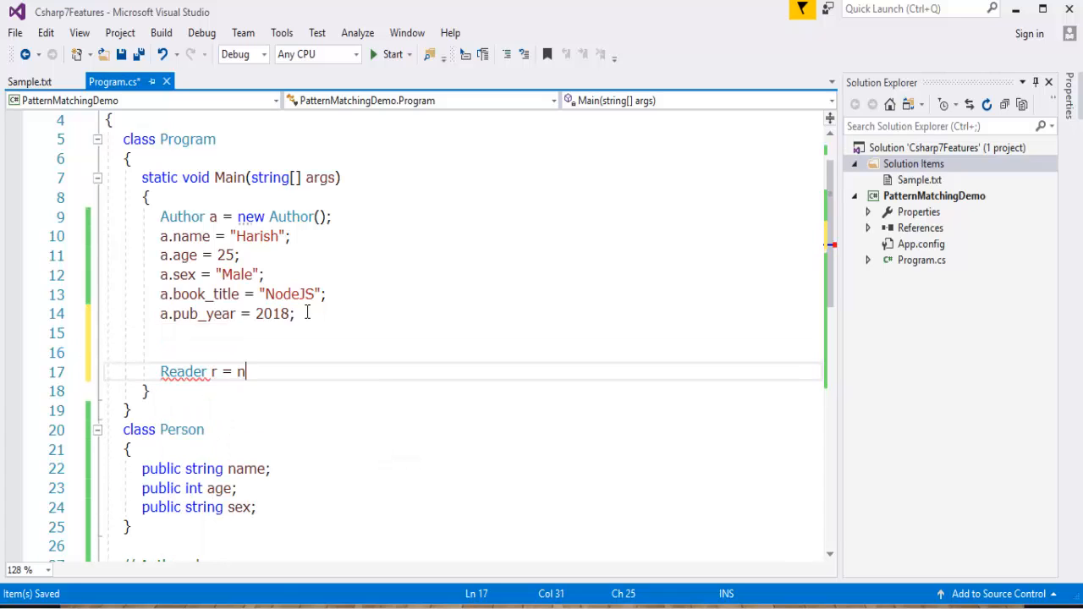
type("ew Reader()")
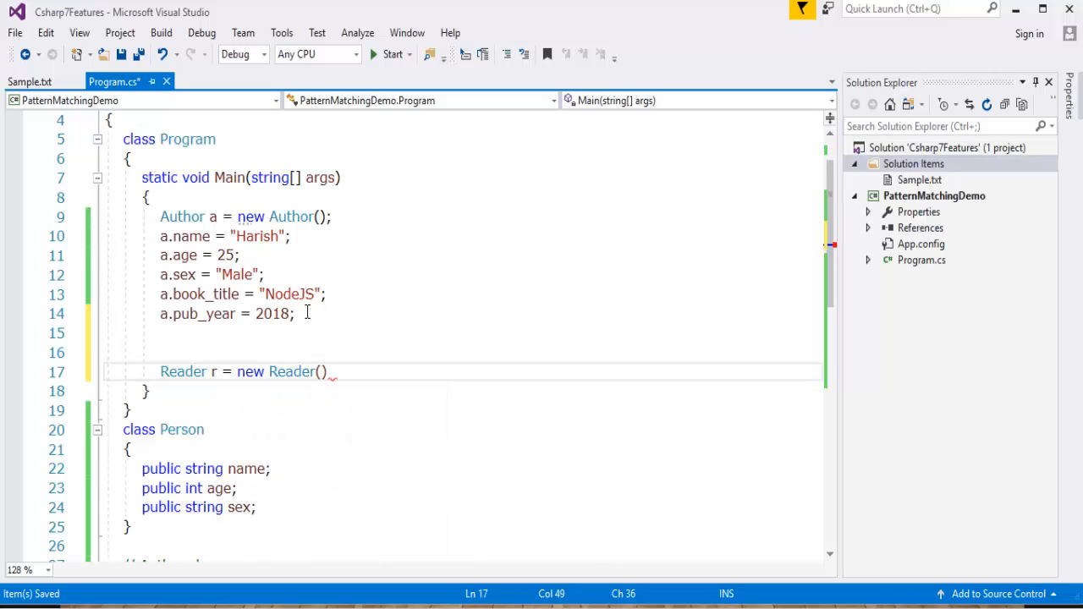
type(";")
type("r.name")
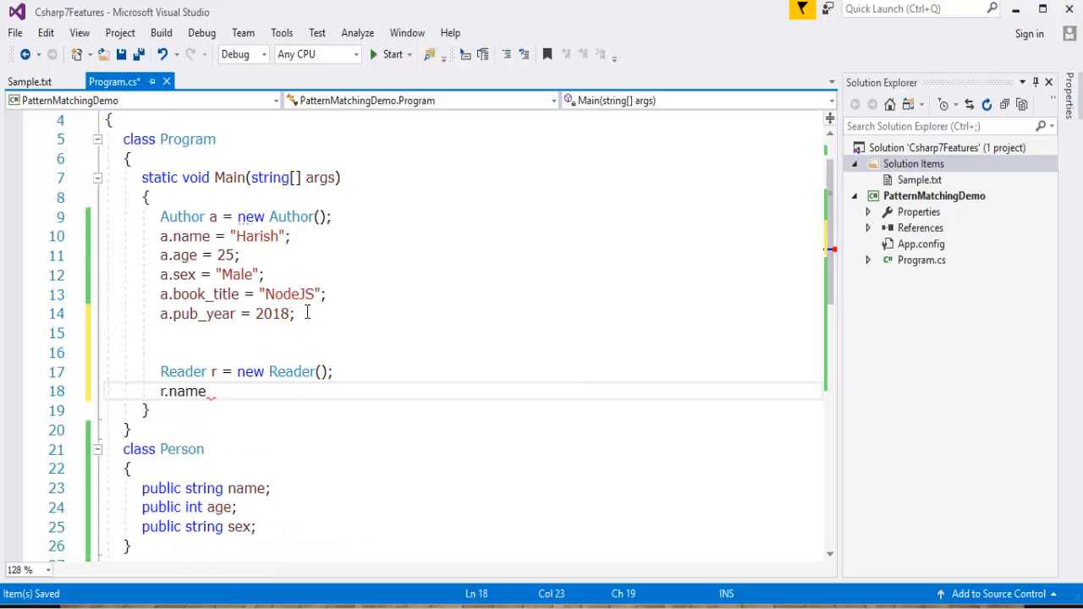
type("= \"S\"")
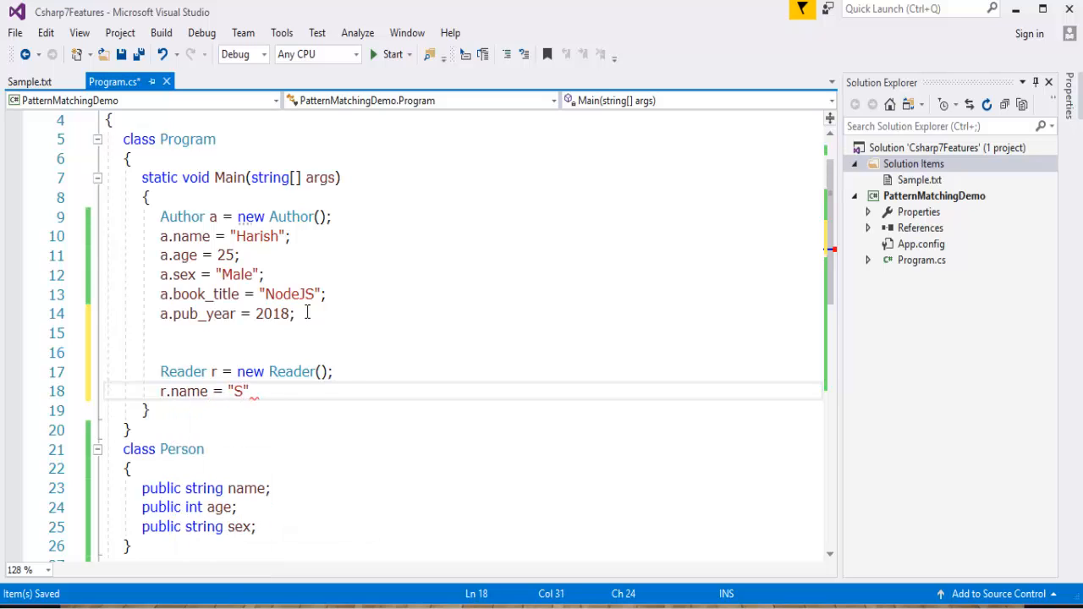
type("am;")
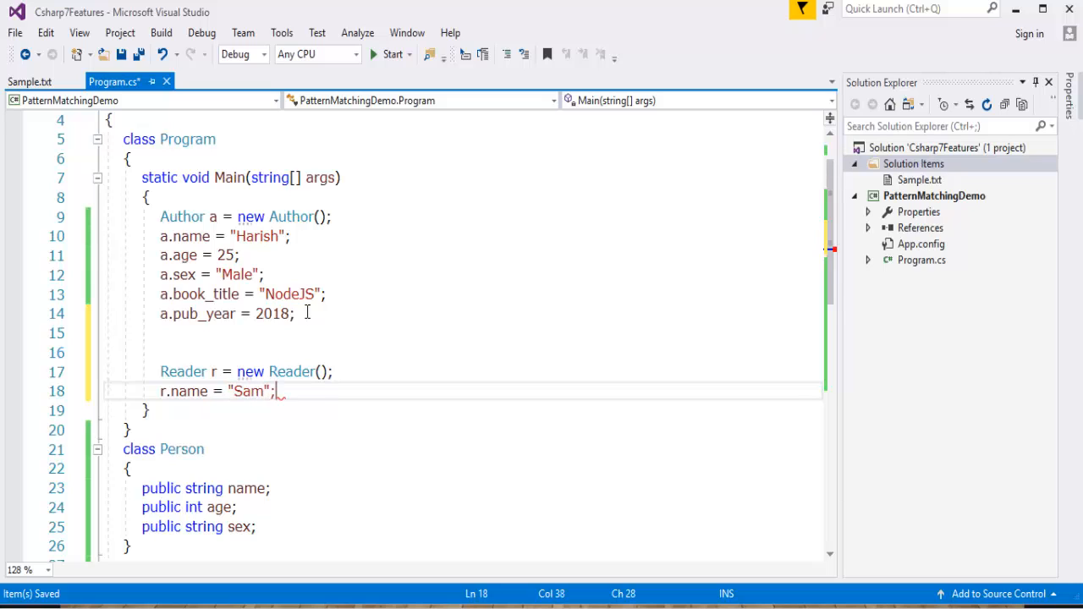
type("r.age =")
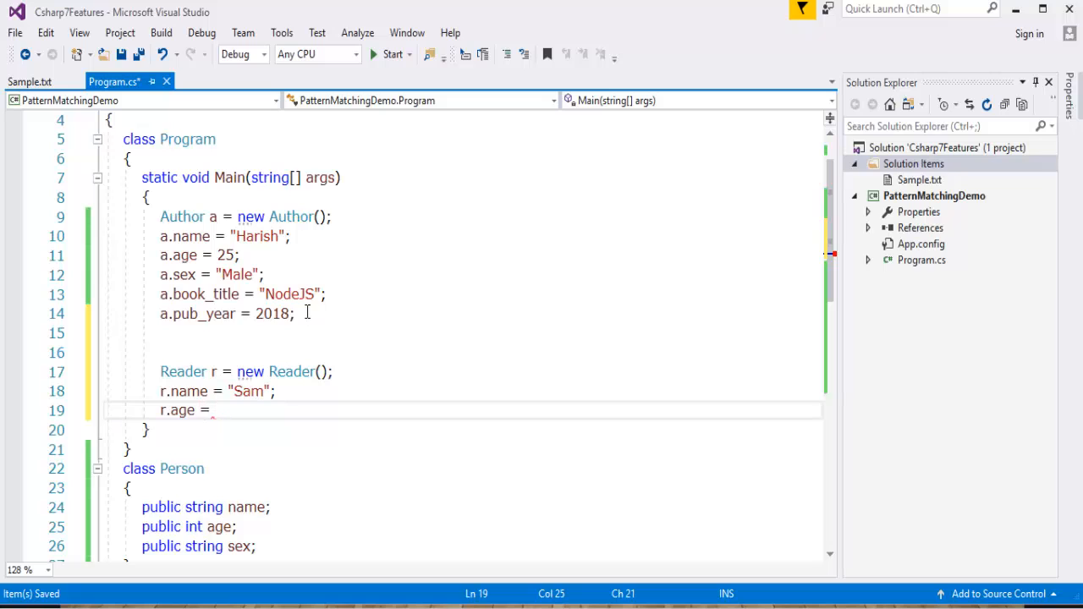
type("30;")
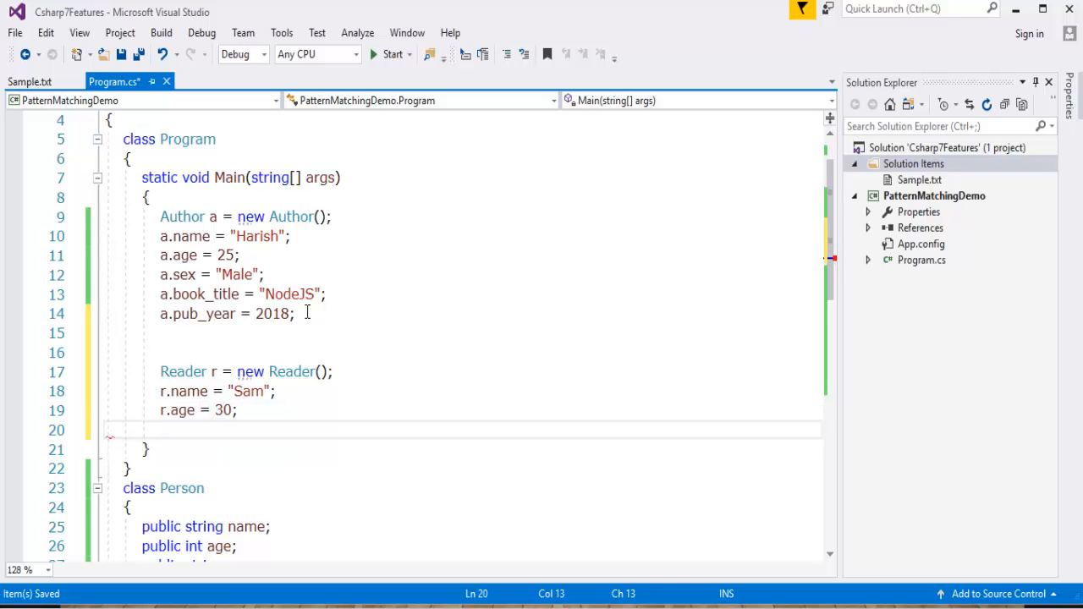
type("r.sex = \"")
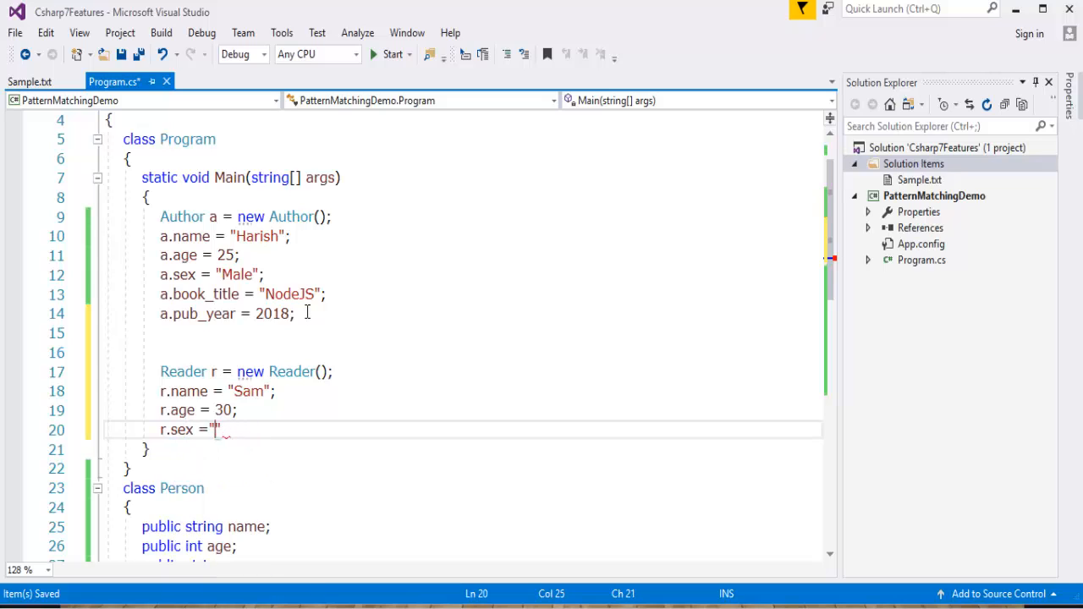
type("Male")
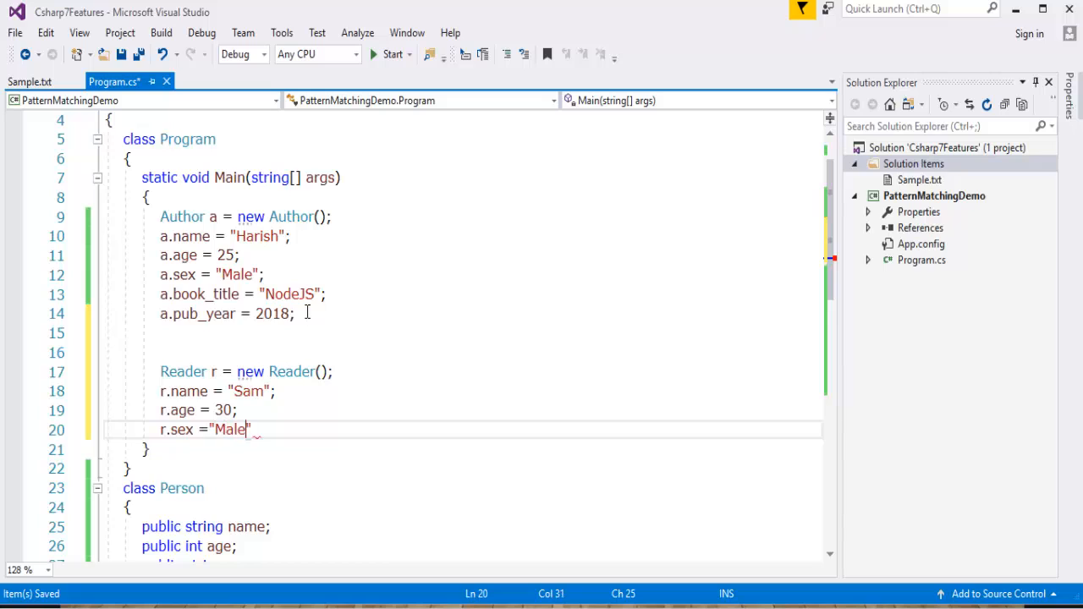
type(";")
key("Return")
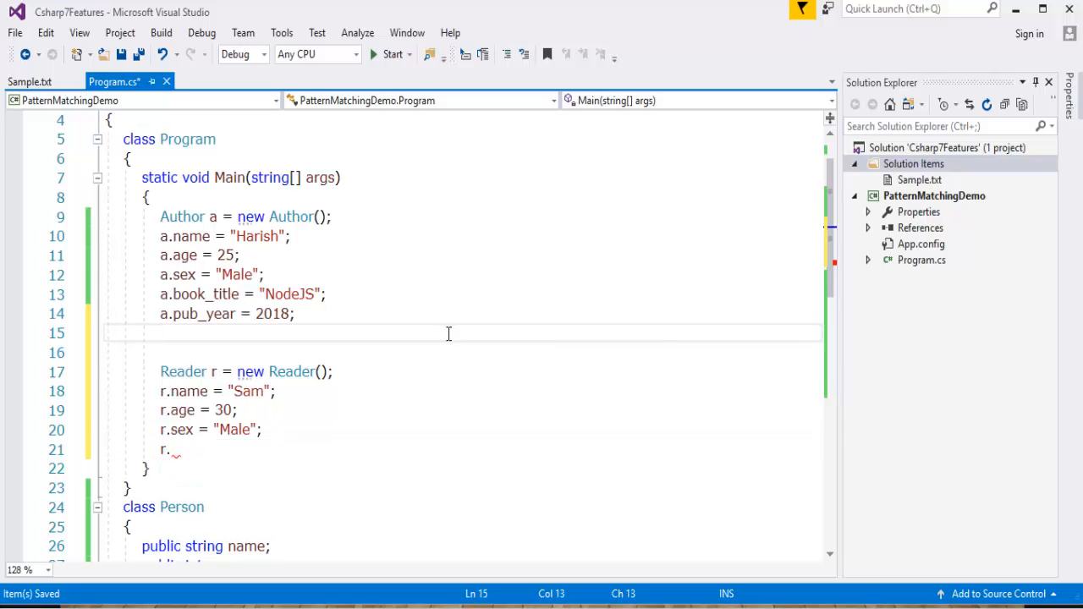
Step: Set the reader's interest to 'Reading' and job to 'Software Developer'
scroll("down", 3)
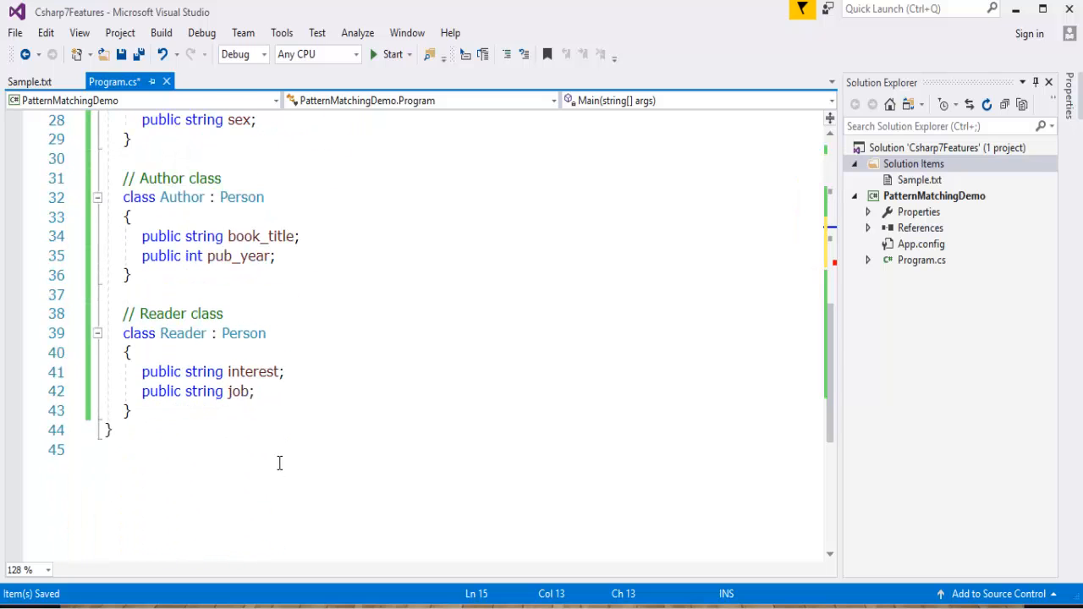
scroll("up", 3)
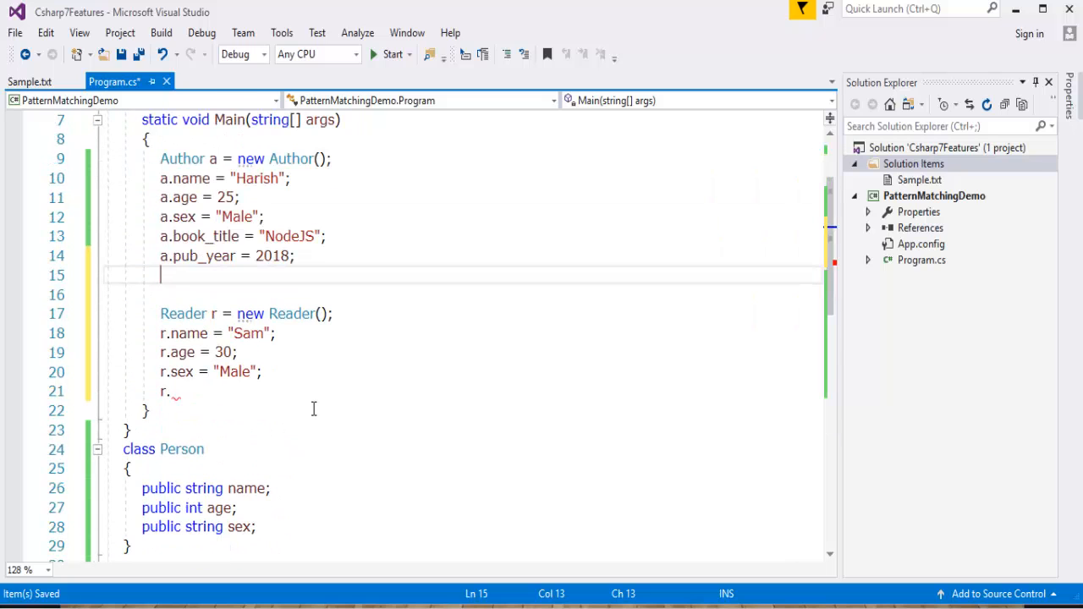
left_click(171, 391)
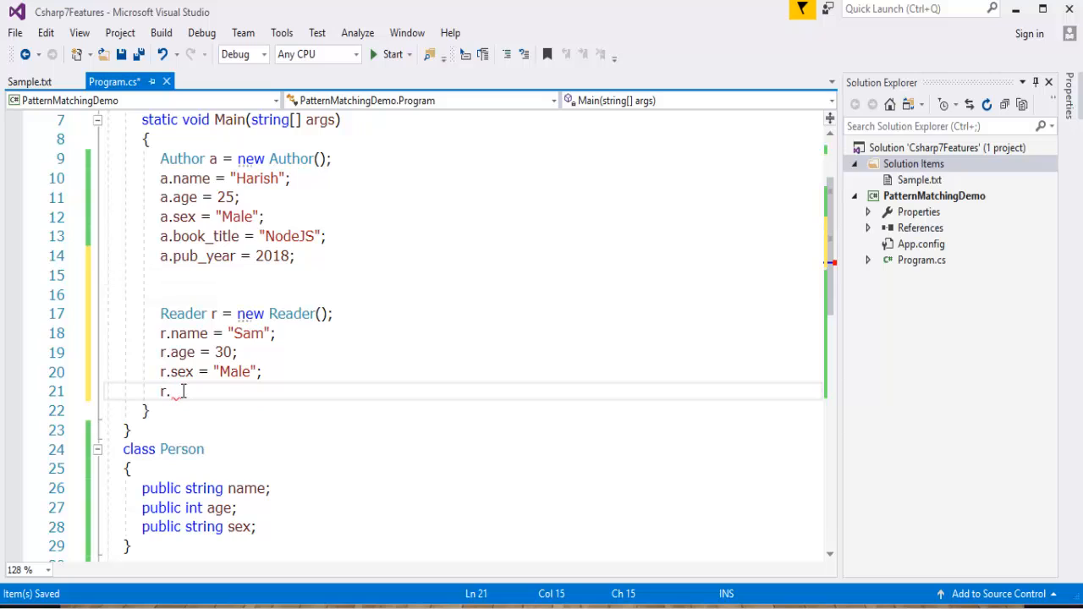
type("interest = \"Rea")
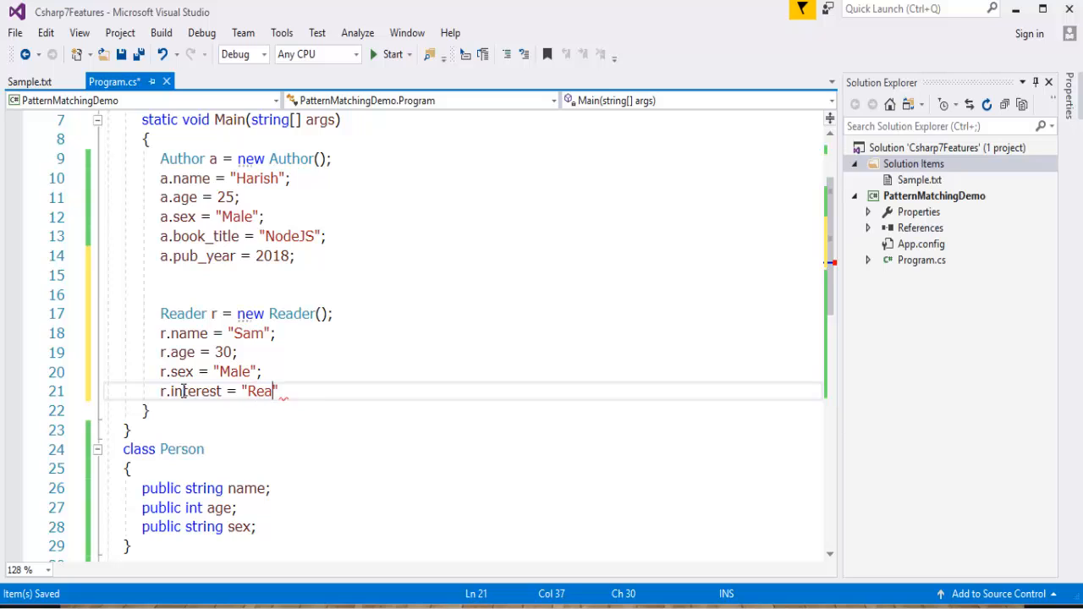
type("ding\";")
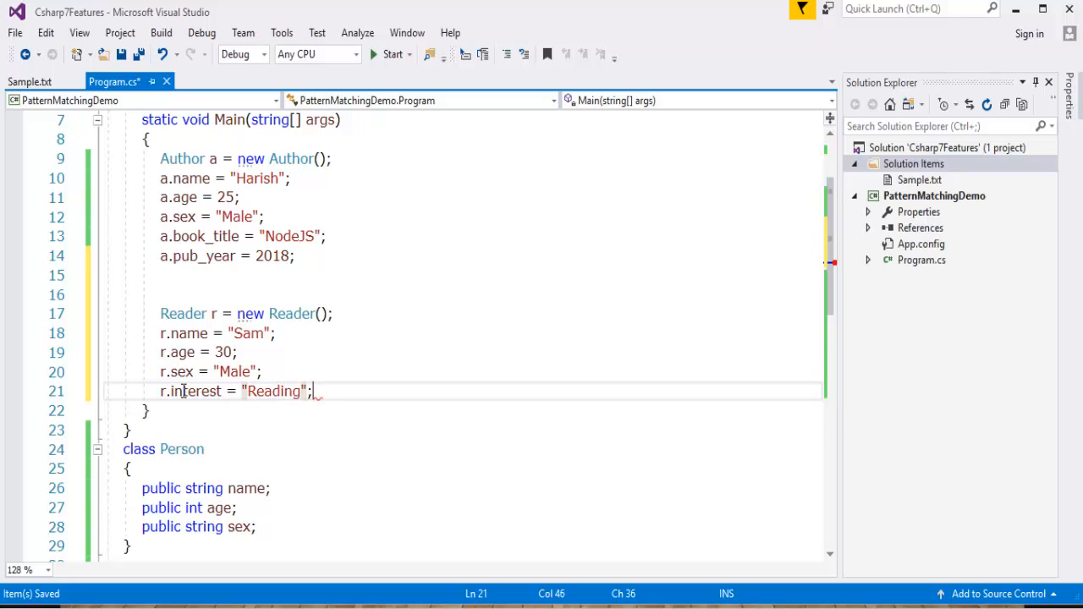
type("r.job =")
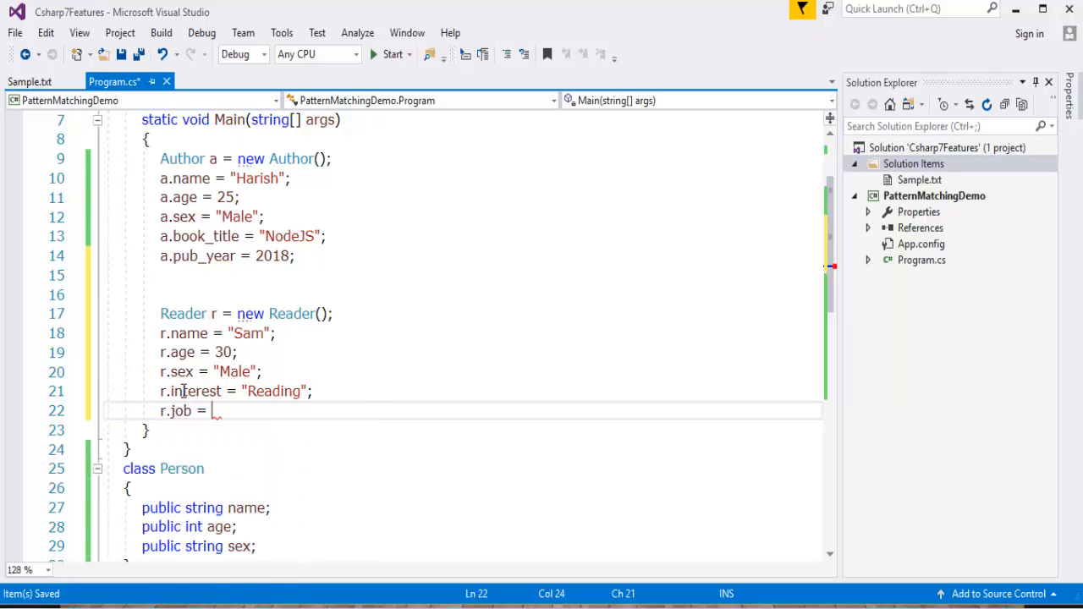
type("s")
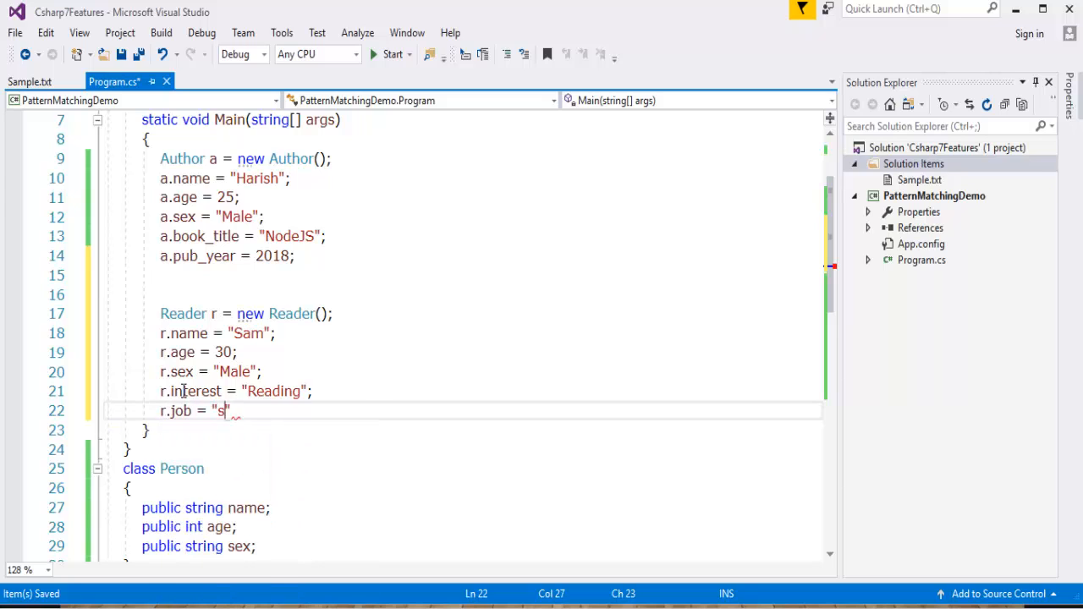
key("Backspace")
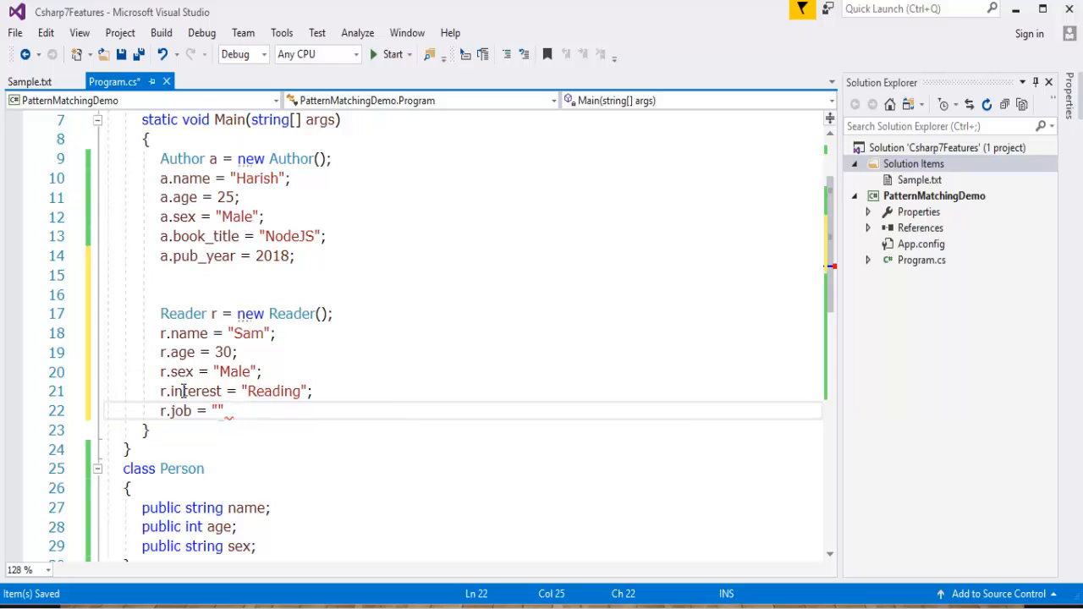
type("S")
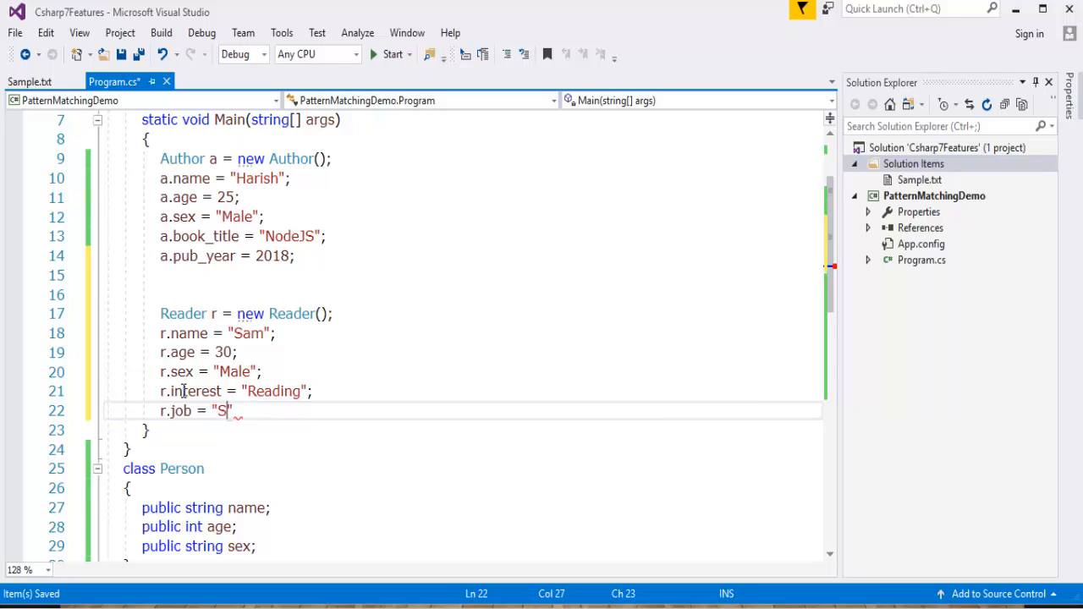
type("oftwr")
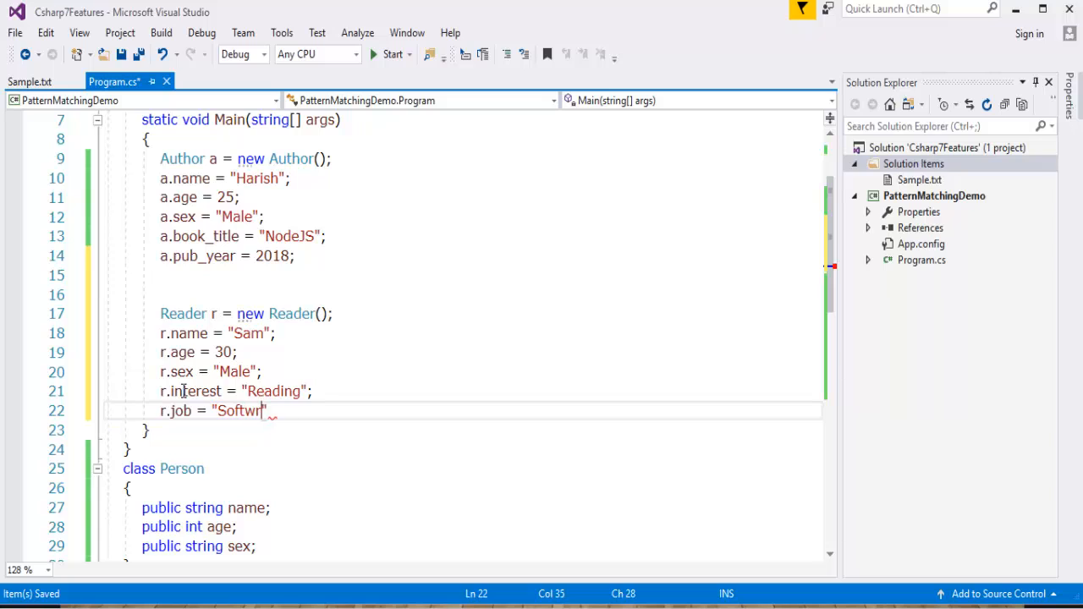
type("are D")
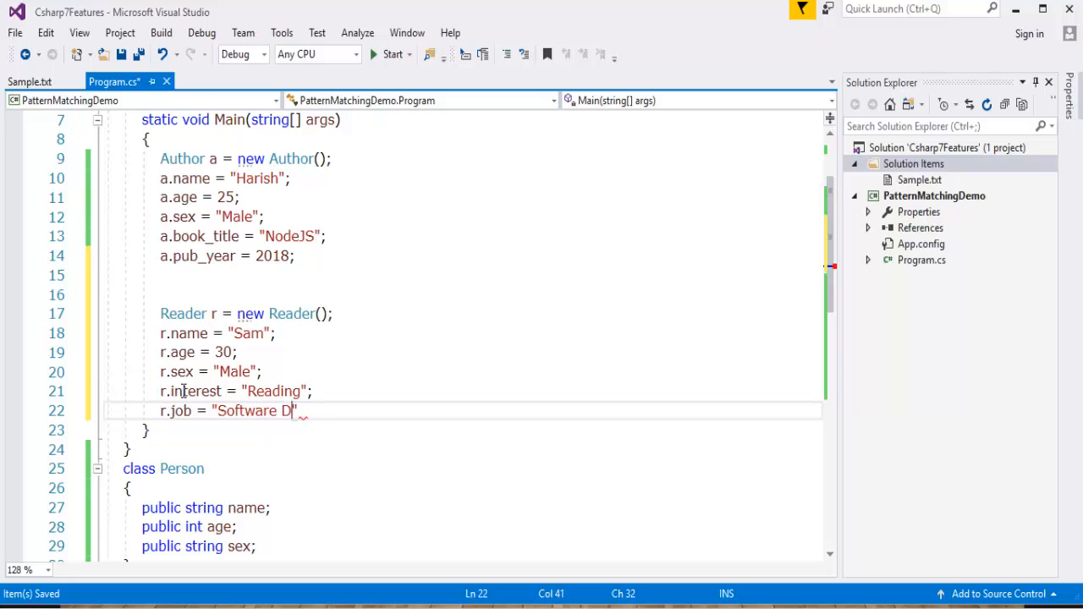
type("eveloper")
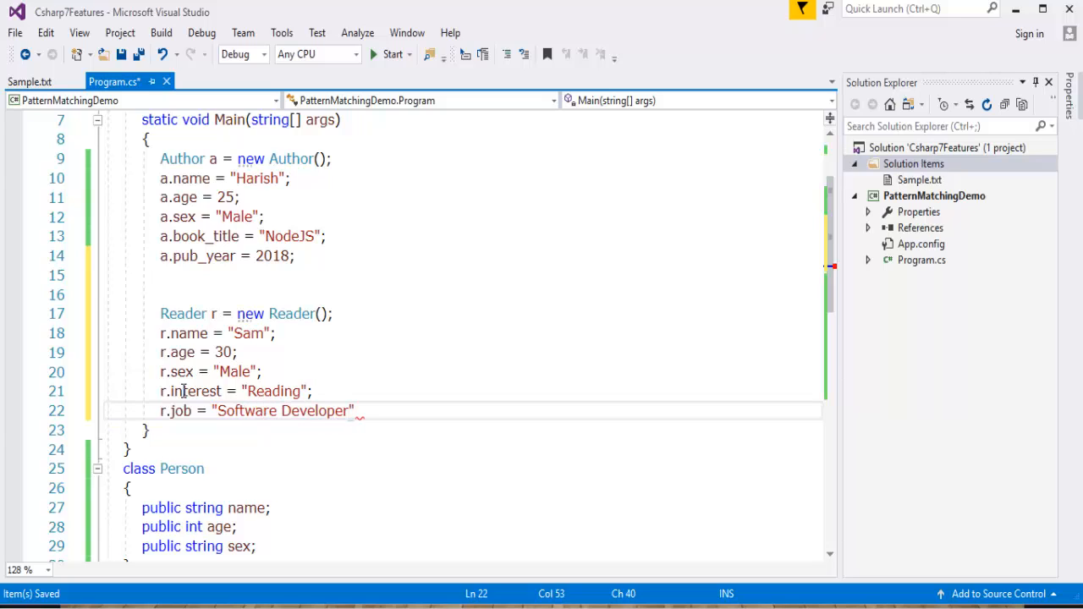
type(";")
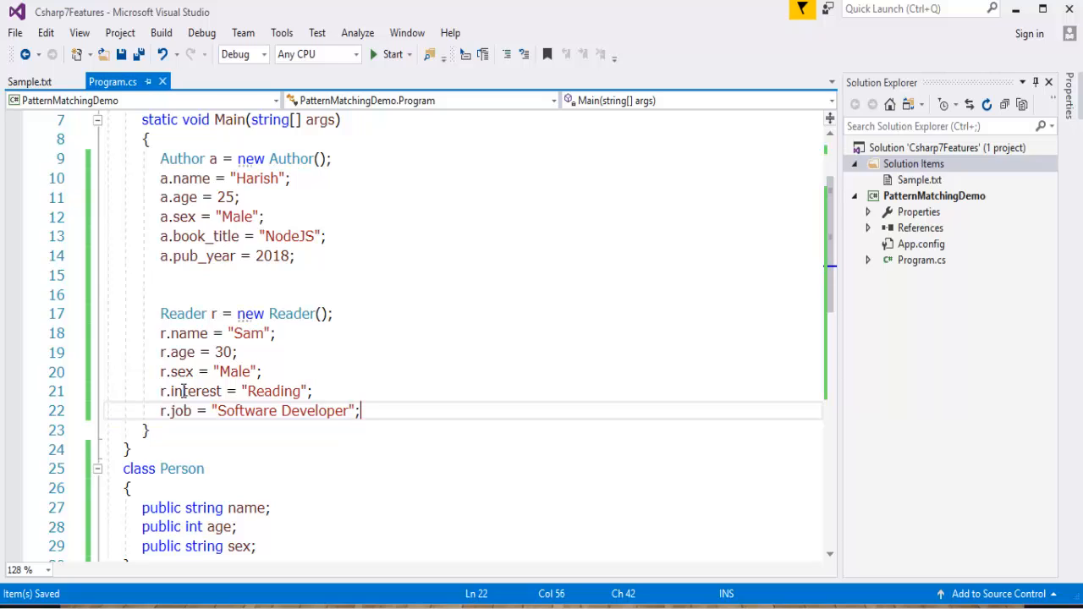
mouse_move(209, 430)
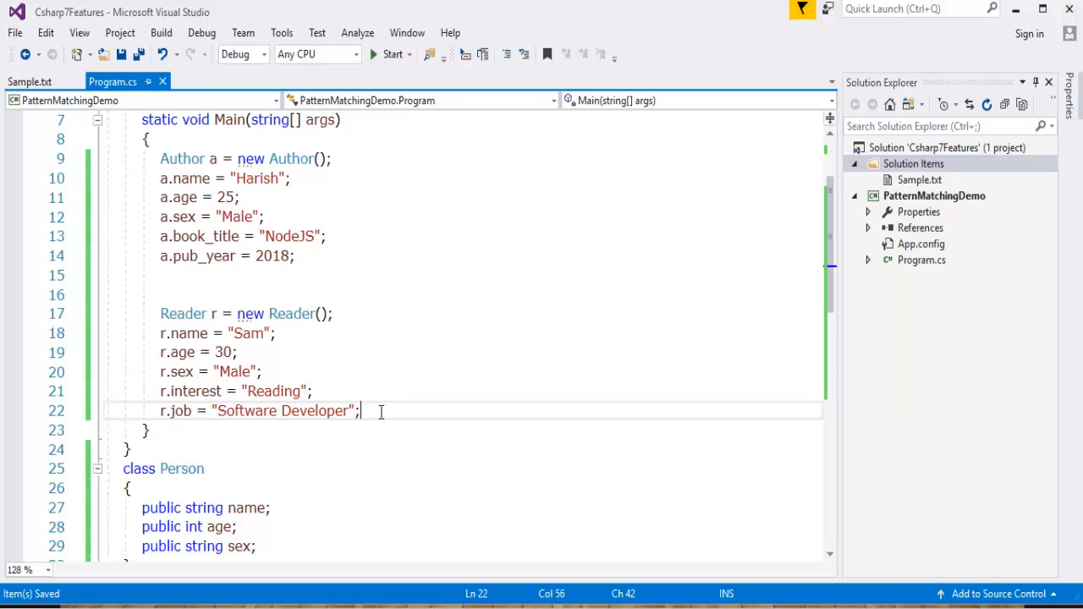
Step: Show the slide listing the two advantages of C# 7.0 pattern matching
key("enter")
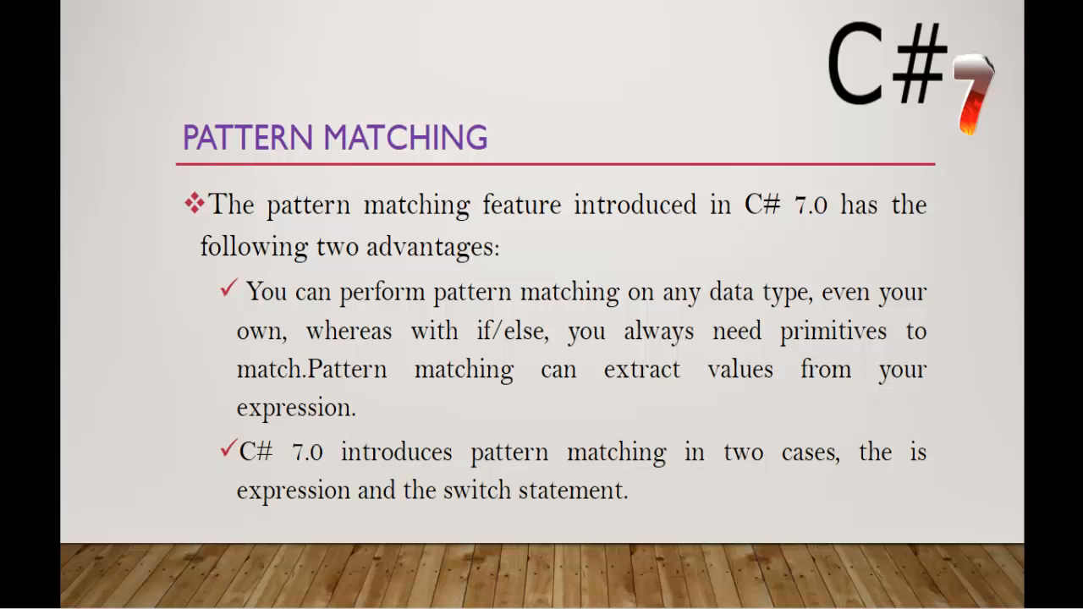
mouse_move(943, 479)
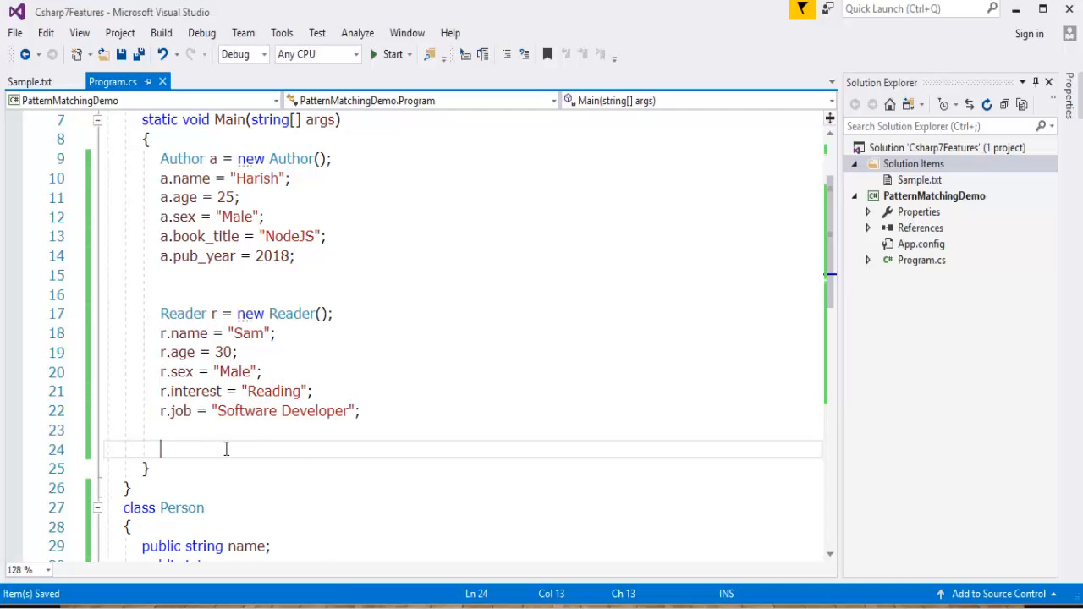
Step: Add if (a is Person) printing "a is person" in Main
type("if")
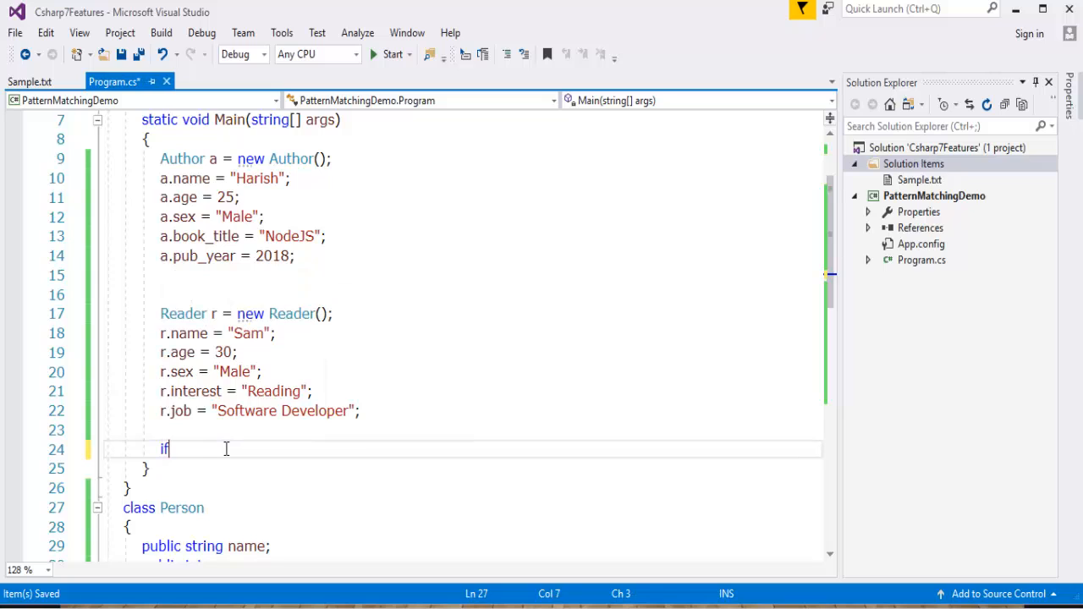
type("(a is")
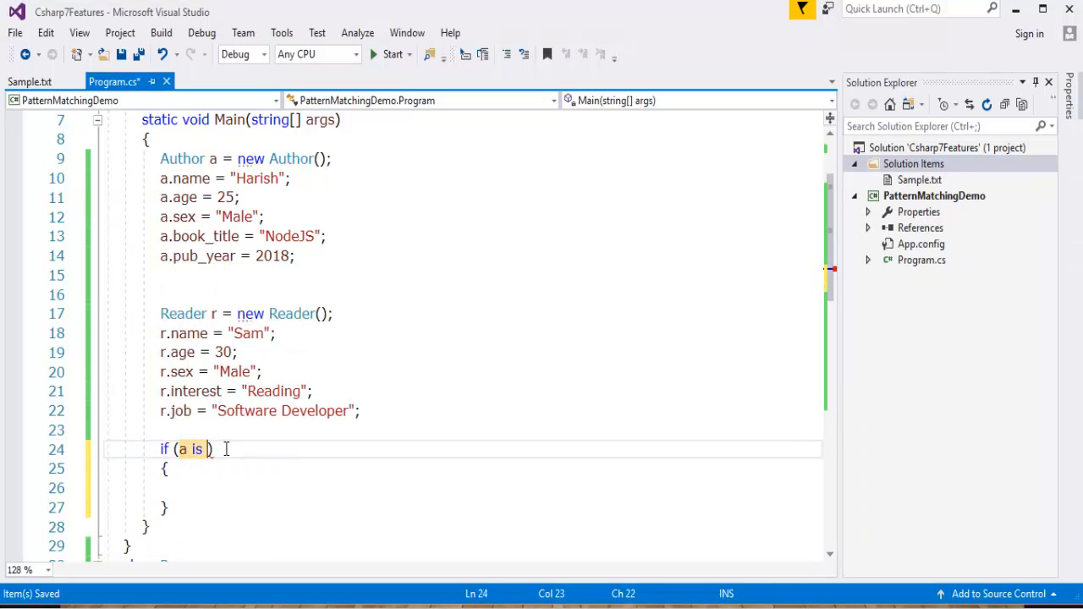
type("a")
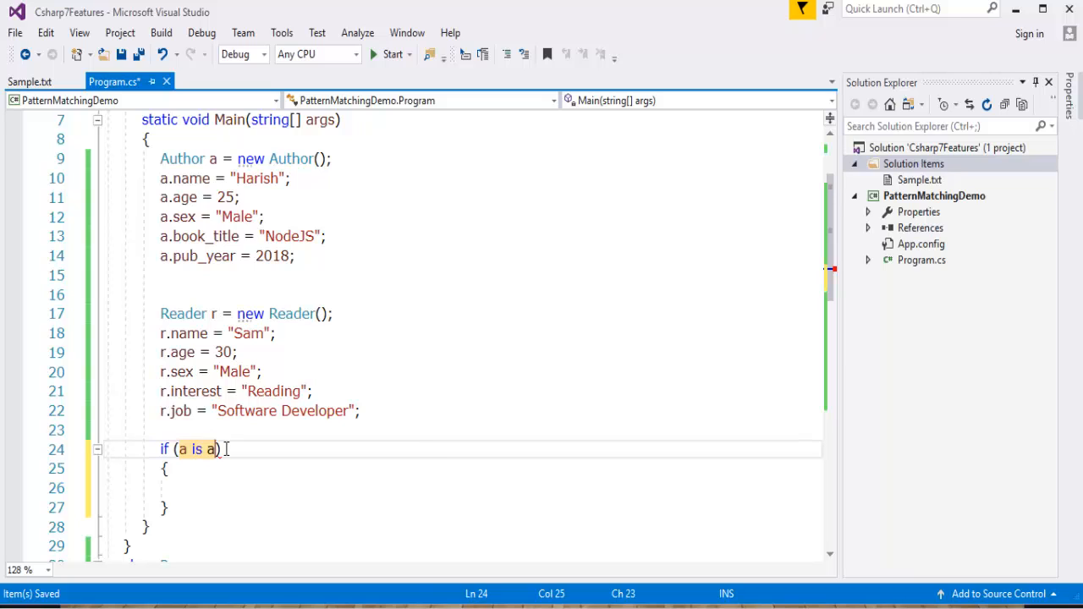
type("Author")
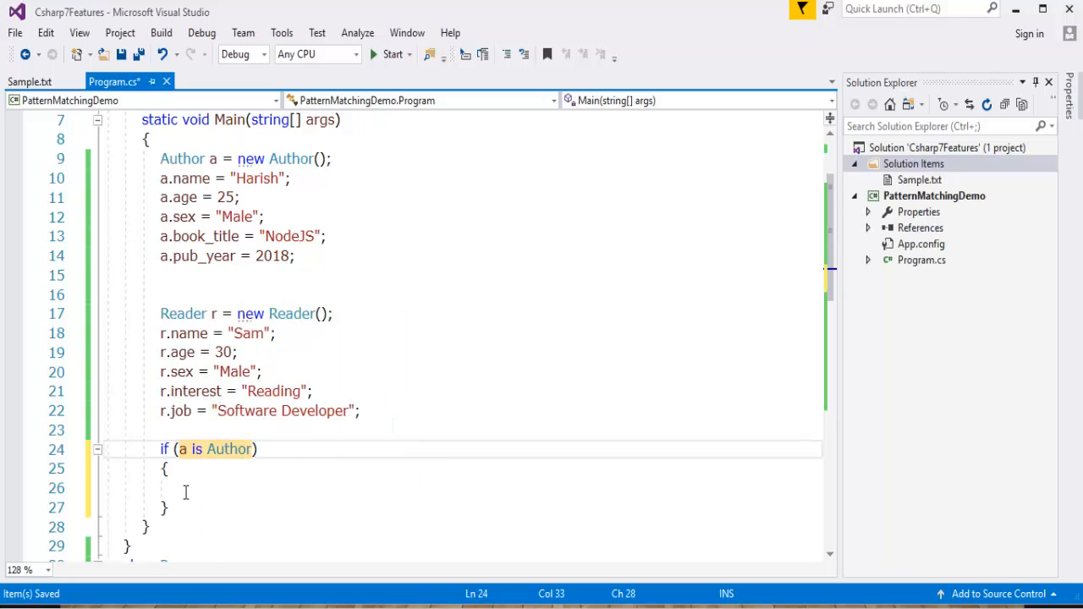
type("Console.WriteLine();")
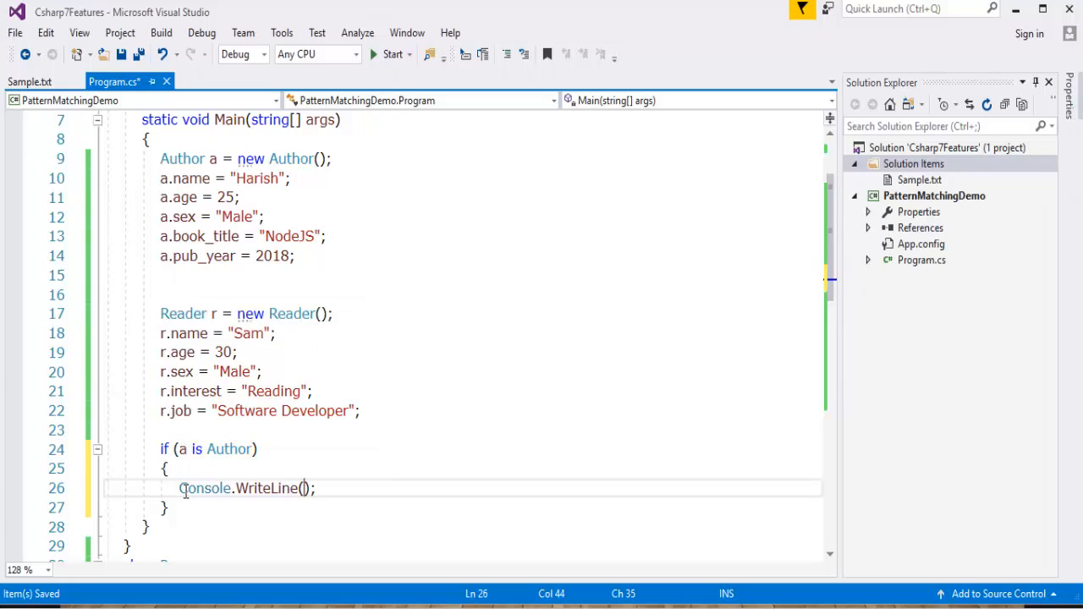
type("\"\"")
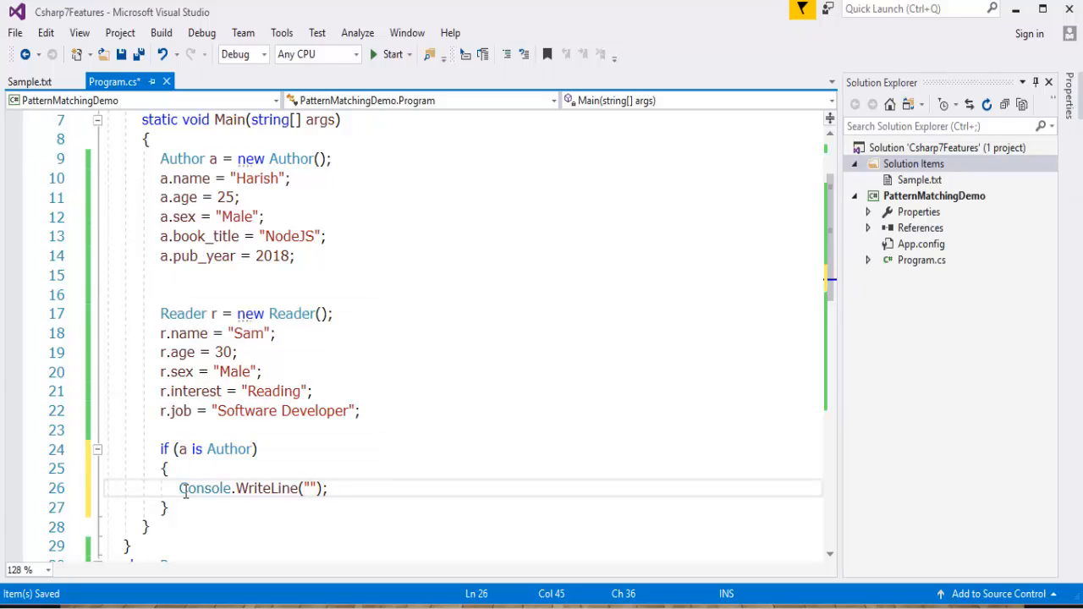
type("a is")
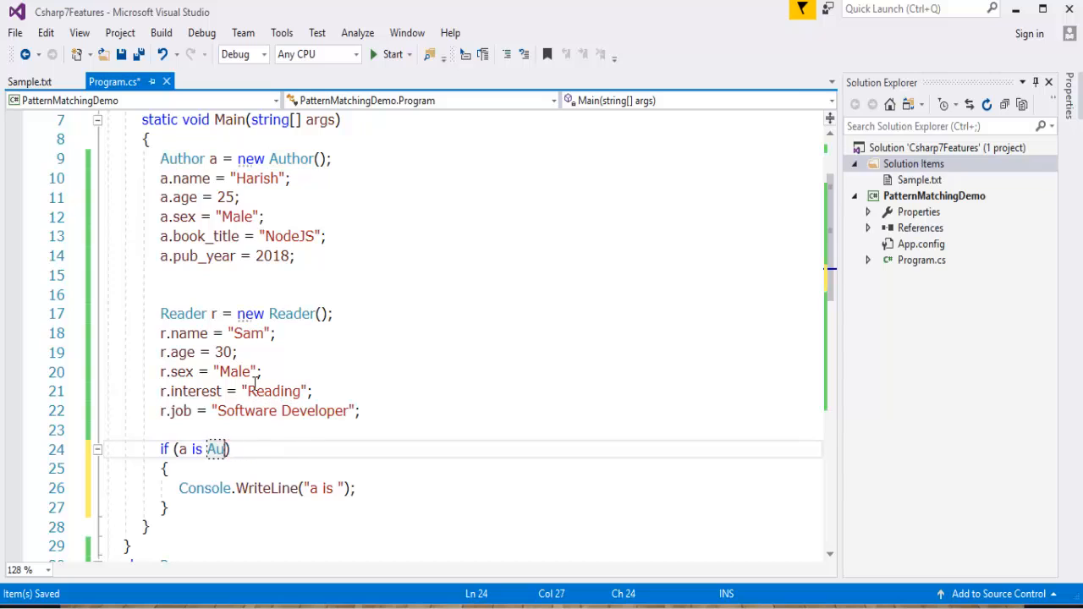
key("Backspace")
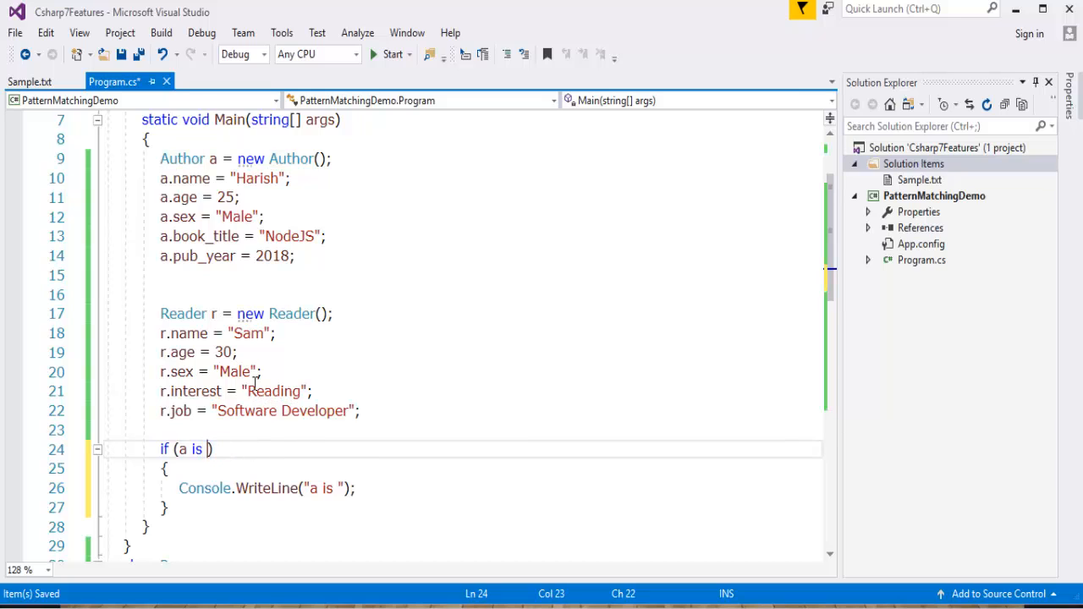
type("per")
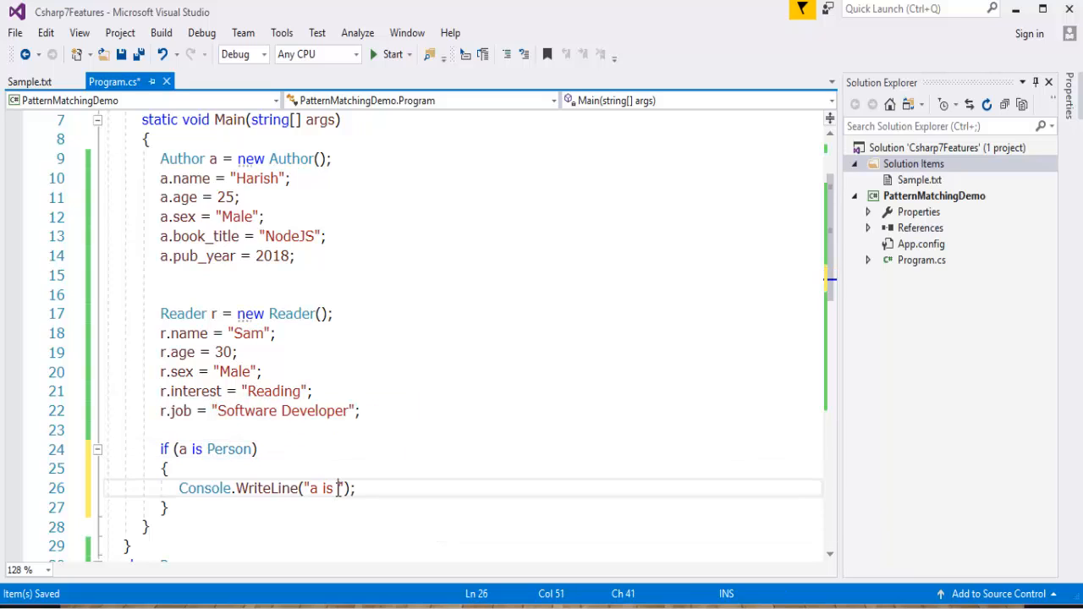
type("per")
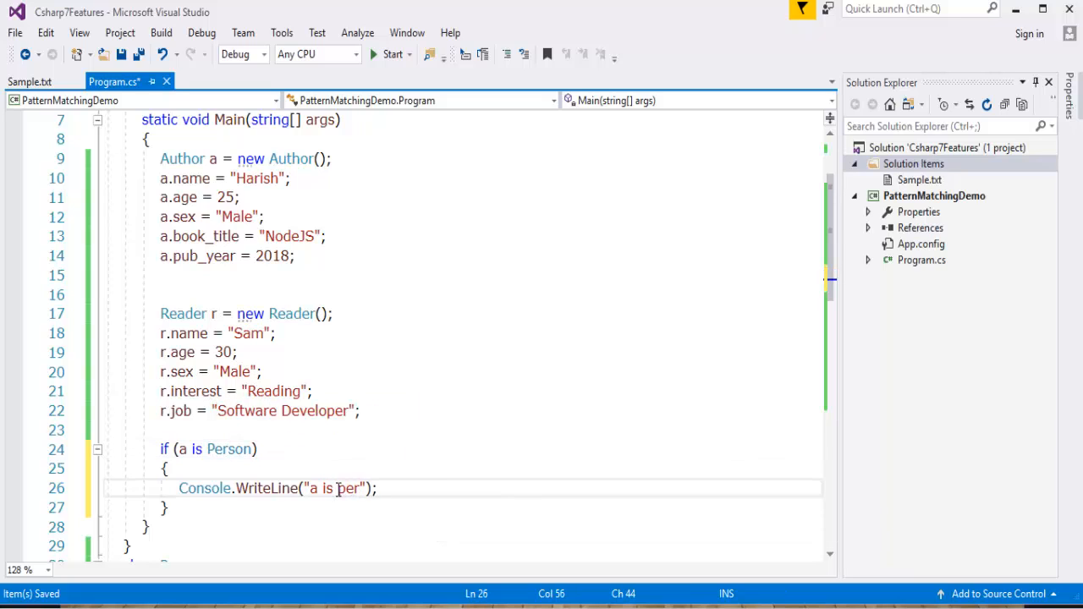
type("son")
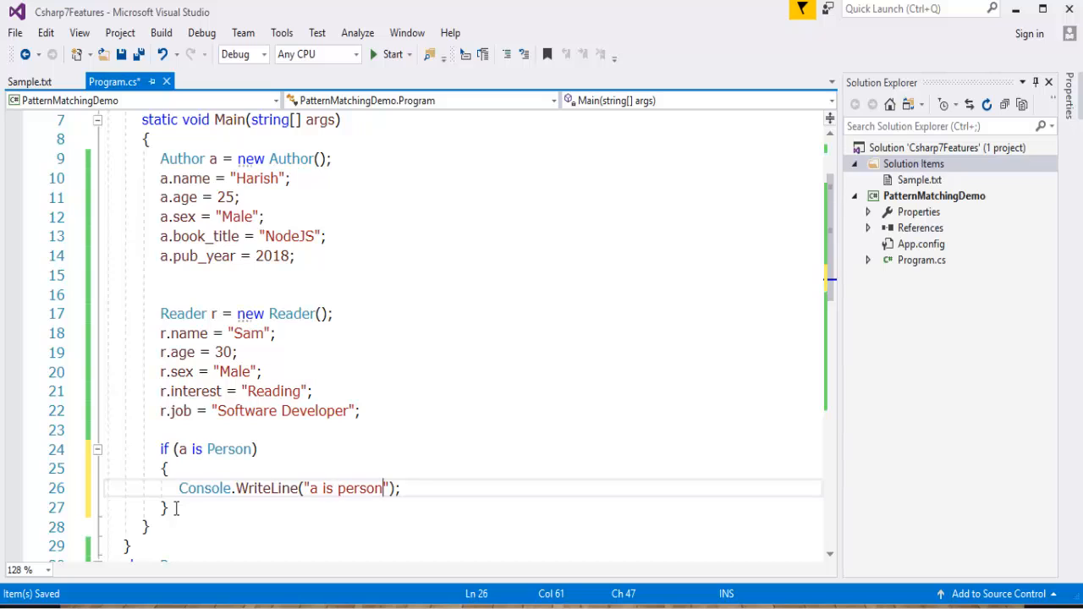
Step: Add an else branch printing "a is not person"
type("else")
type("cw")
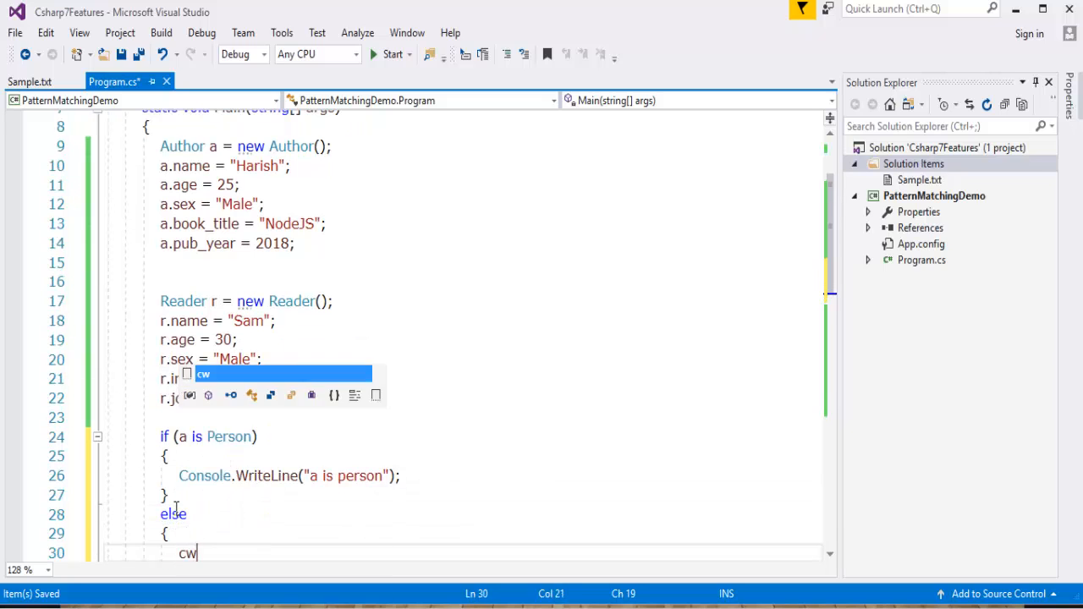
key("Tab")
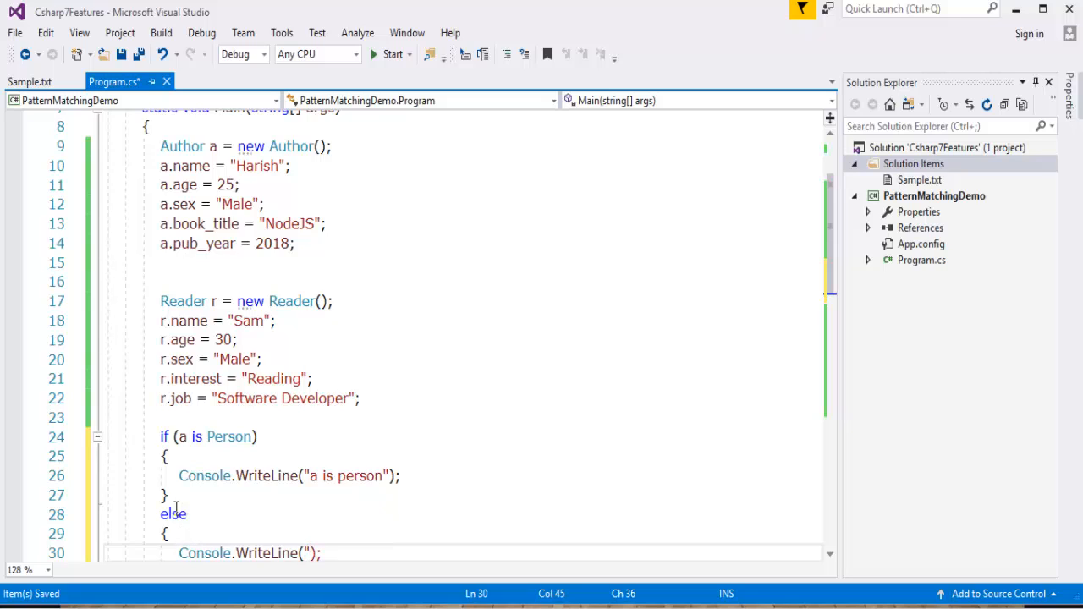
type("a is not")
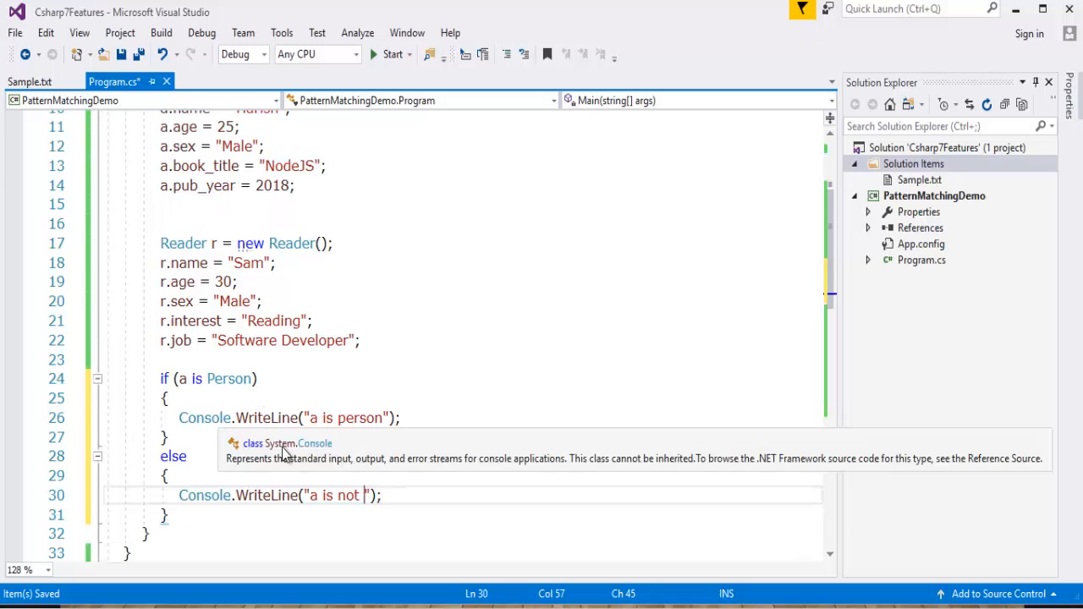
type("p")
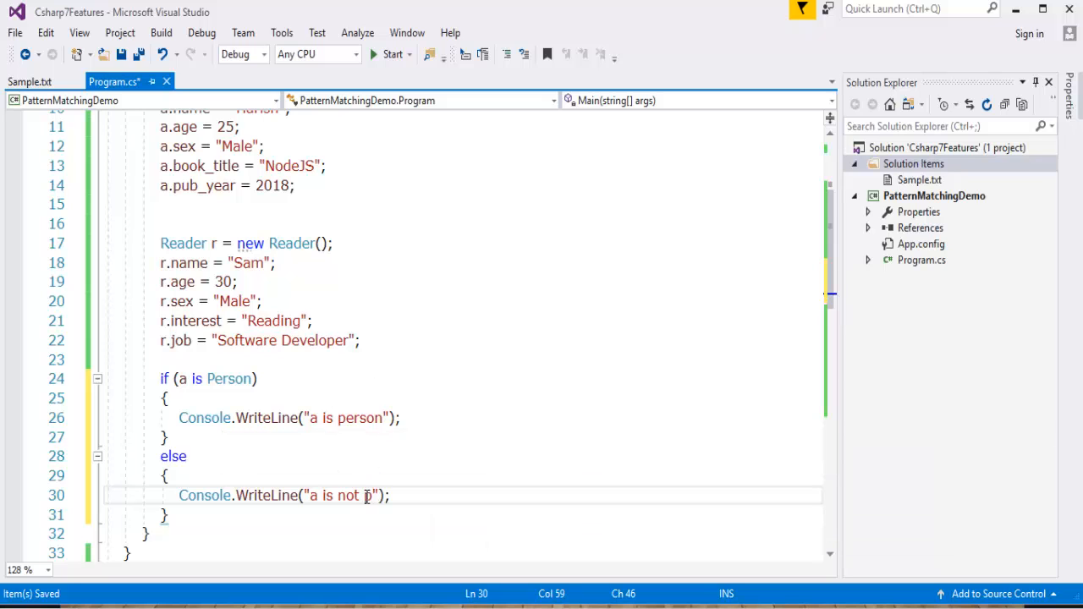
type("erson")
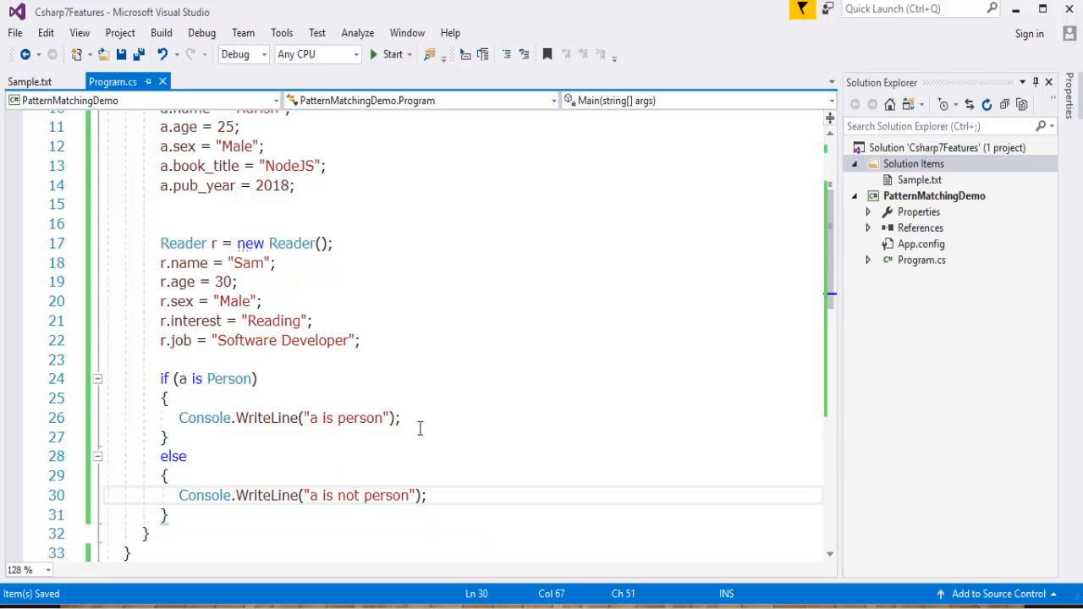
Step: Build and run PatternMatchingDemo, confirming the build succeeds
scroll("down", 3)
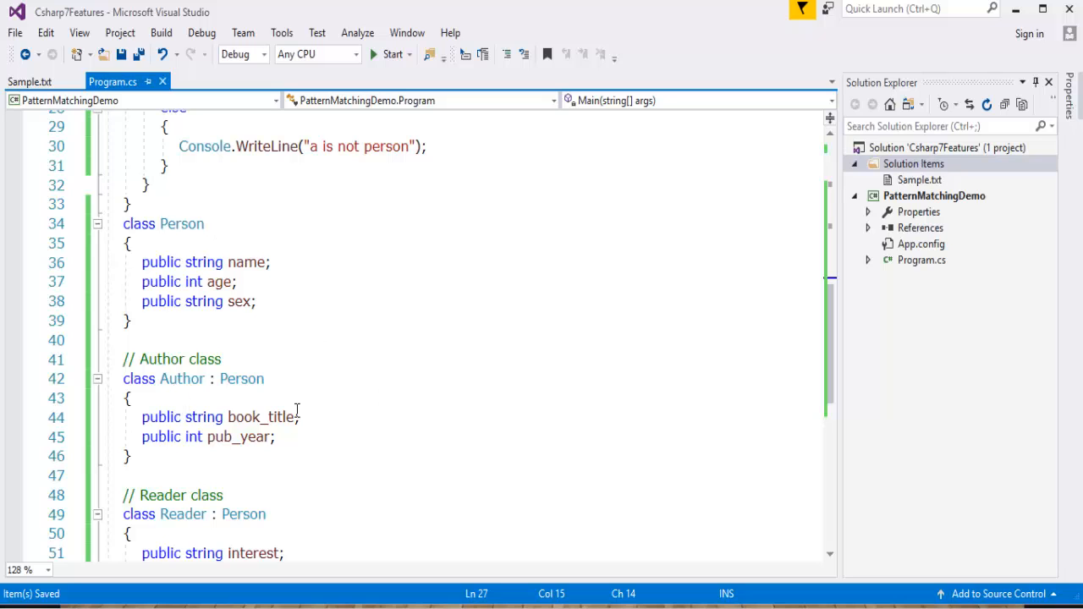
scroll("up", 3)
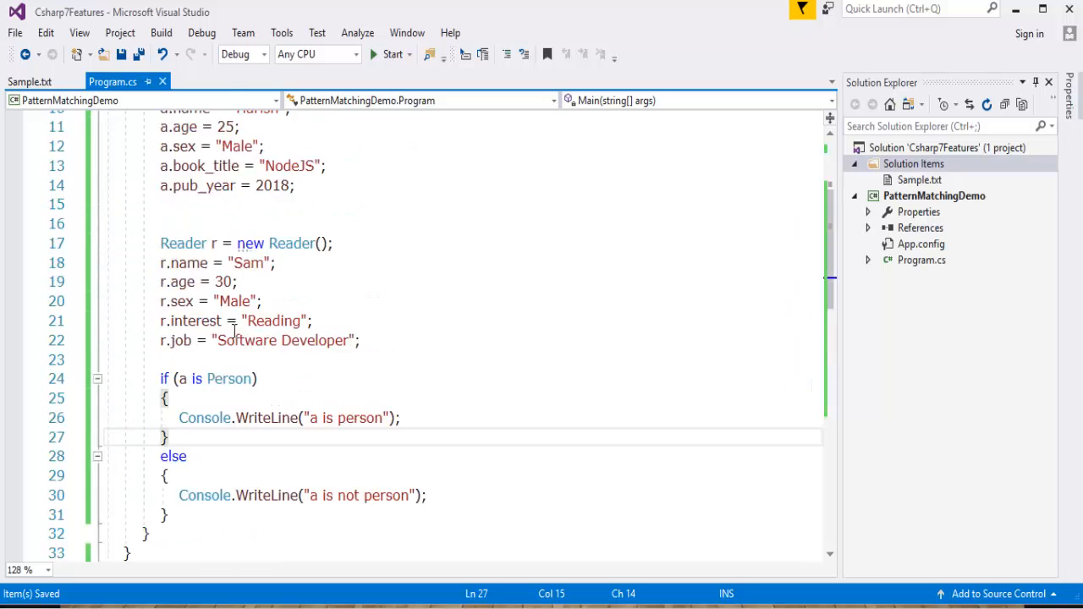
left_click(492, 320)
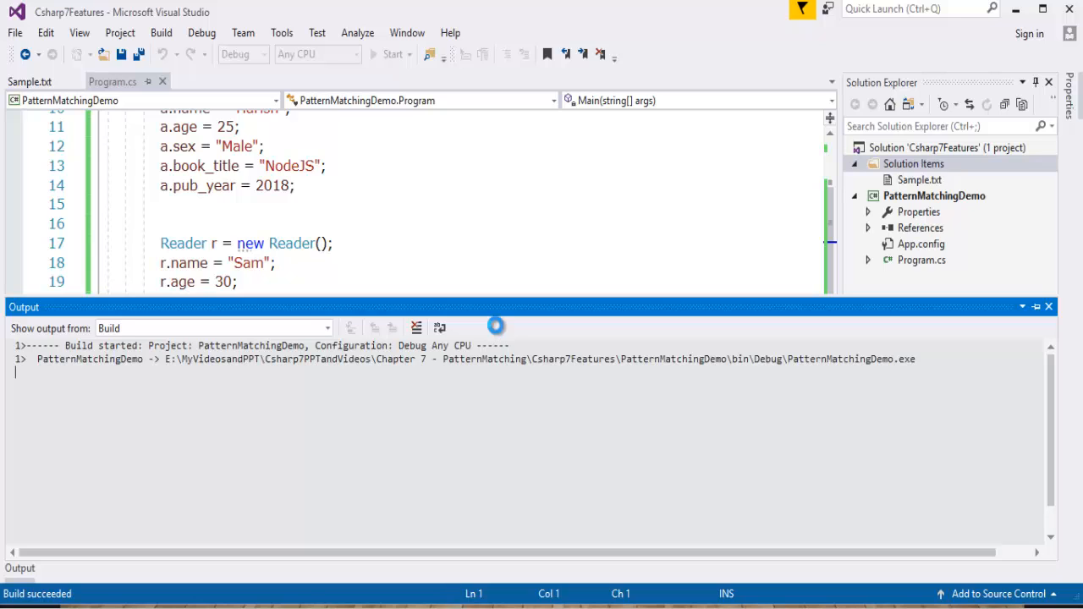
left_click(392, 53)
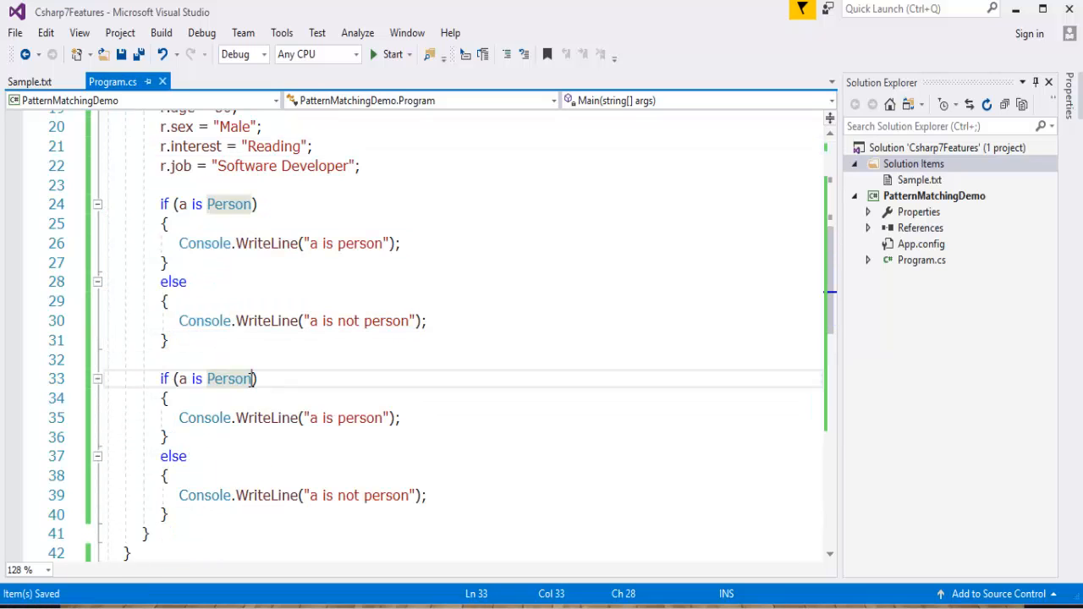
Step: Change the duplicated check to a is Reader, printing "a is reader" or "a is not reader"
type("real")
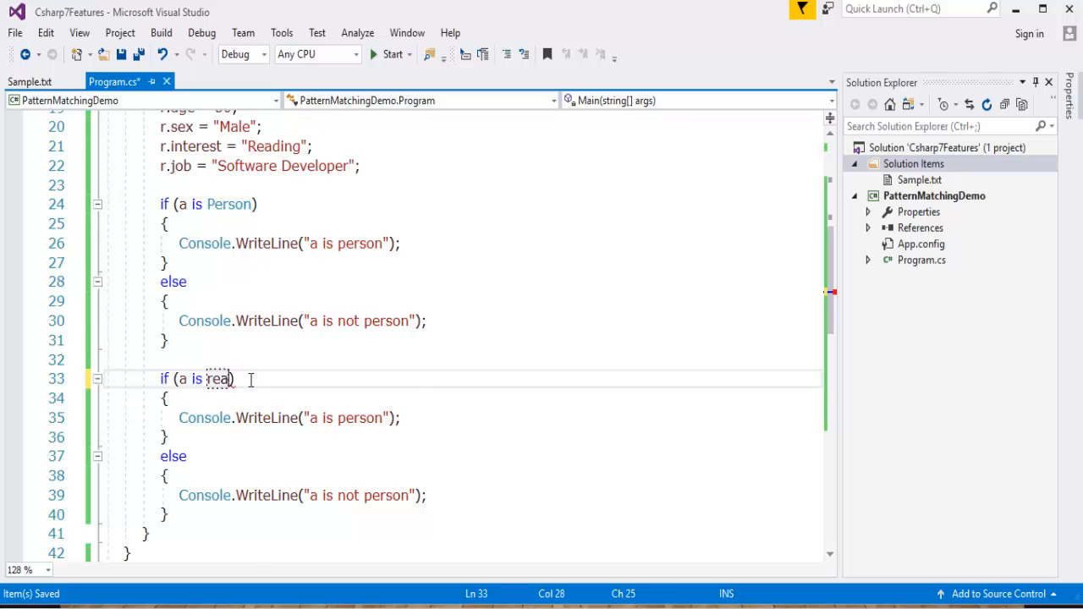
type("Reader")
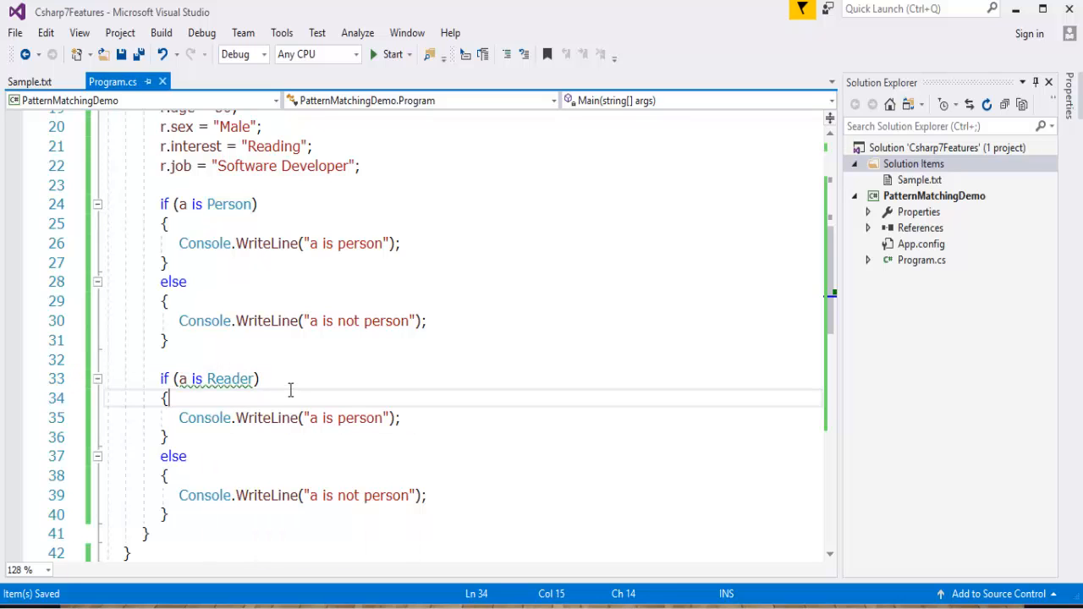
scroll("down", 3)
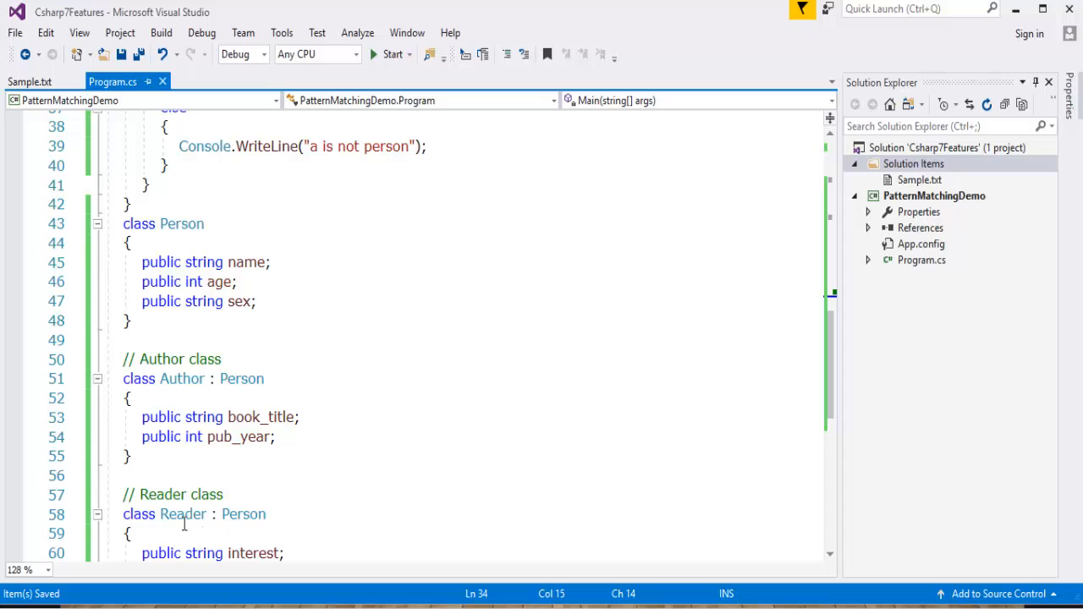
mouse_move(217, 385)
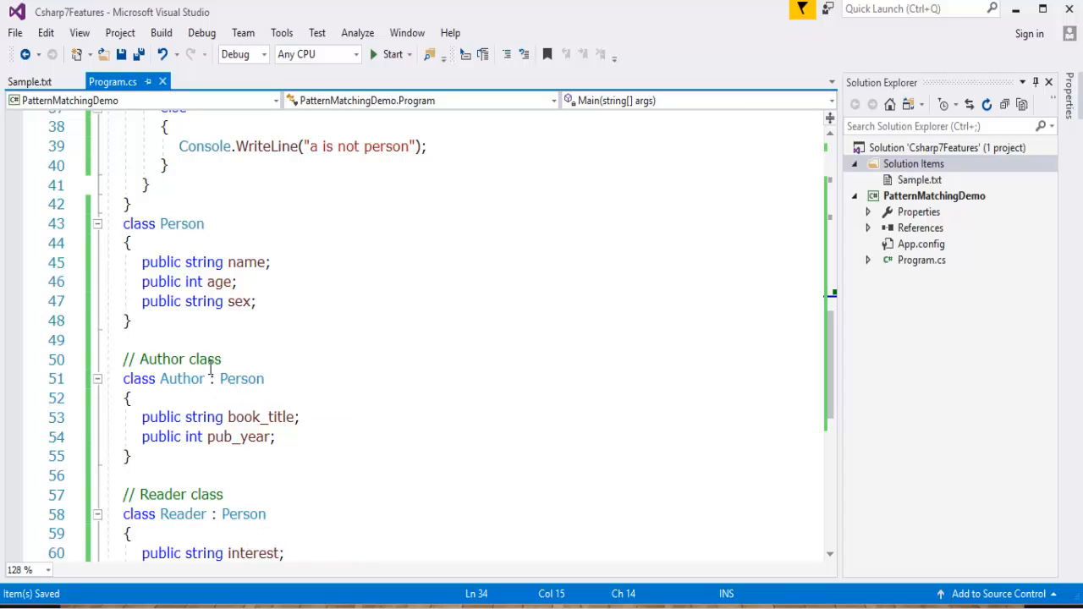
scroll("up", 3)
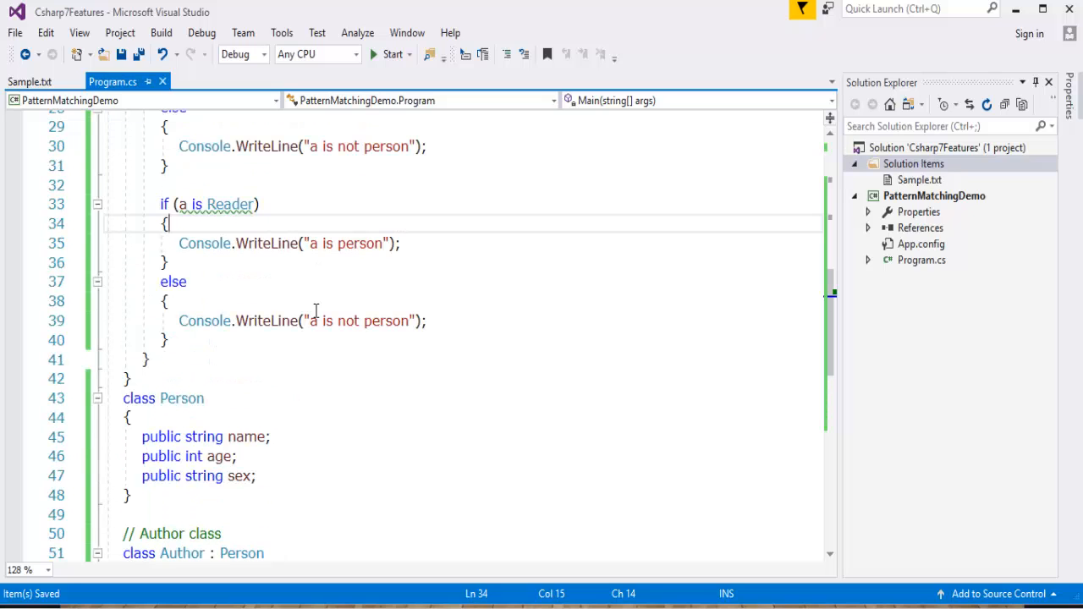
mouse_move(217, 204)
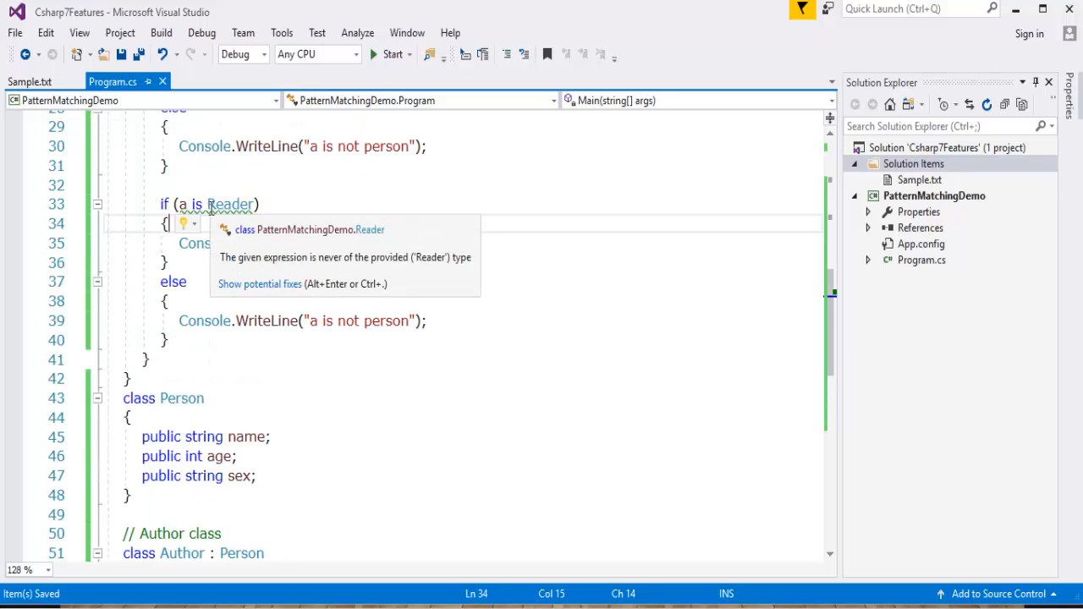
mouse_move(322, 221)
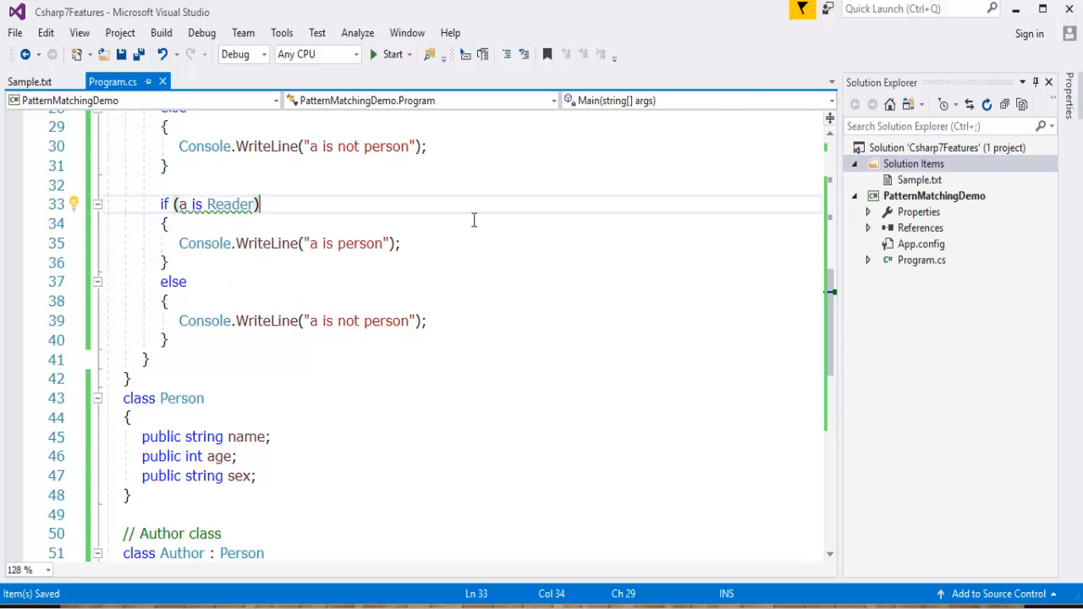
mouse_move(371, 271)
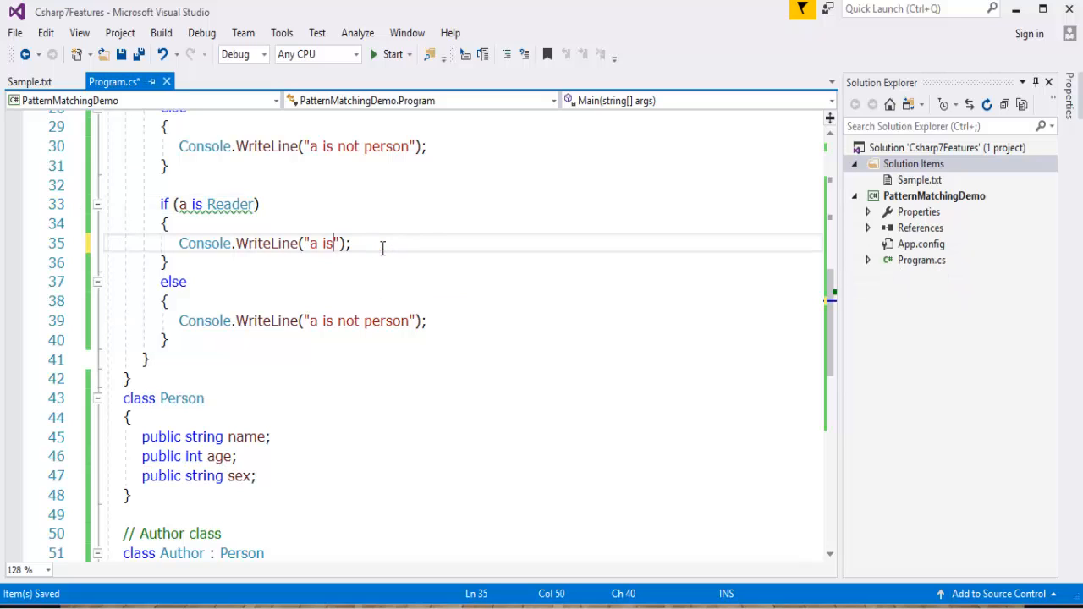
type("reade")
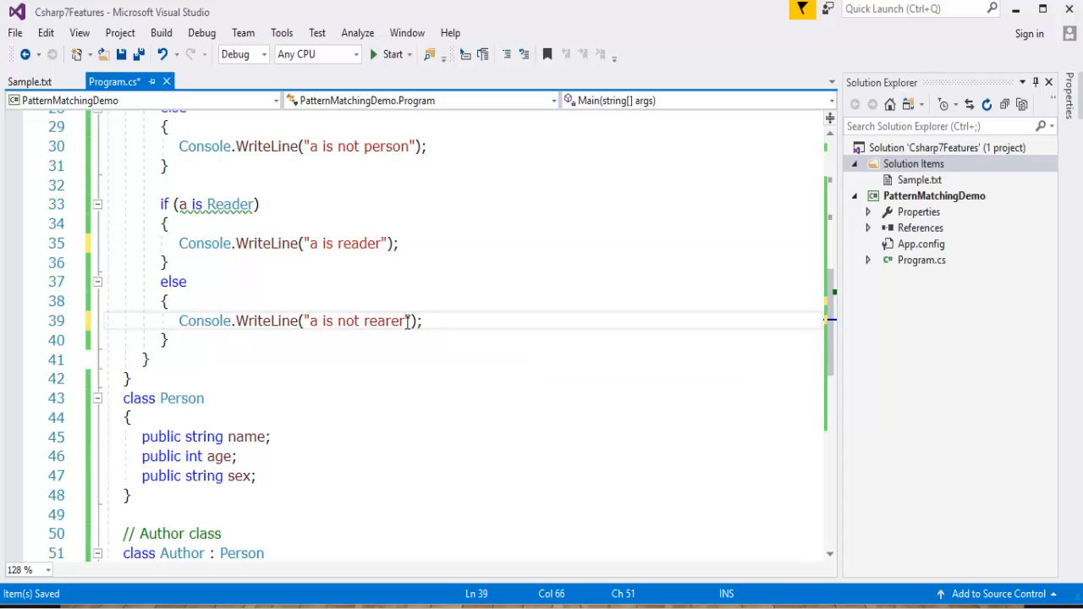
type("reader")
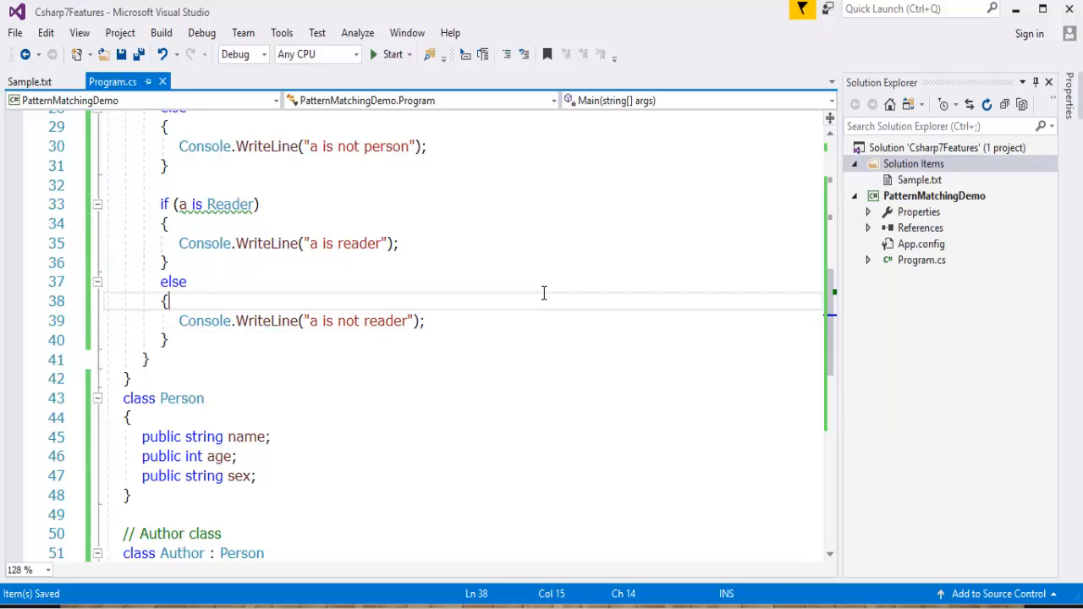
mouse_move(402, 375)
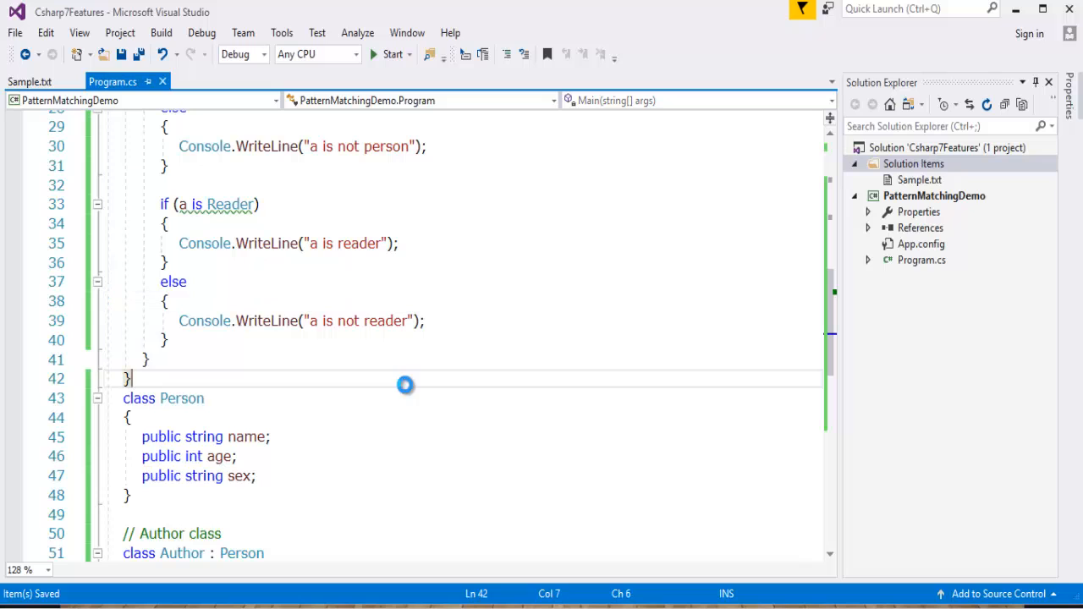
left_click(391, 54)
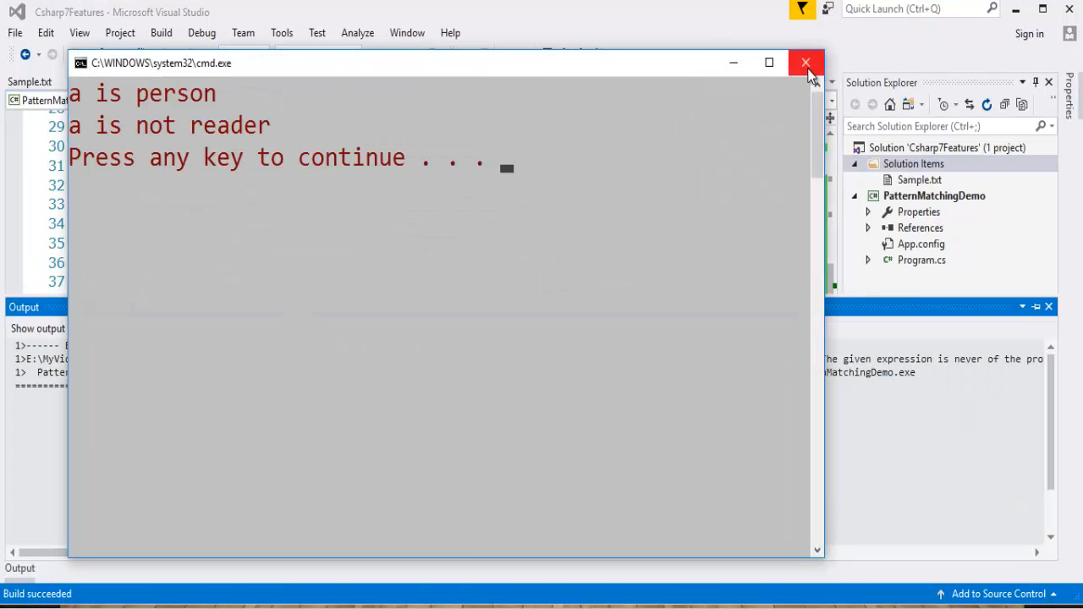
left_click(805, 63)
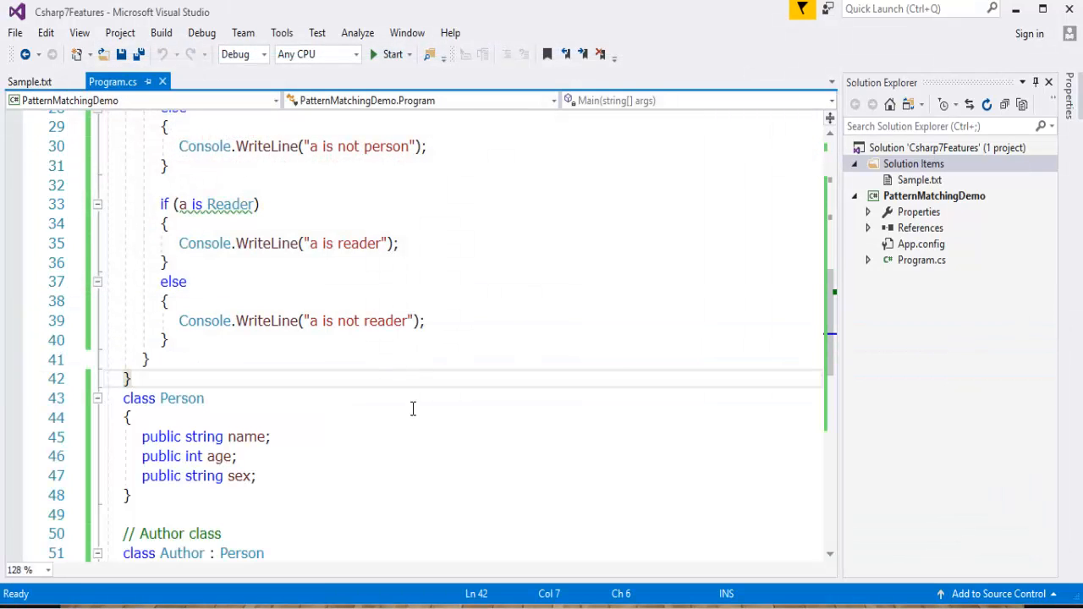
mouse_move(404, 434)
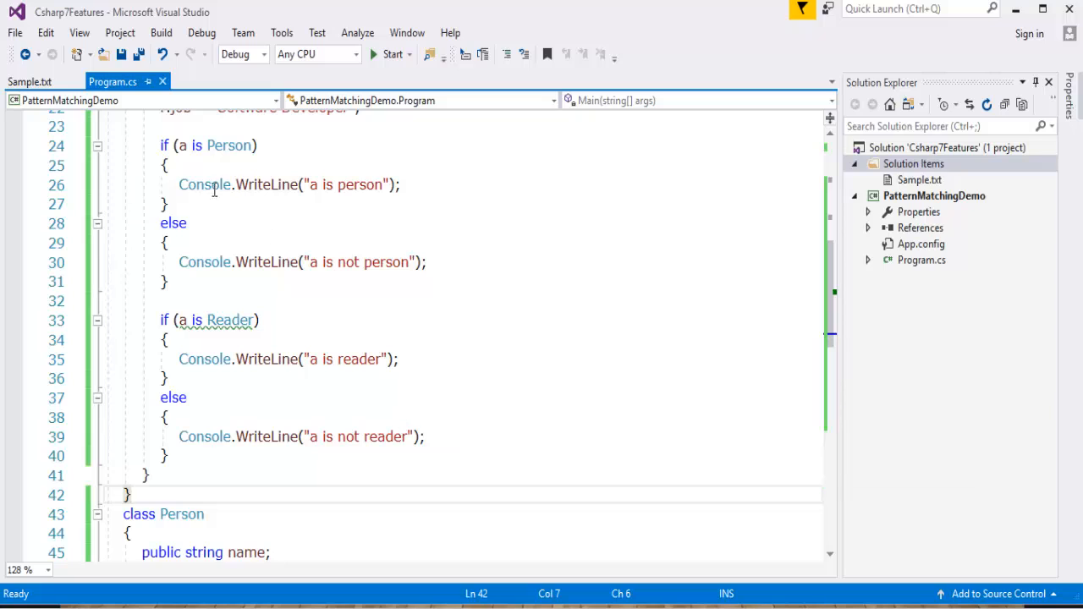
mouse_move(355, 376)
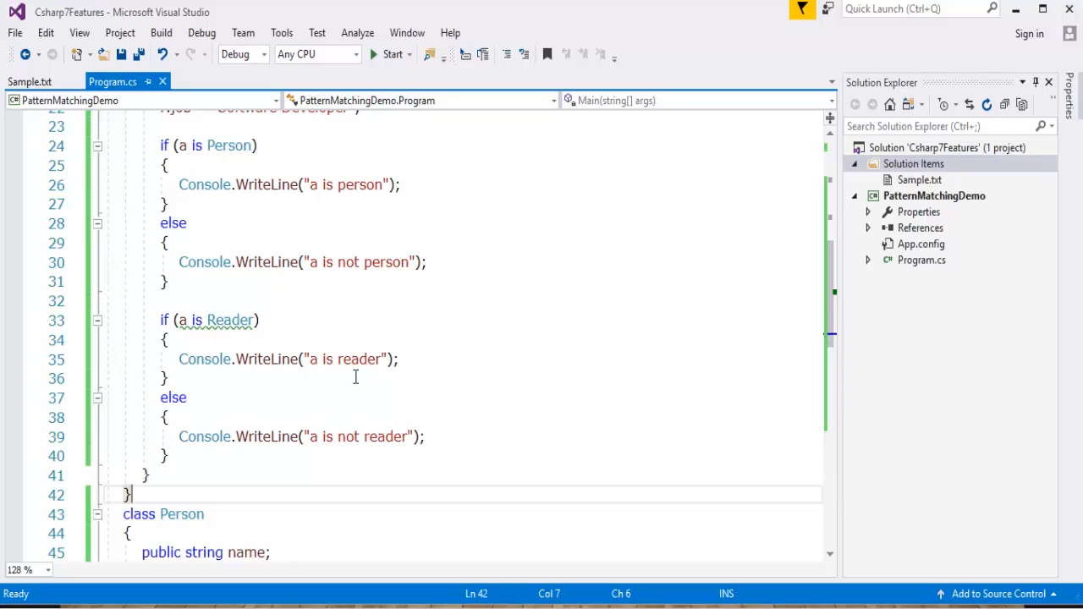
mouse_move(502, 424)
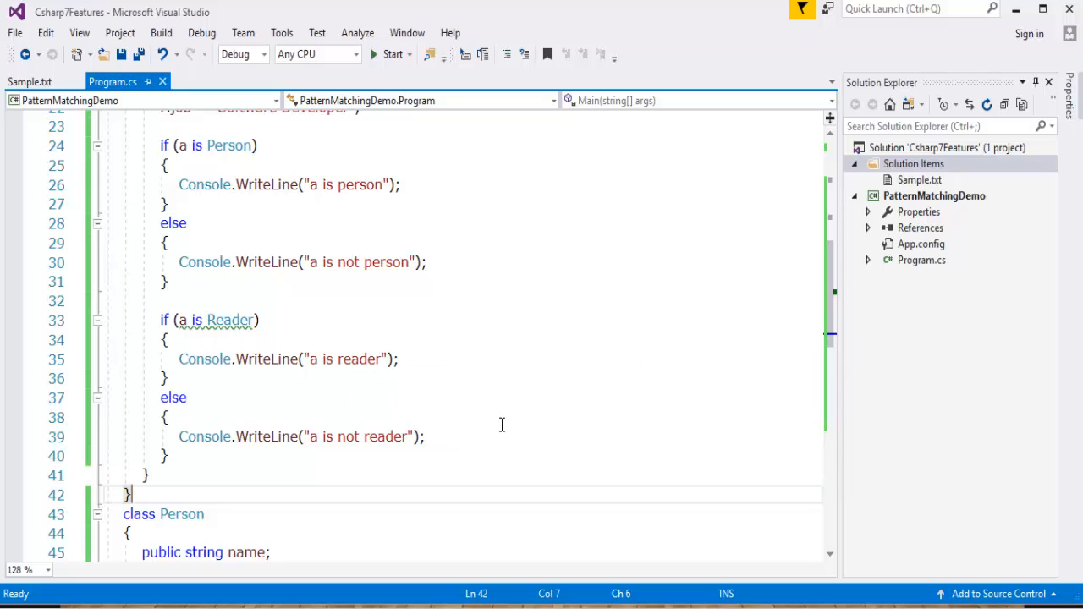
mouse_move(501, 423)
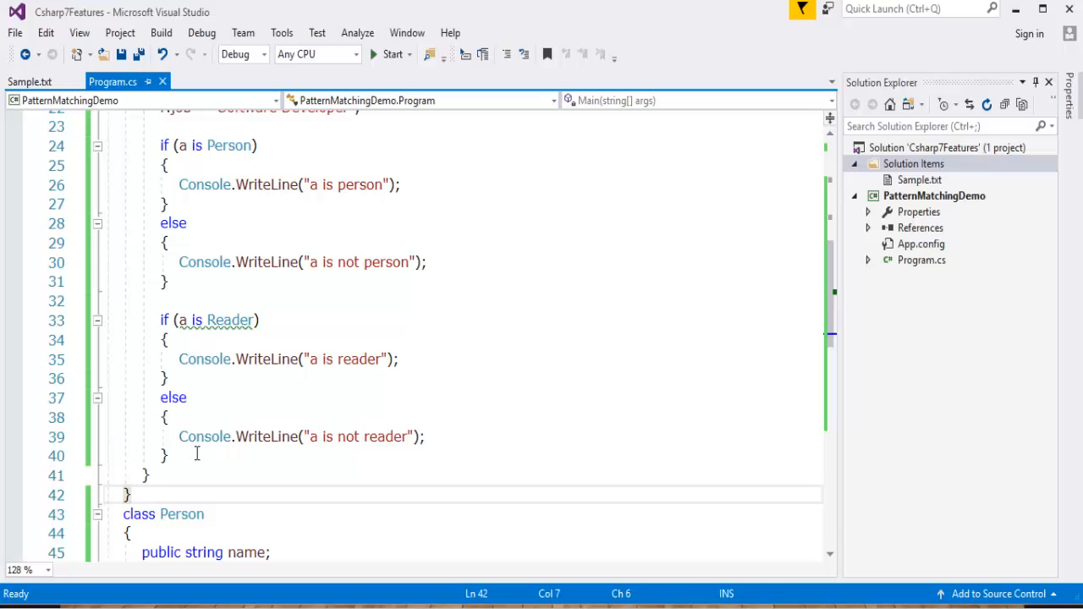
type("switch (switch_on")
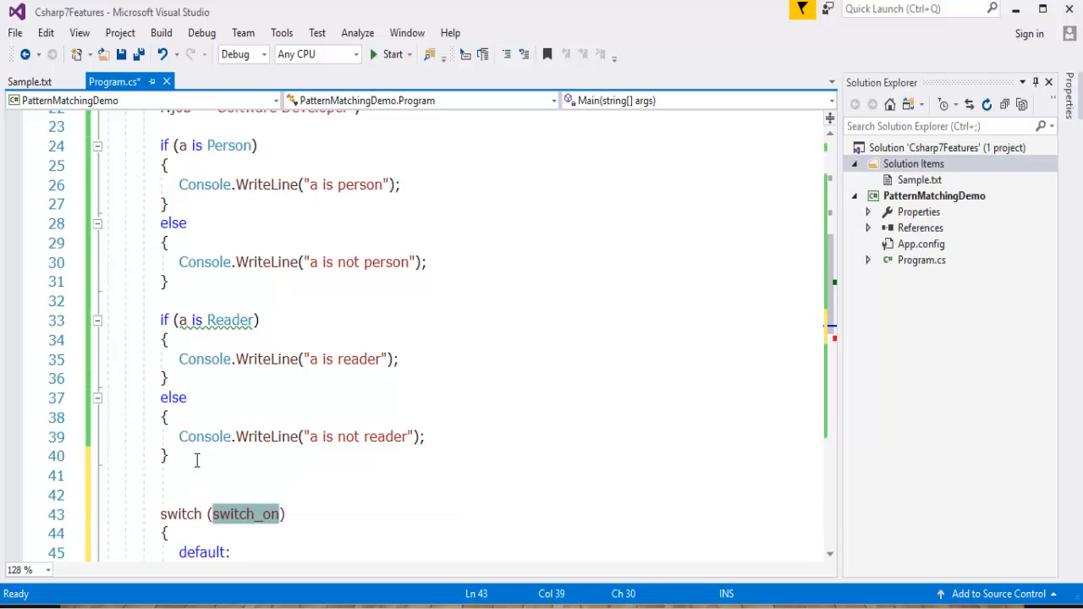
Step: Insert switch (a) with case Author author1 when (author1.age == 25) above default
type("a")
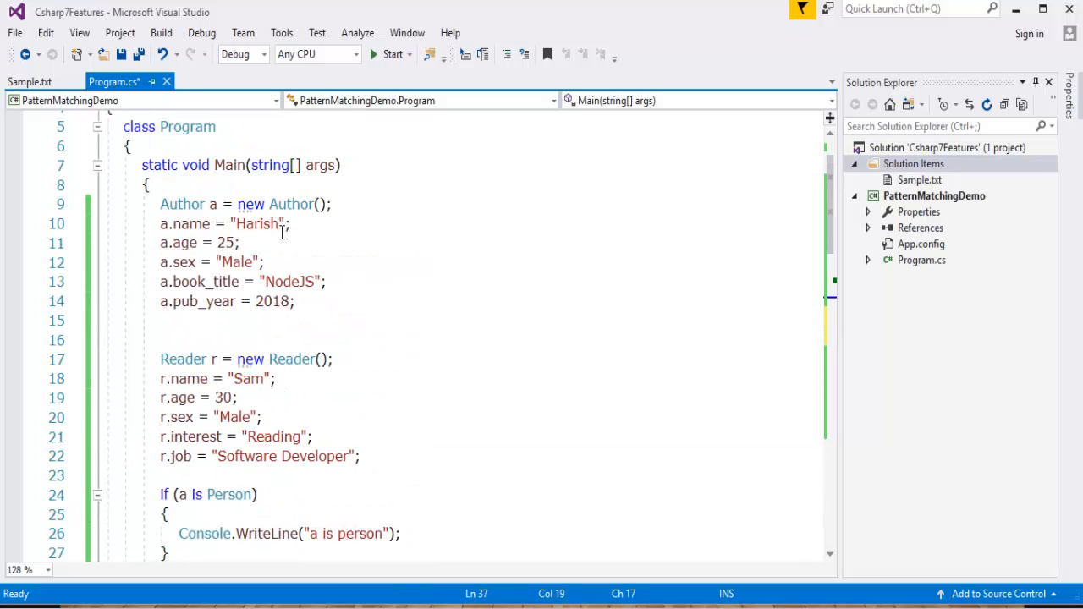
scroll("down", 3)
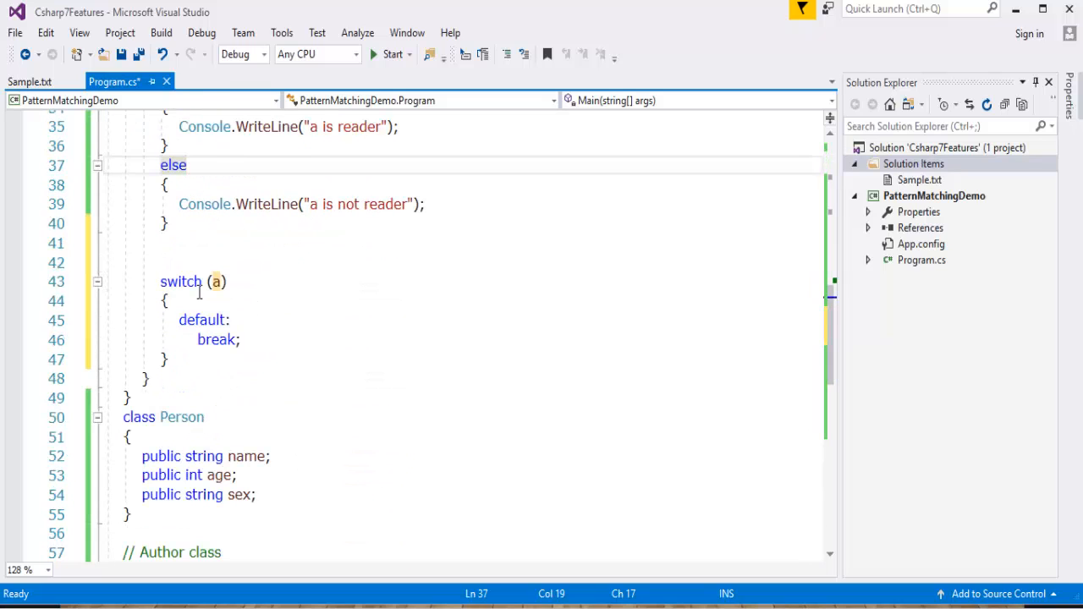
type("case")
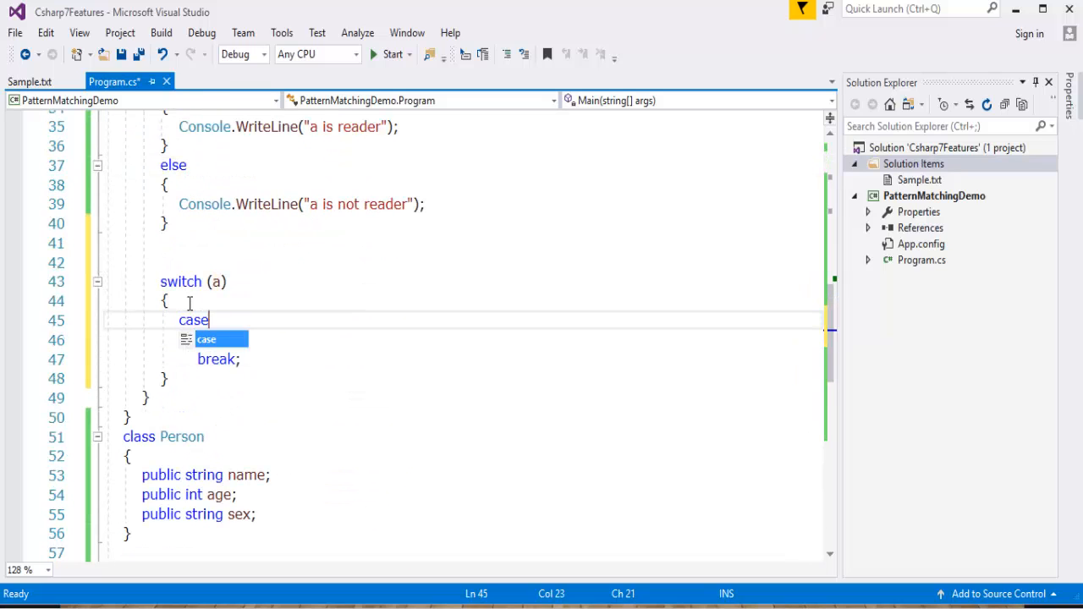
type("Author autho")
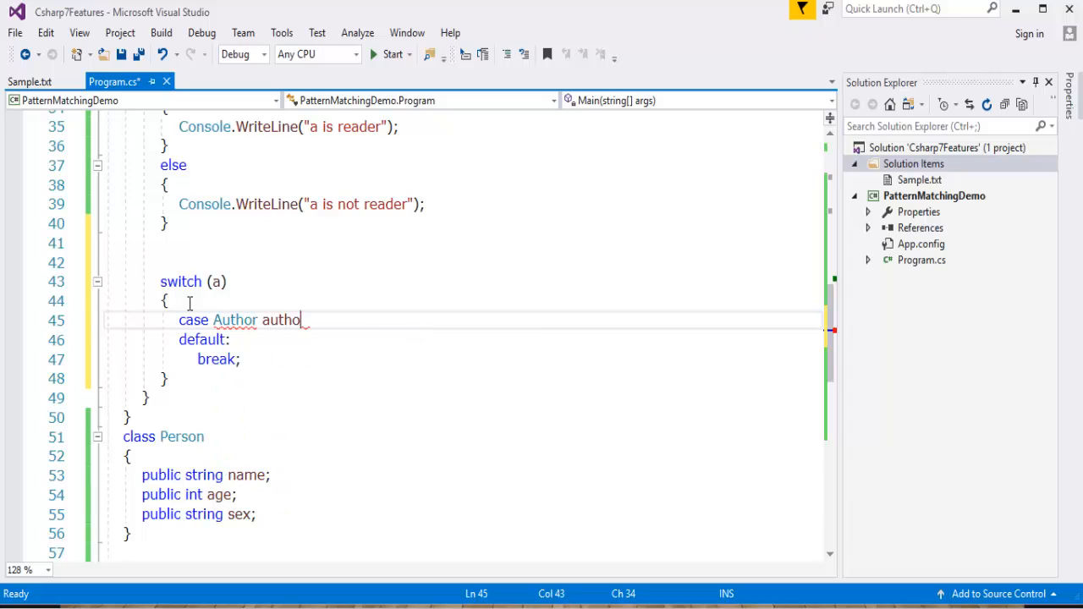
type("r1_wg")
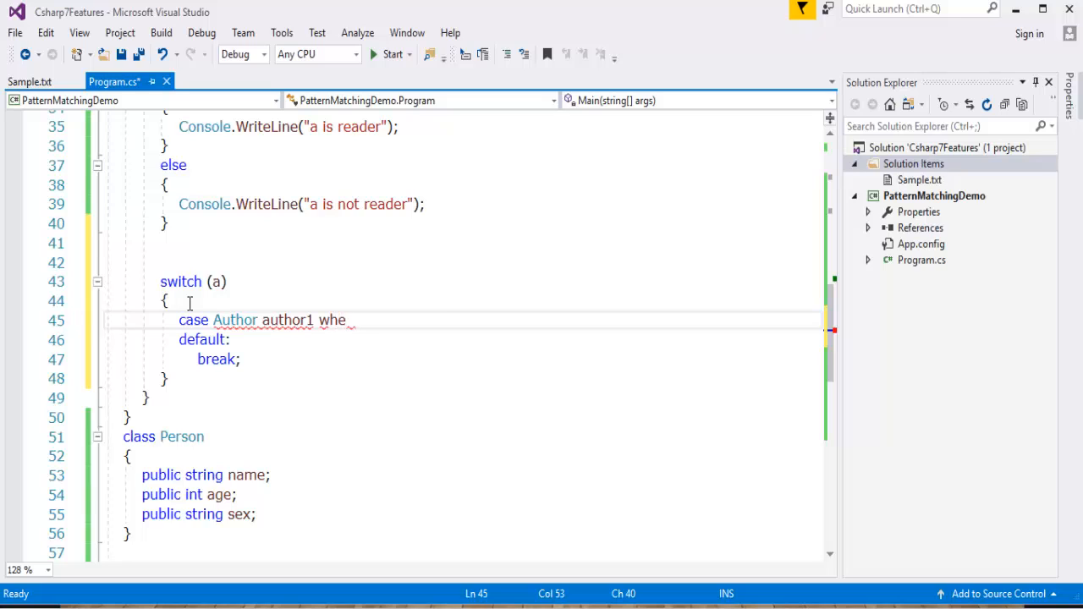
type("n ()")
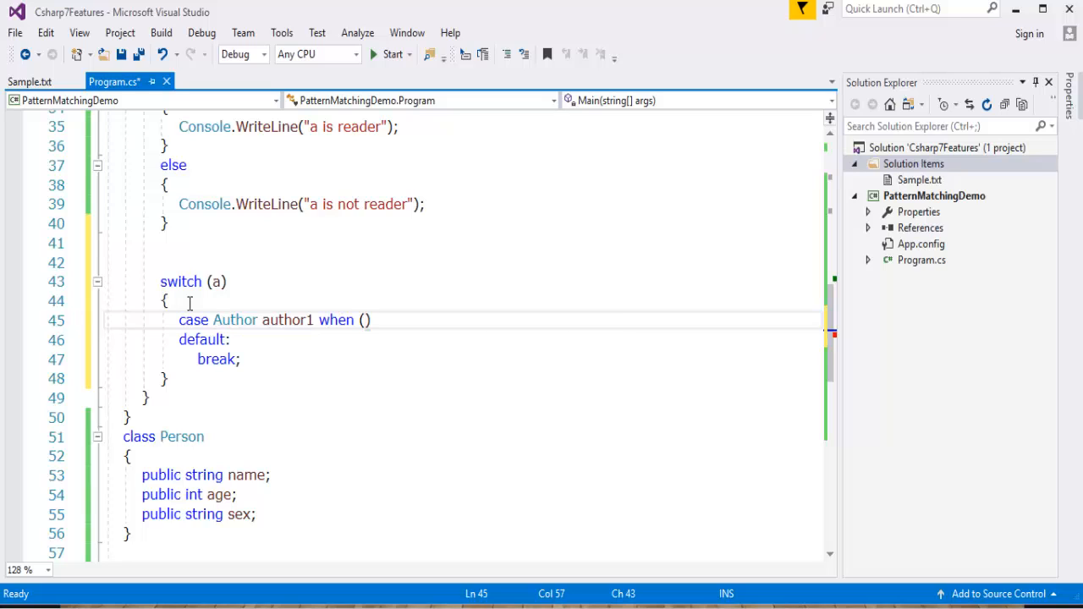
type("author1")
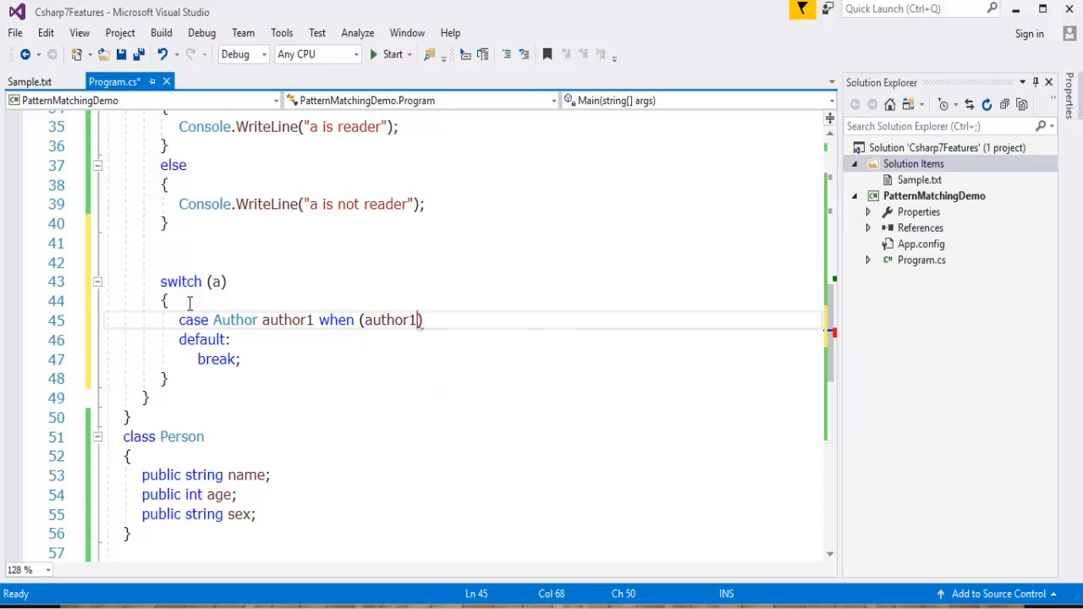
type(".age ==")
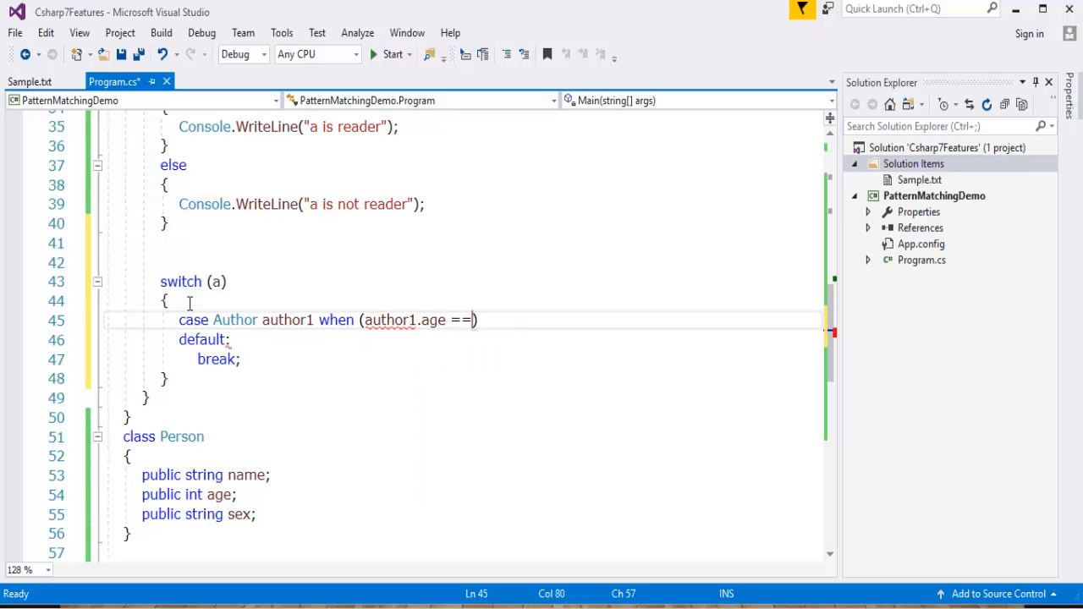
scroll("up", 3)
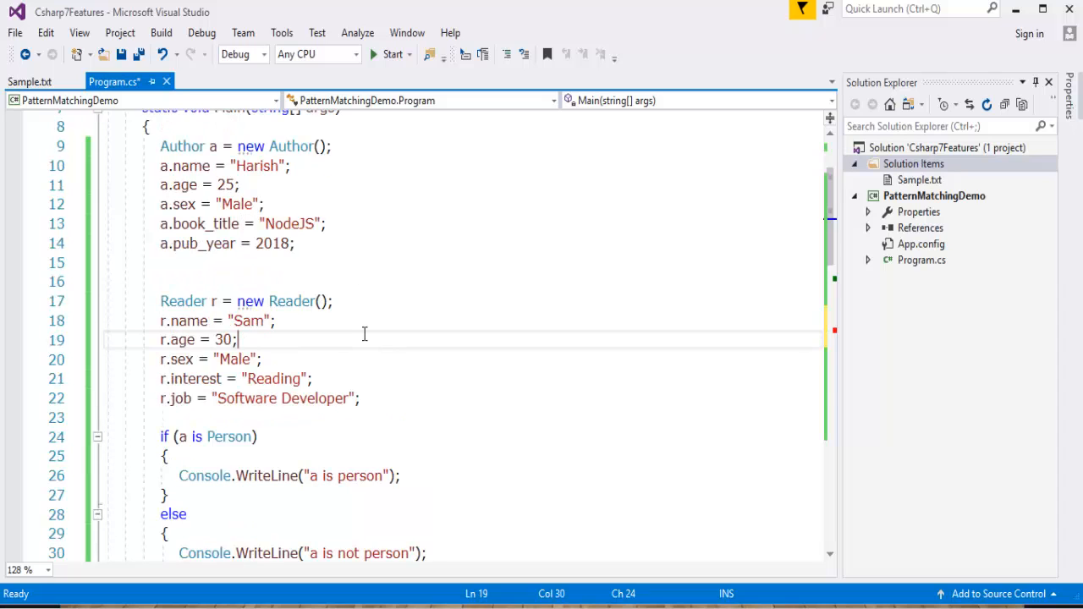
scroll("down", 3)
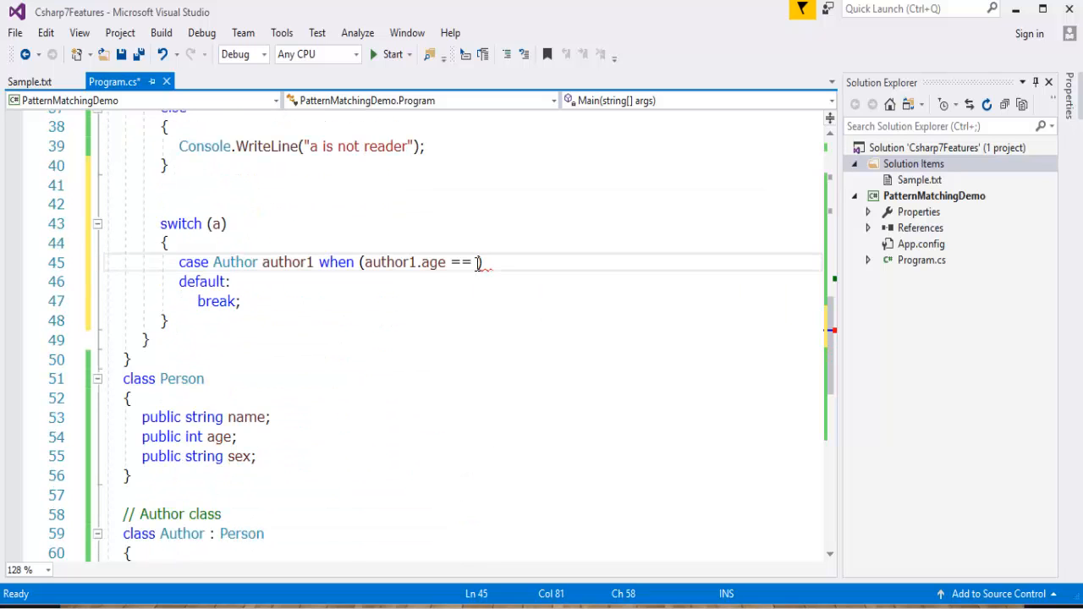
type("2")
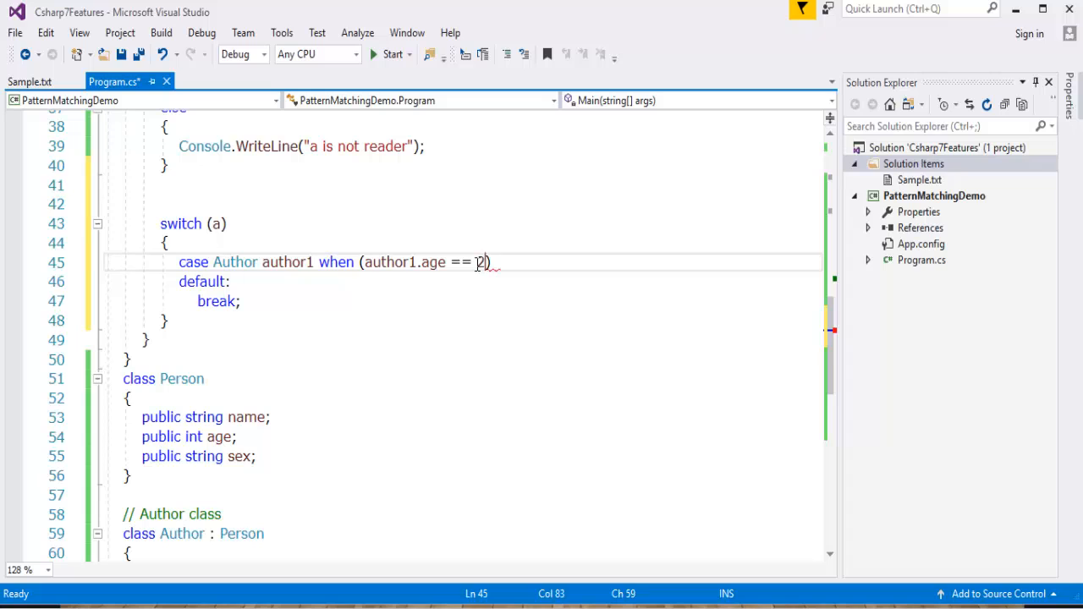
type("5")
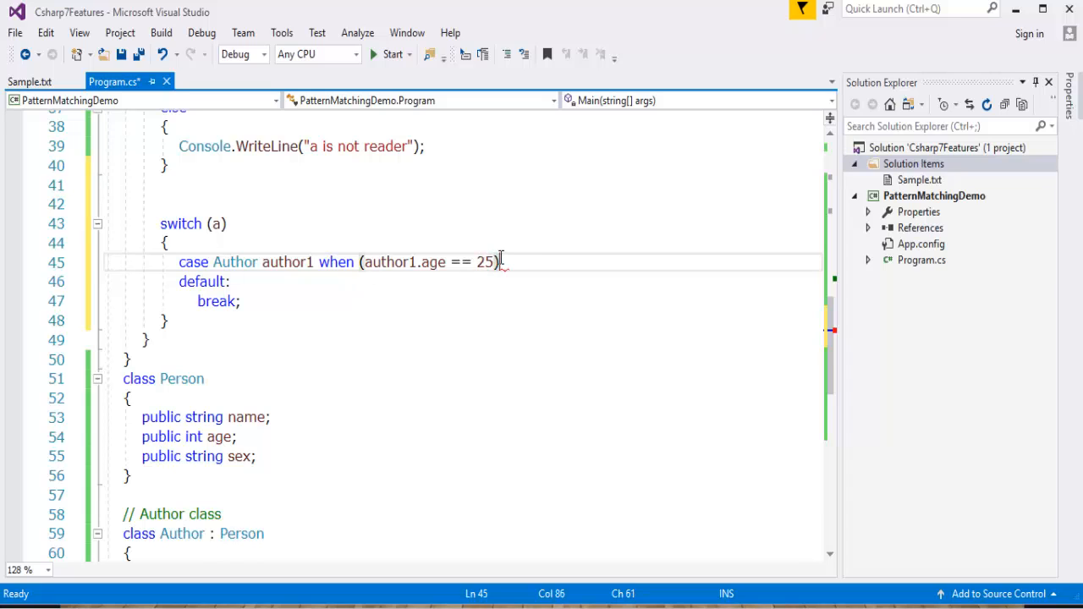
type("as")
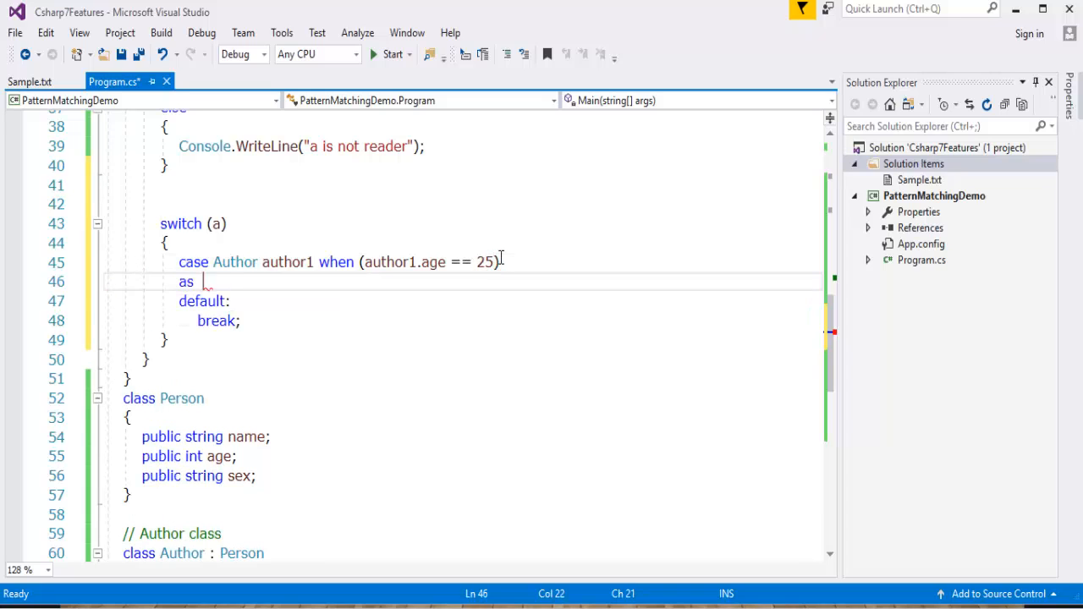
type("cw")
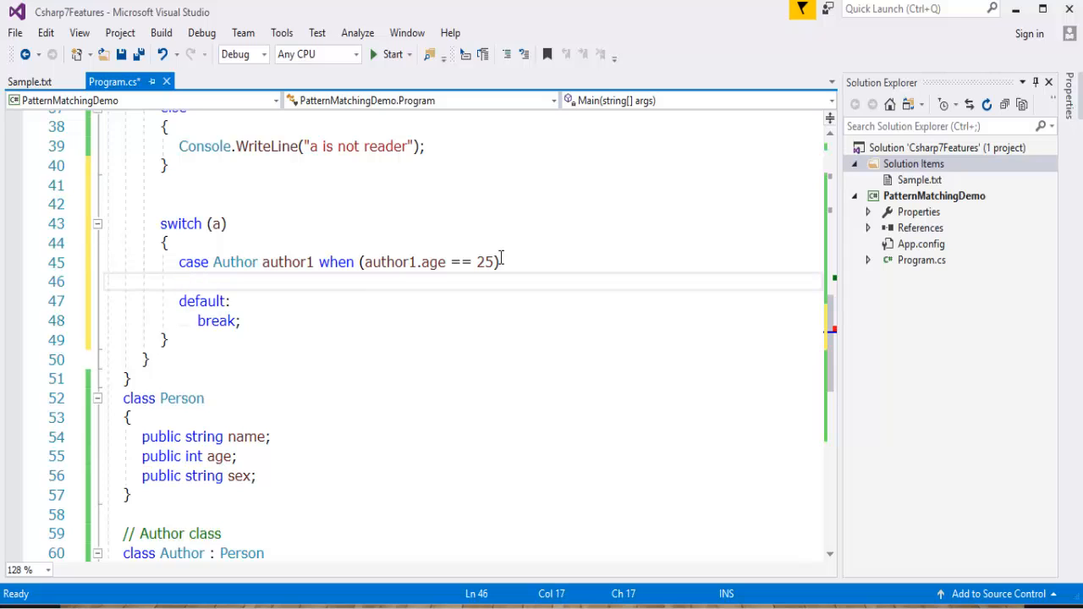
left_click(501, 261)
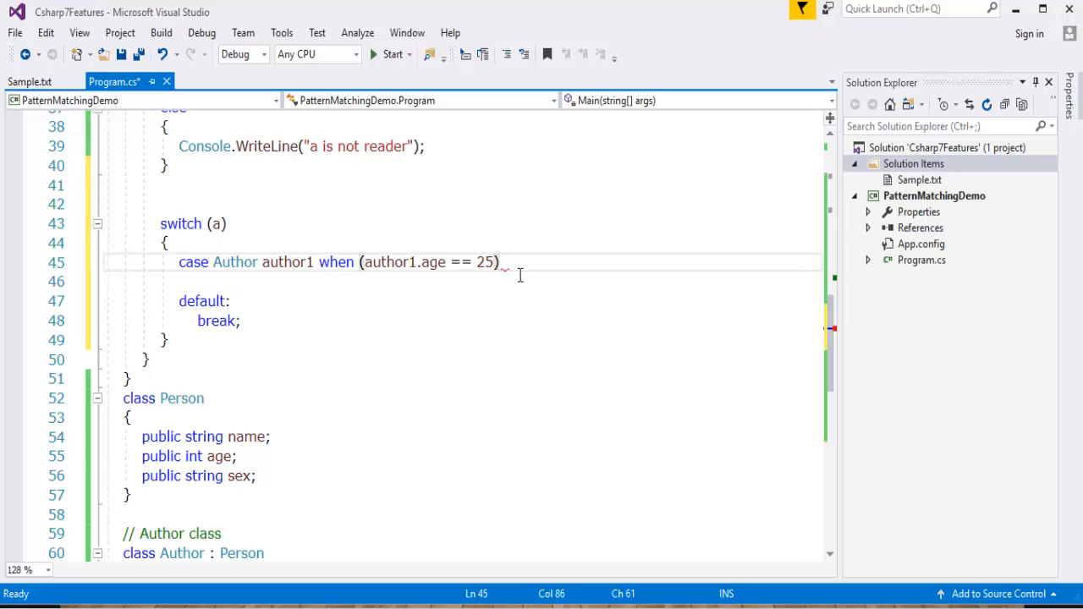
key("Enter")
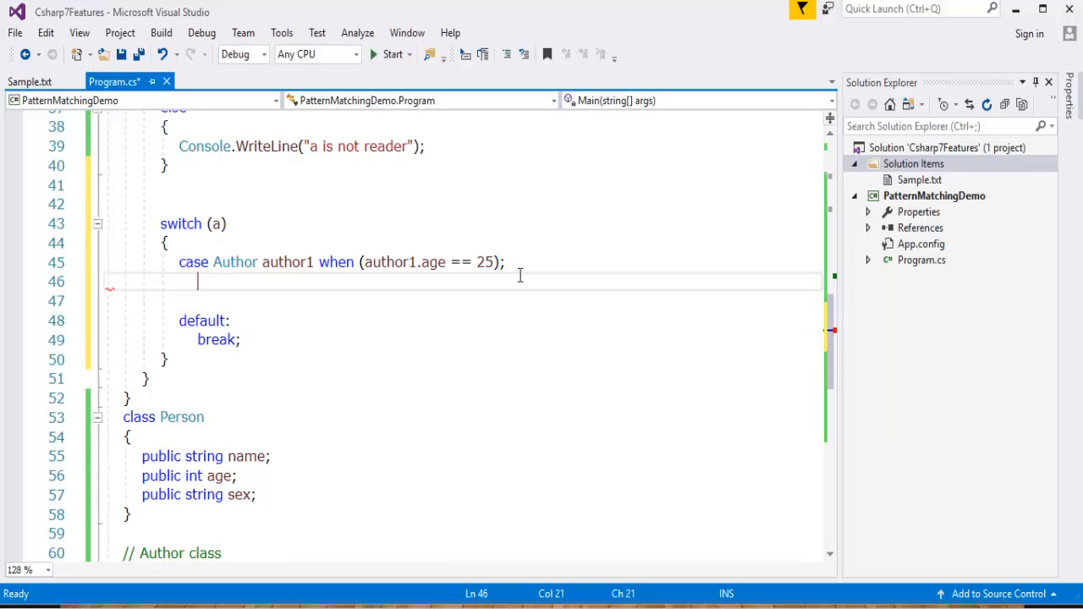
Step: Make the Author case print author1.name and end with break
type("Console.WriteLine();")
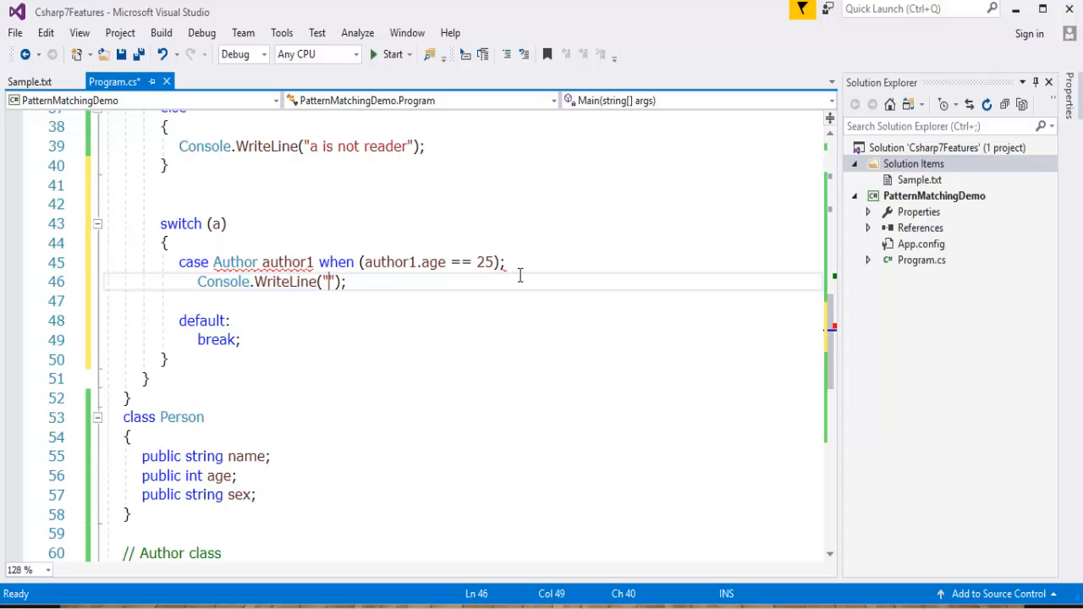
type("AU")
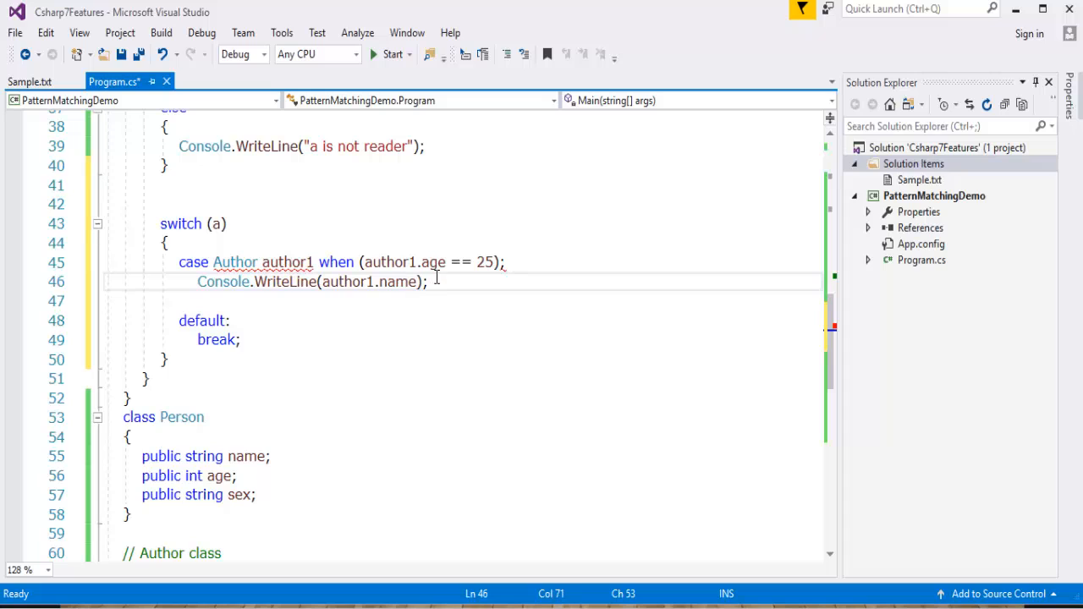
type("break;")
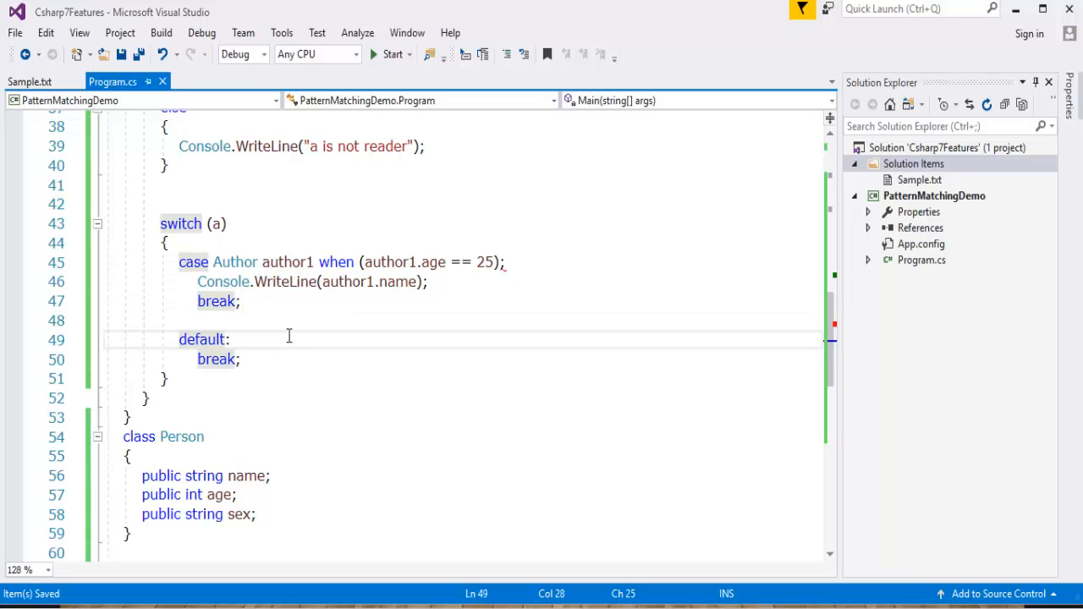
Step: Make the default branch print "Invalid pattren match"
type("CW")
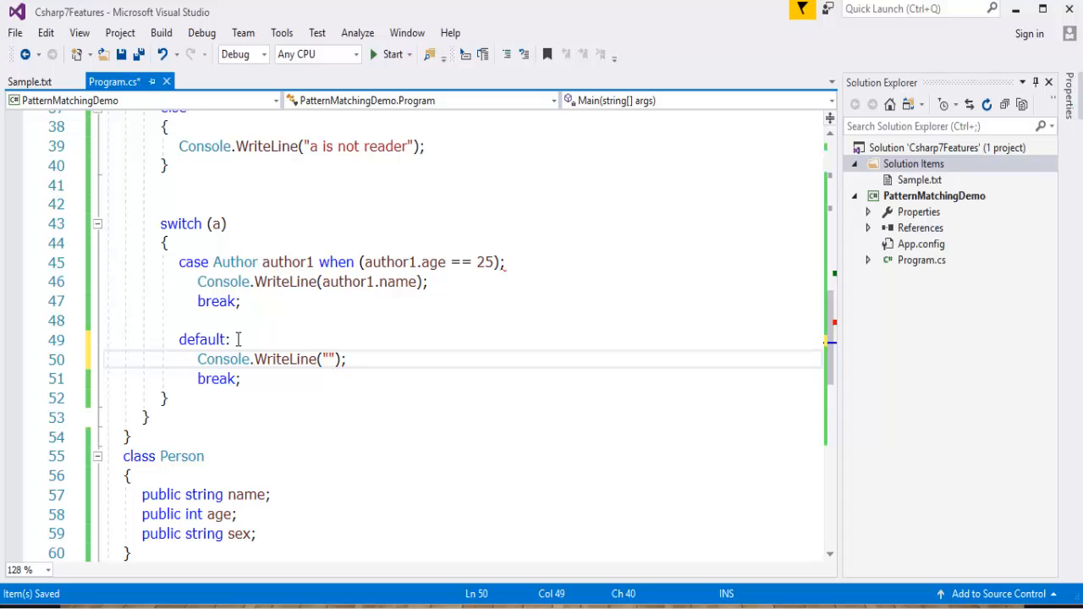
type("iNVALID")
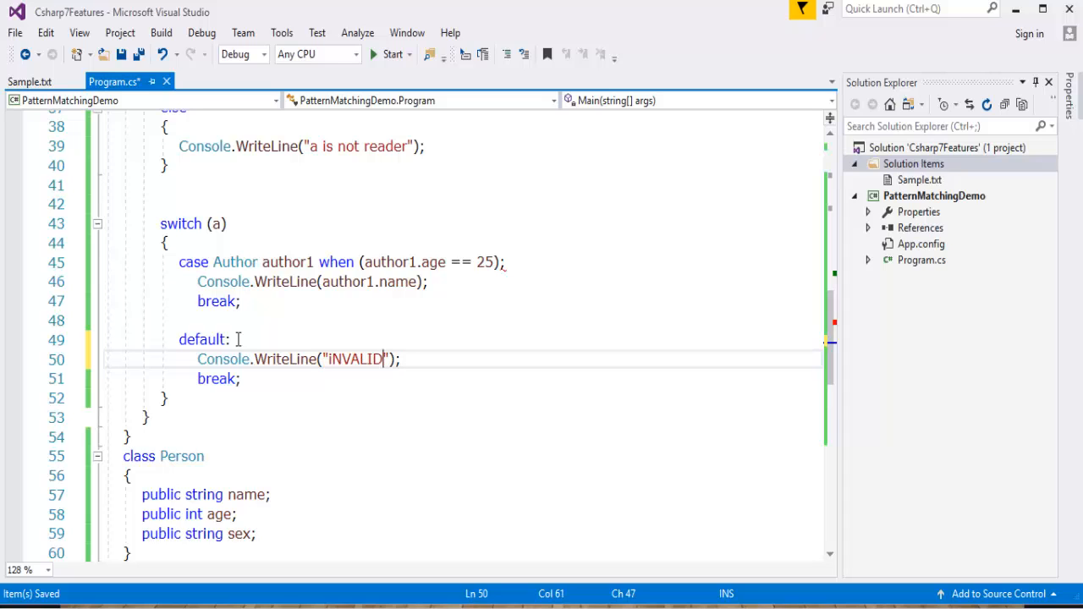
key("Backspace")
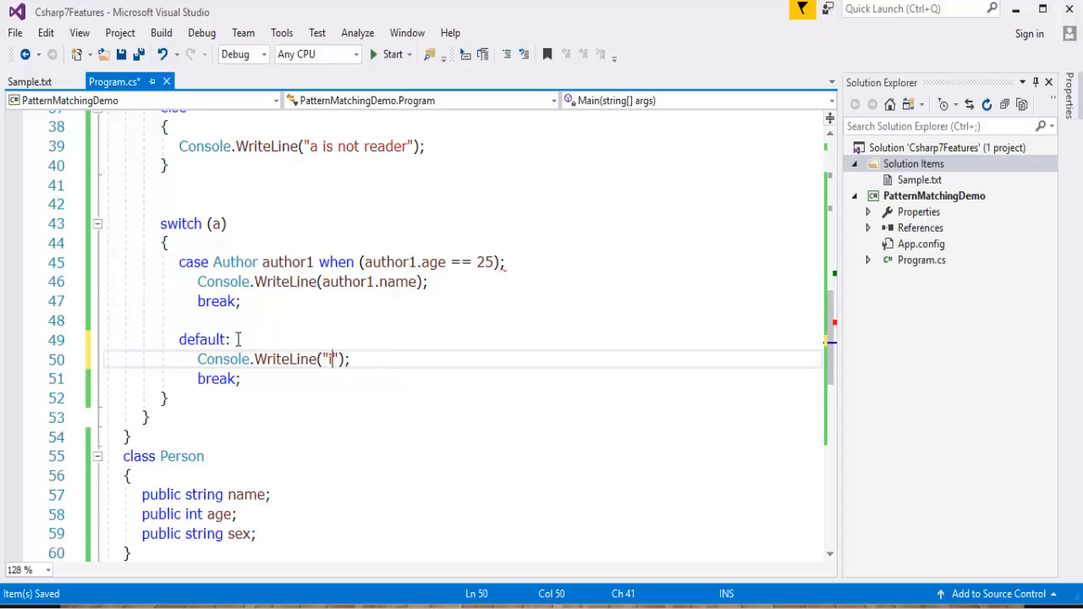
type("val")
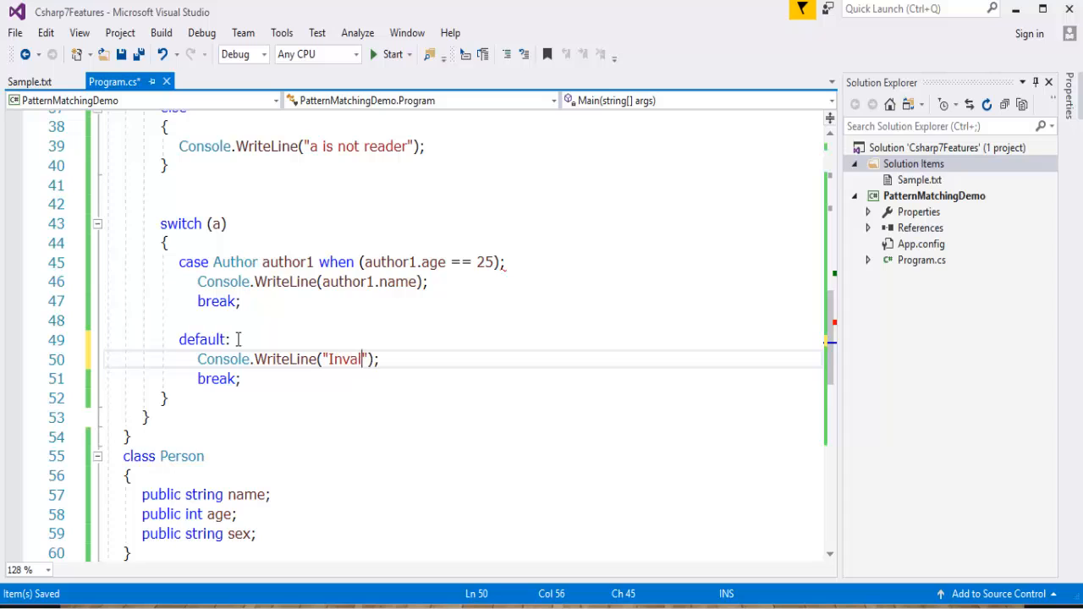
type("id pattren match")
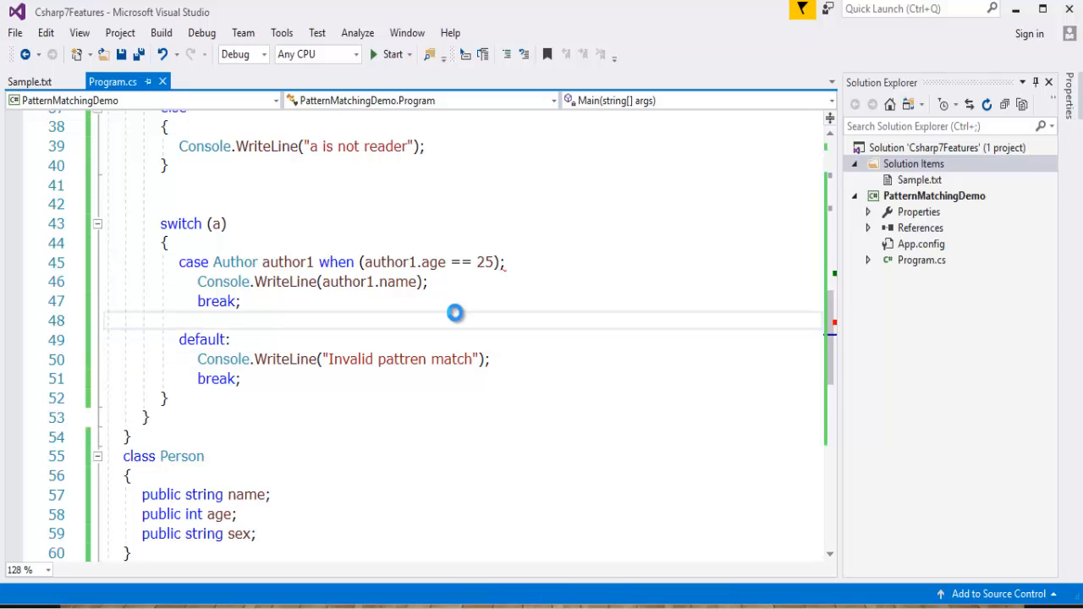
Step: Skip the old build, add the missing colon after (author1.age == 25), save, and rerun
left_click(391, 54)
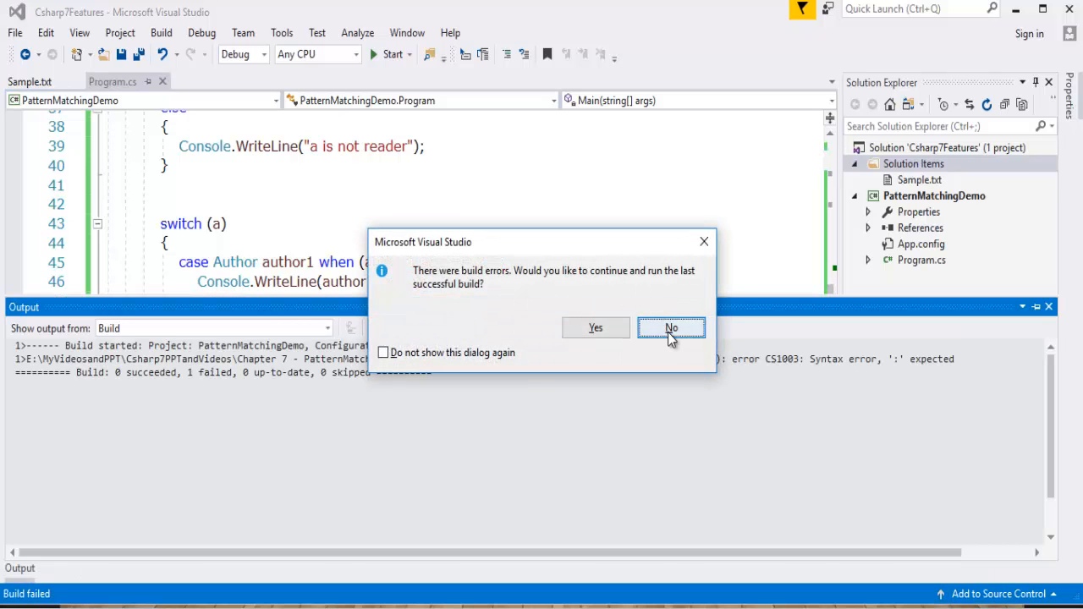
left_click(671, 328)
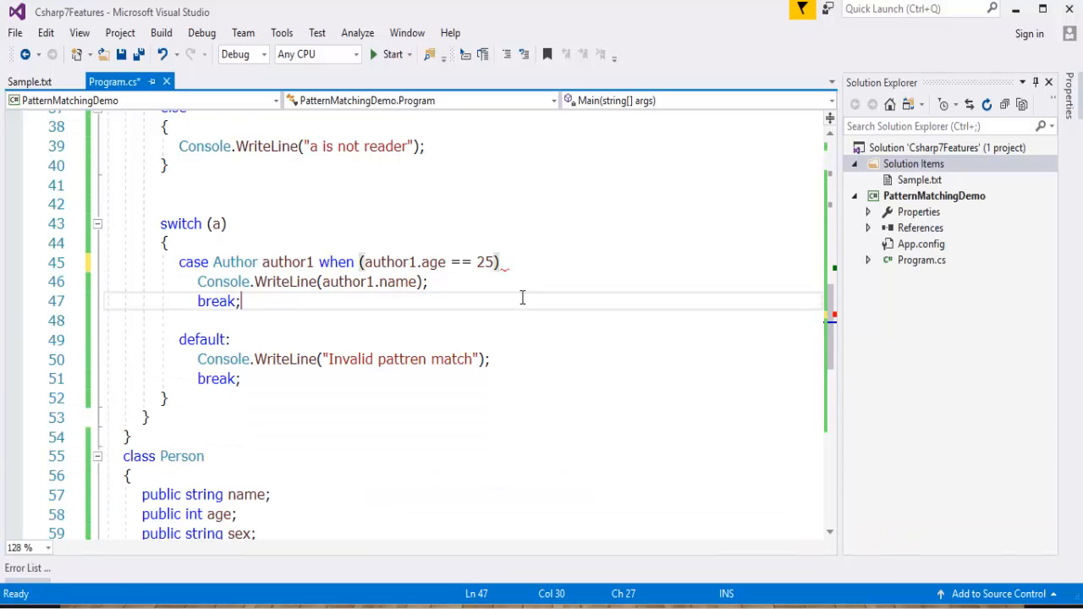
key("ctrl+s")
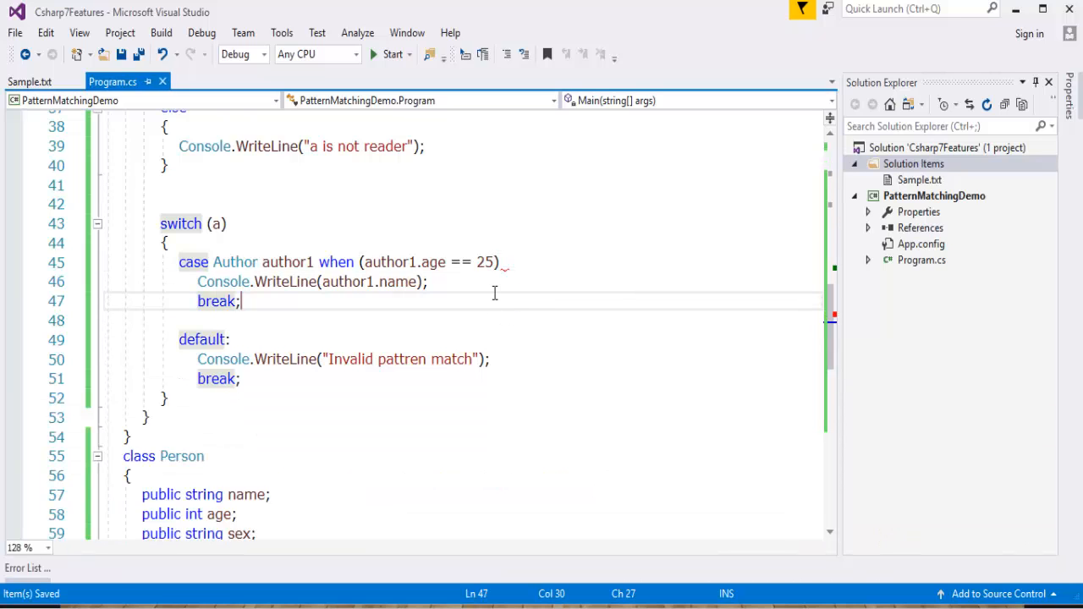
mouse_move(508, 310)
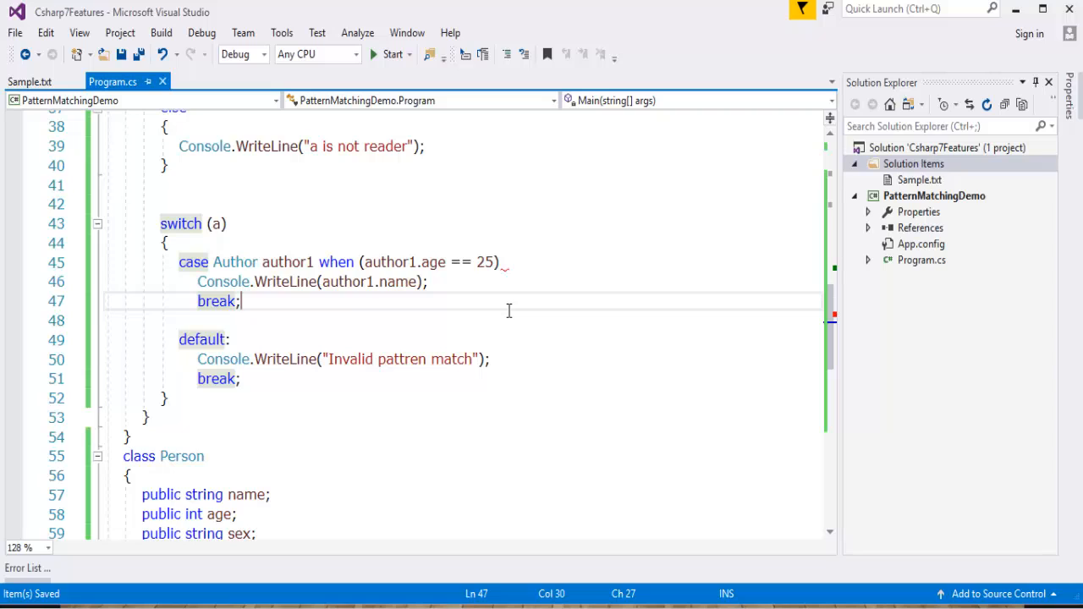
mouse_move(519, 273)
type(":")
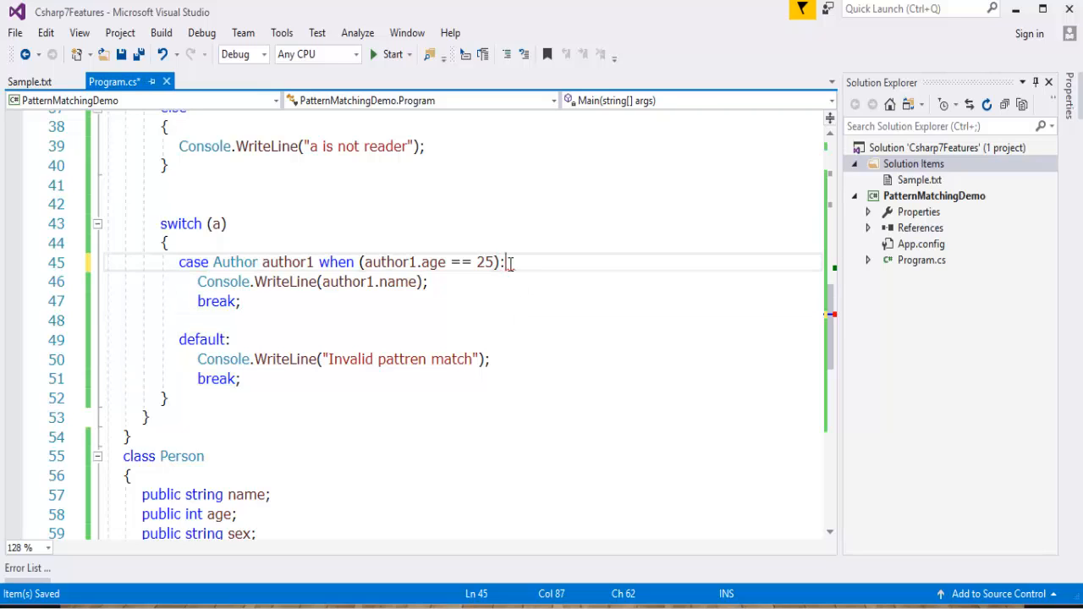
left_click(578, 301)
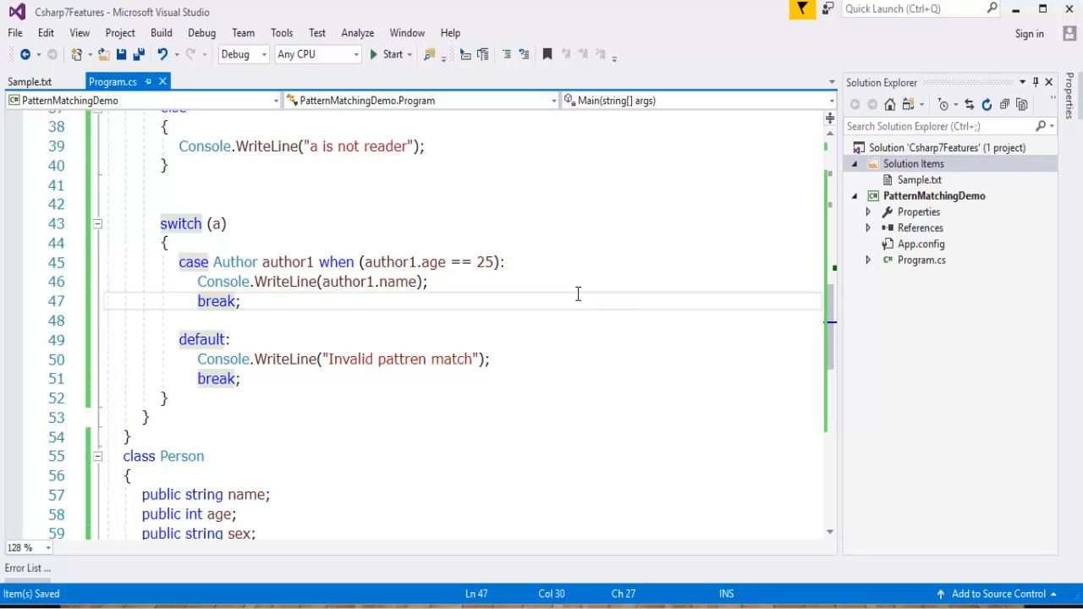
left_click(390, 53)
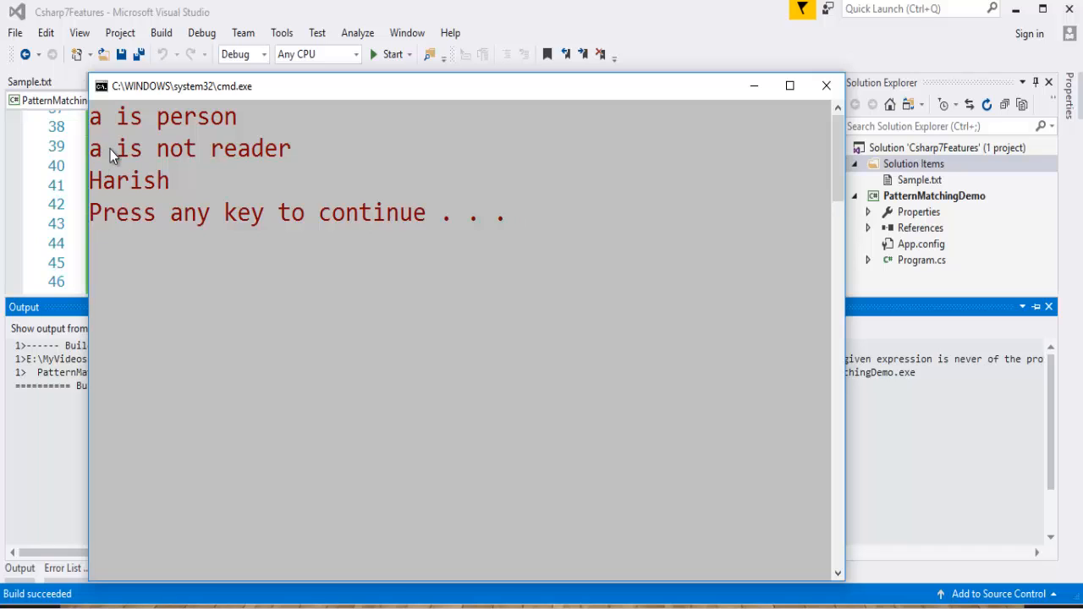
mouse_move(162, 205)
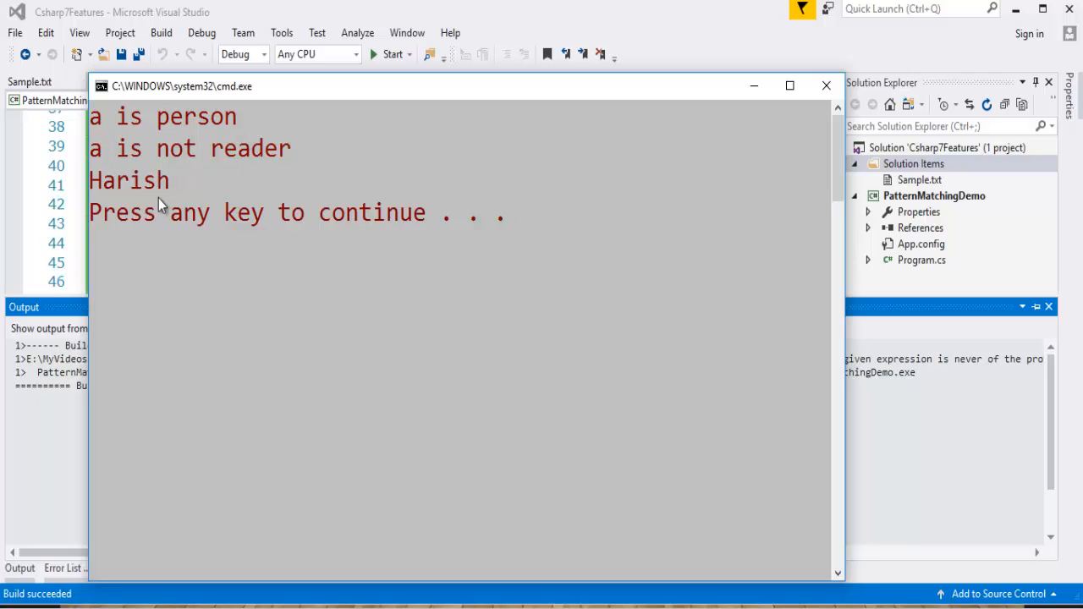
Step: Close the console showing "Harish", then close the build Output pane
left_click(825, 86)
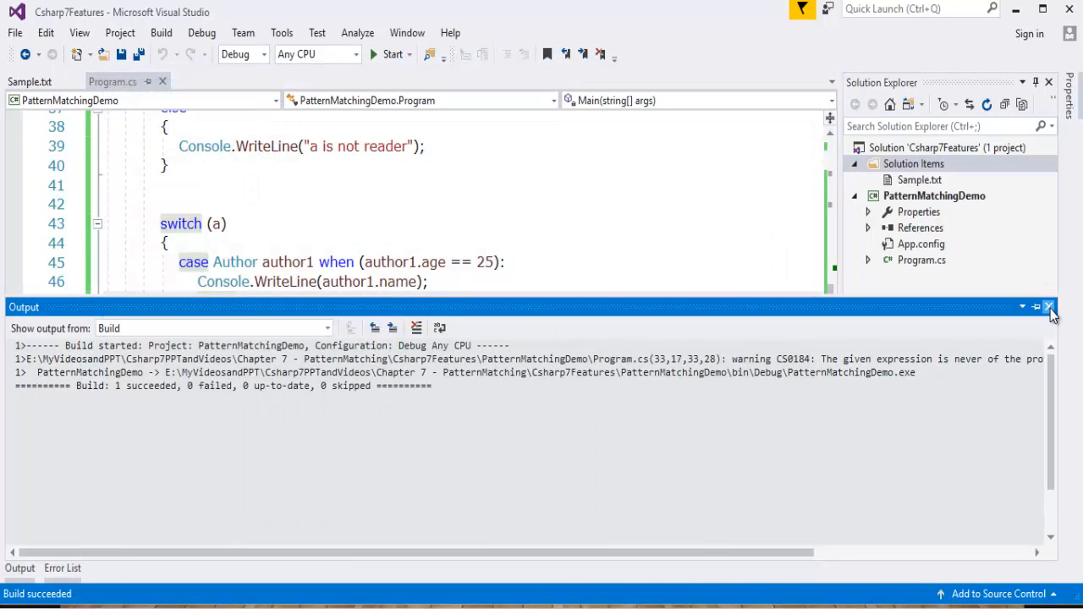
left_click(1049, 306)
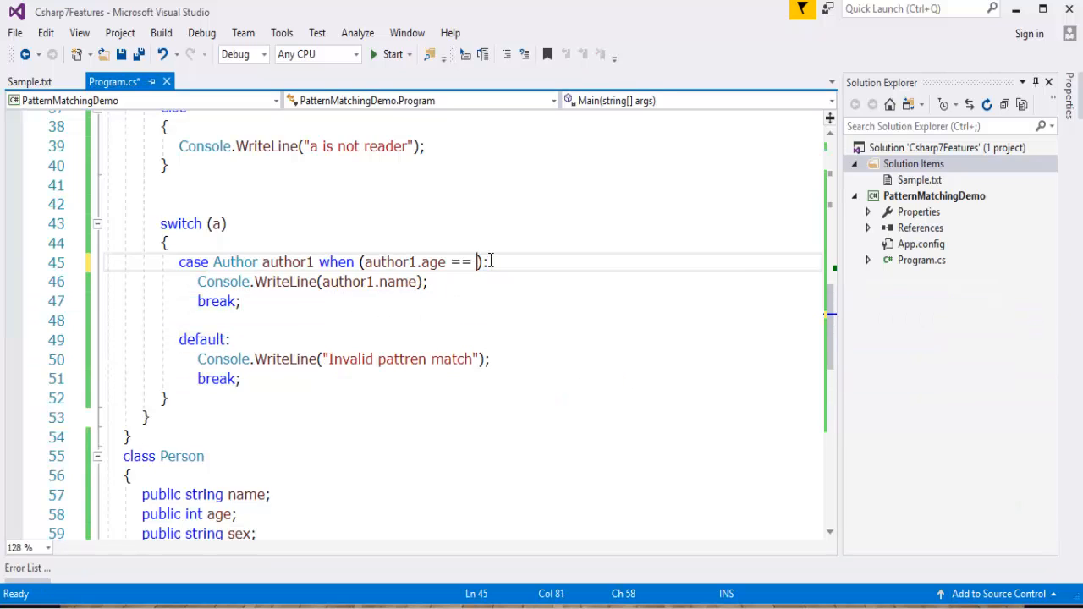
Step: Change the Author case age condition to 23, run, and close the console
type("23")
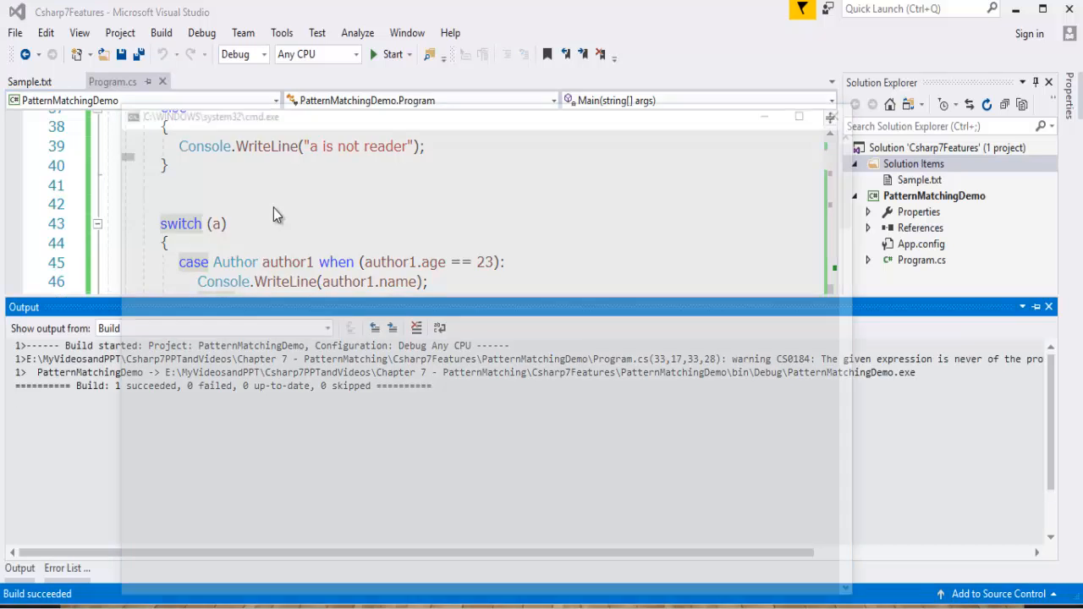
left_click(392, 54)
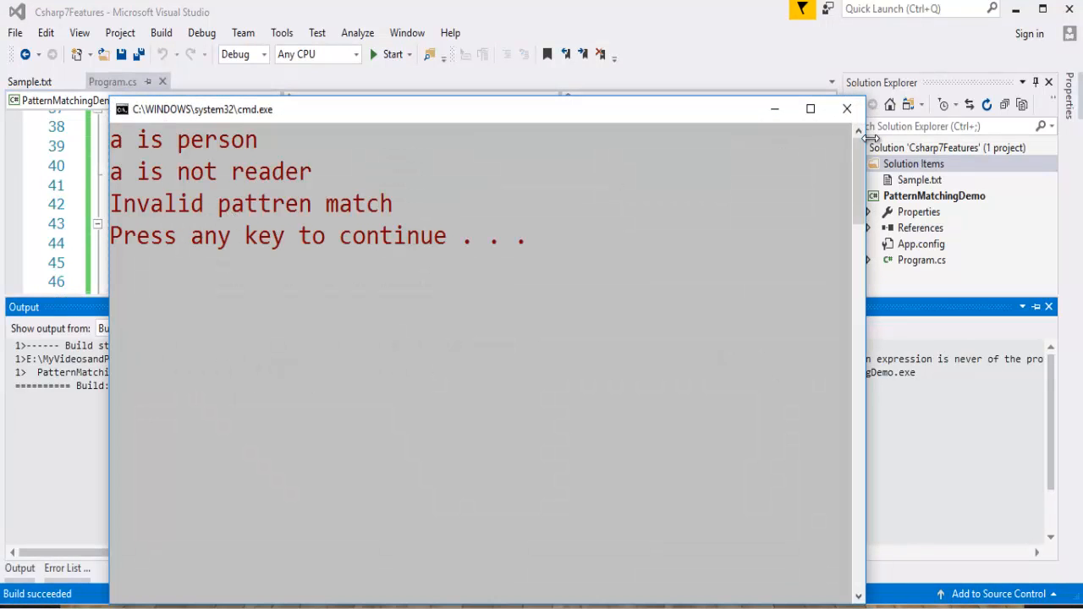
left_click(844, 109)
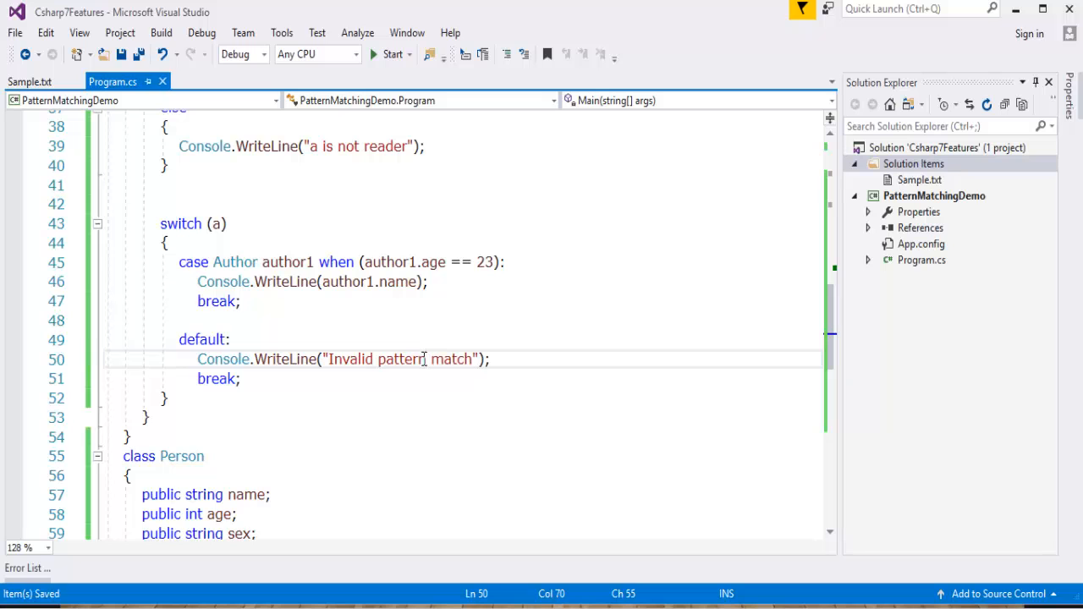
Step: Rerun the program, close the console and Output pane, and scroll to the top of Main
left_click(389, 54)
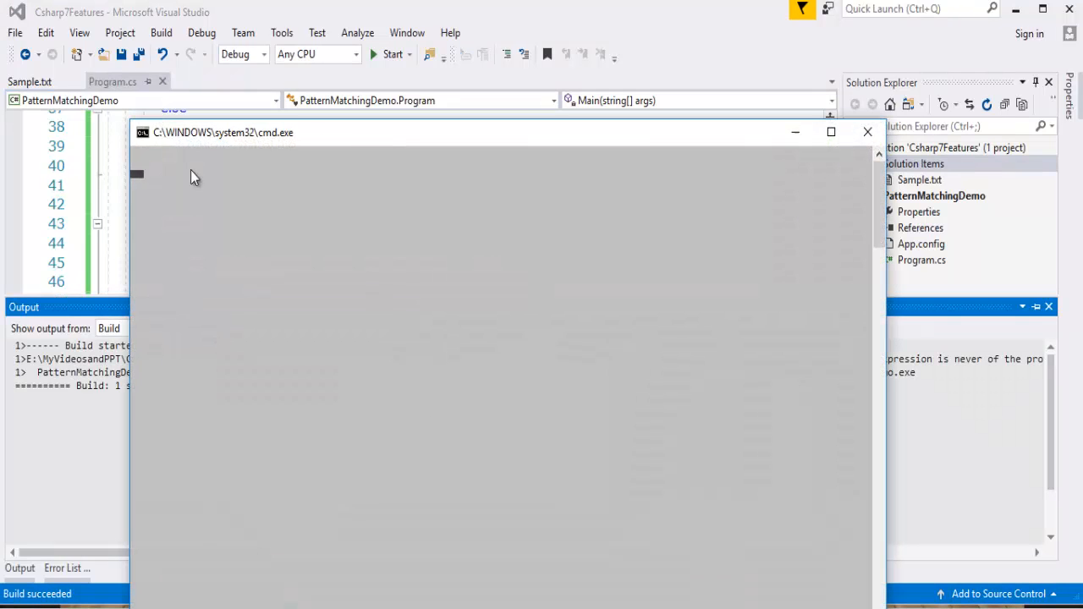
left_click(867, 132)
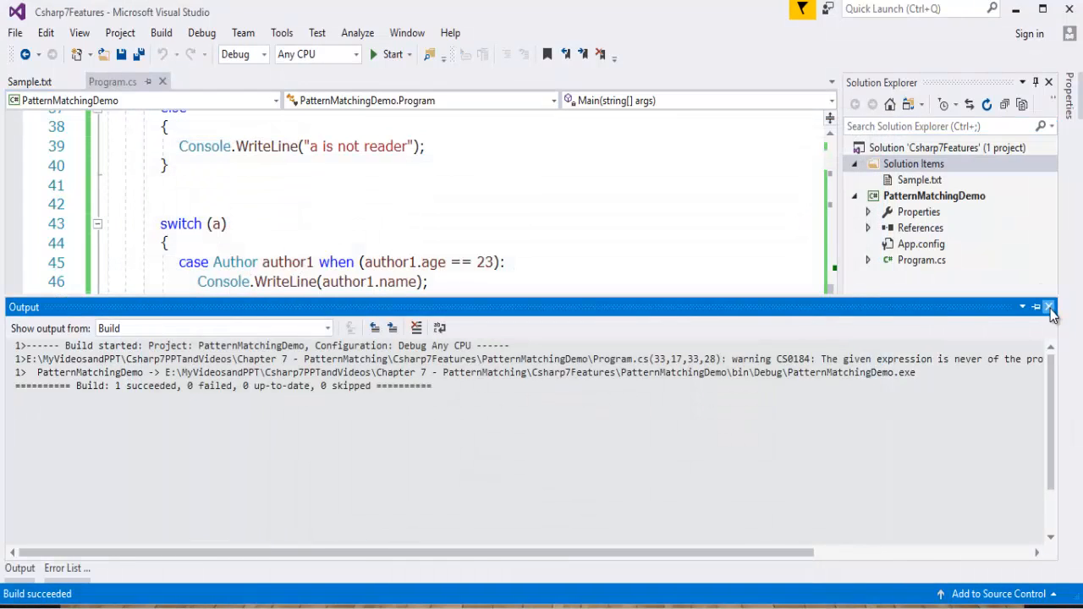
left_click(1048, 306)
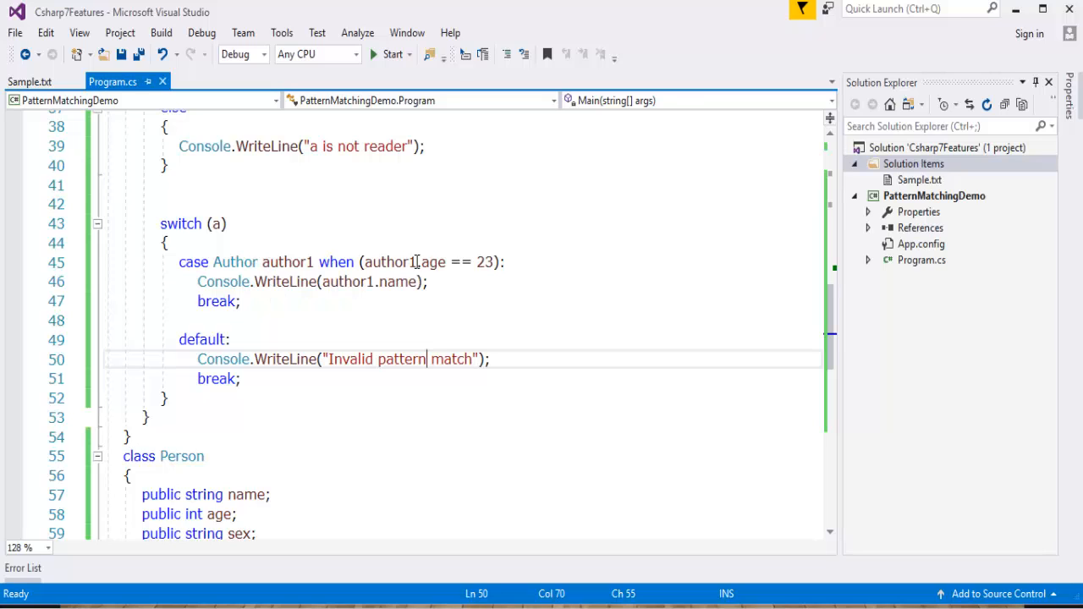
mouse_move(447, 270)
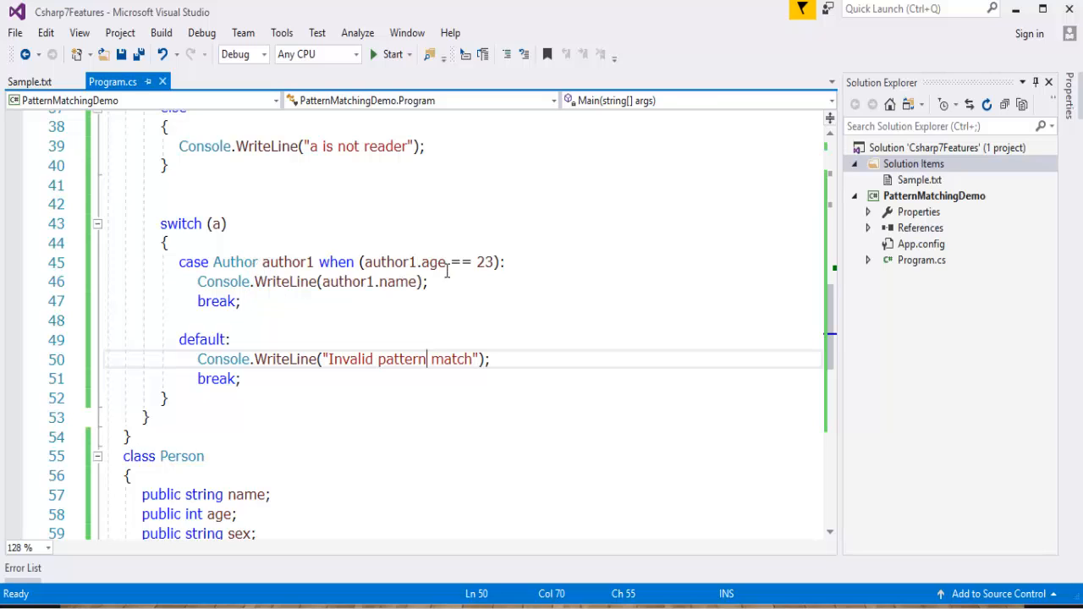
scroll("up", 3)
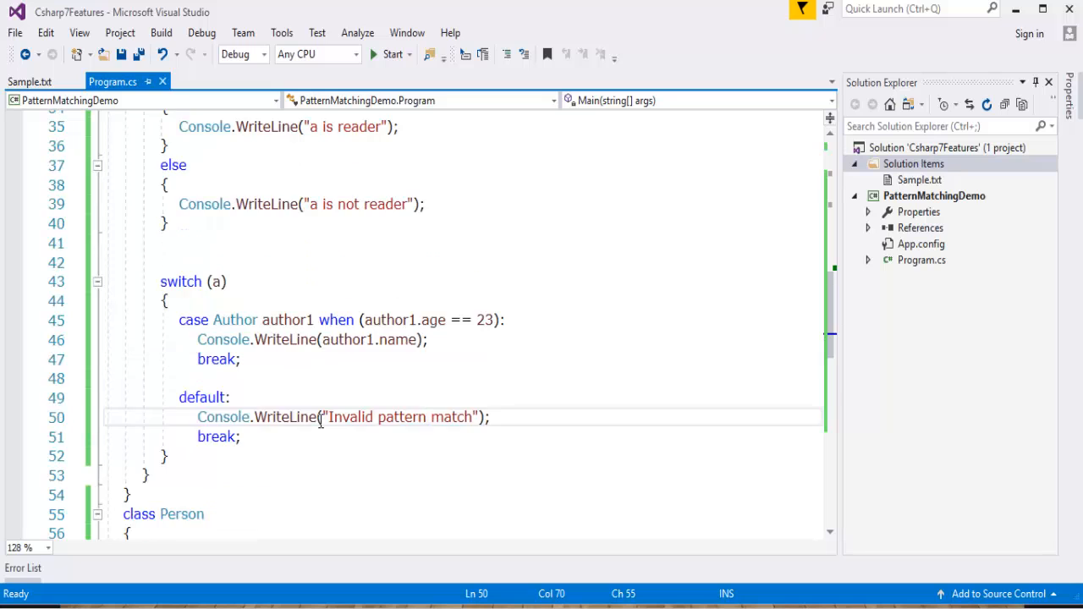
scroll("up", 3)
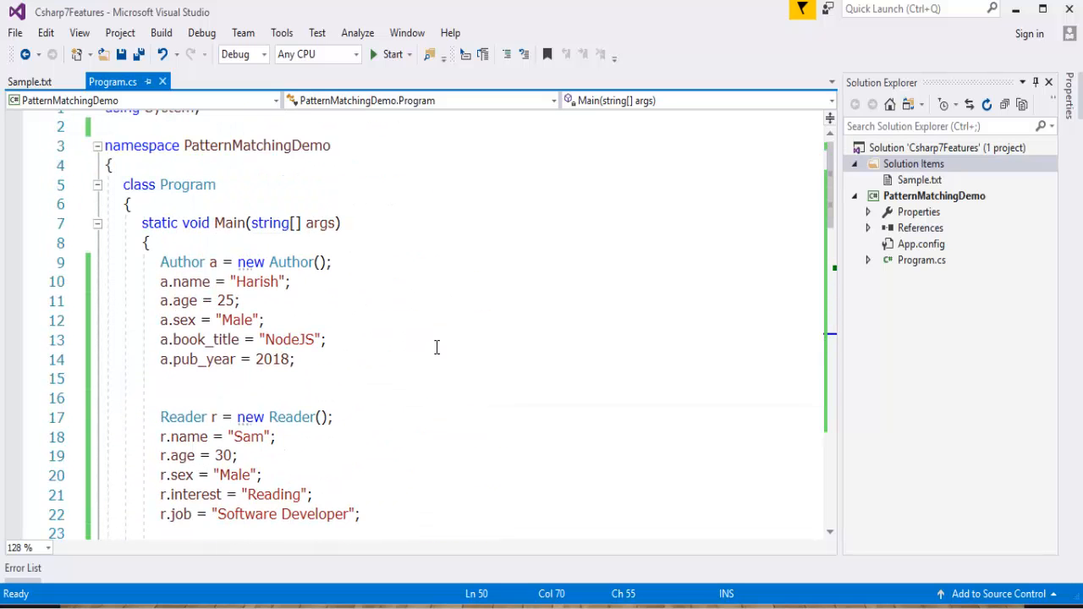